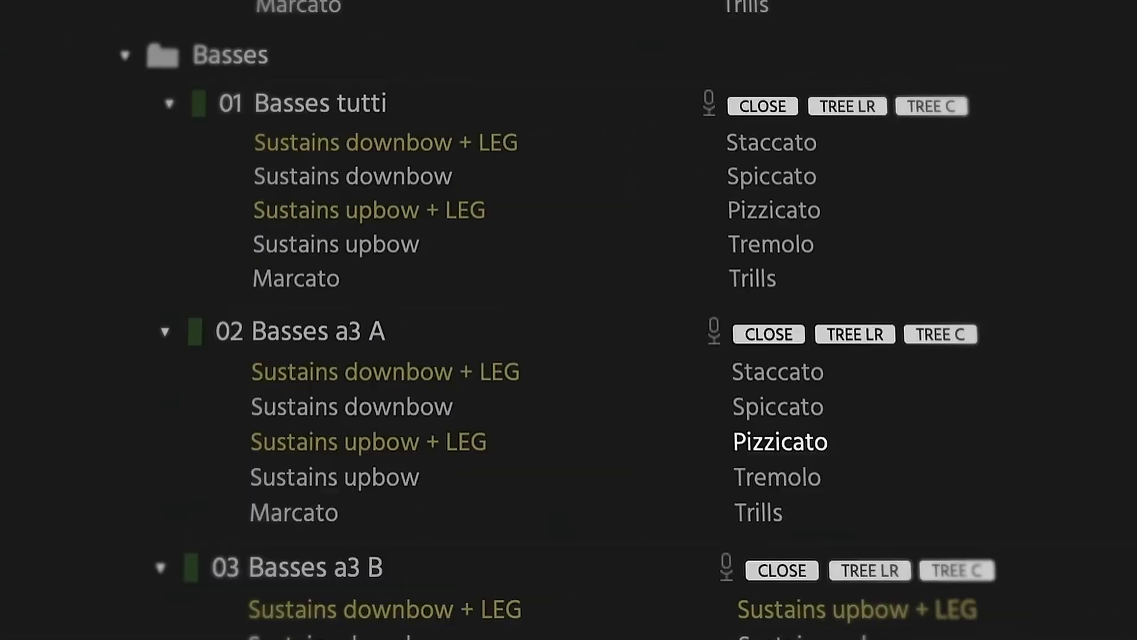
# Scroll the Library list to bring Benjamin Wallfisch Strings and its section folders into view
pyautogui.scroll(-3)
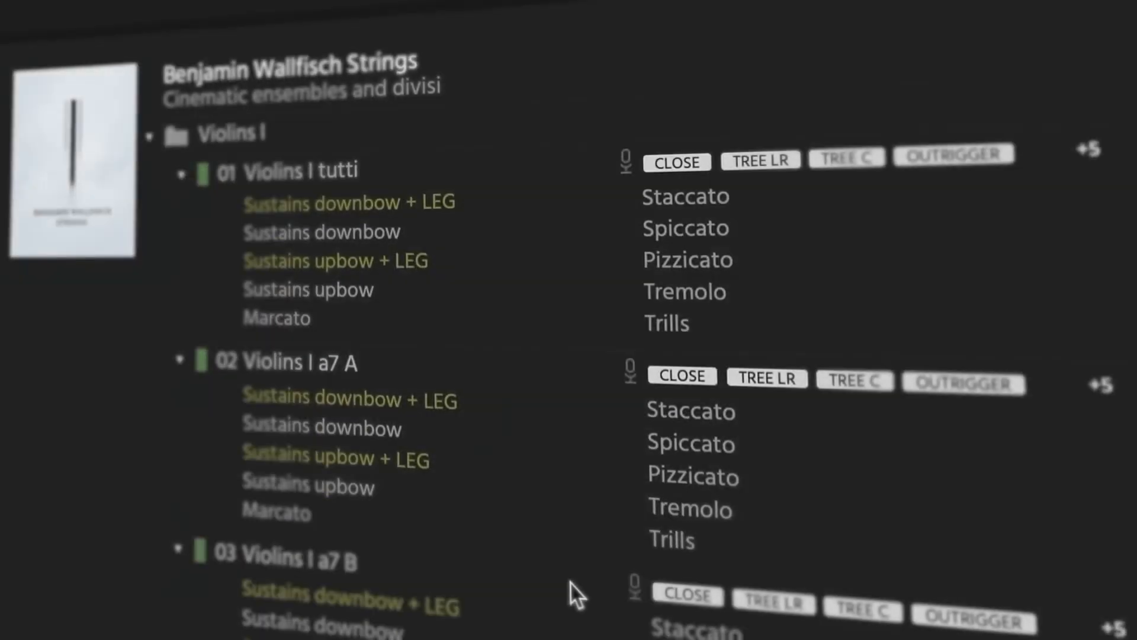
pyautogui.scroll(-3)
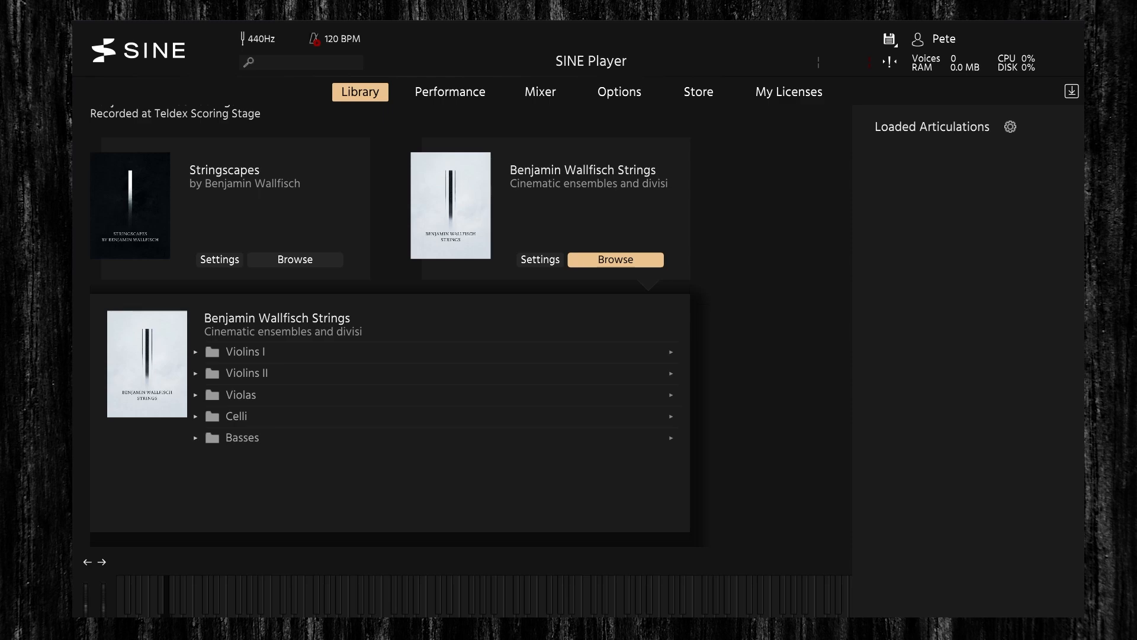
# Expand Violins I and reveal the articulation lists of tutti, a7 A and a7 B
pyautogui.click(195, 352)
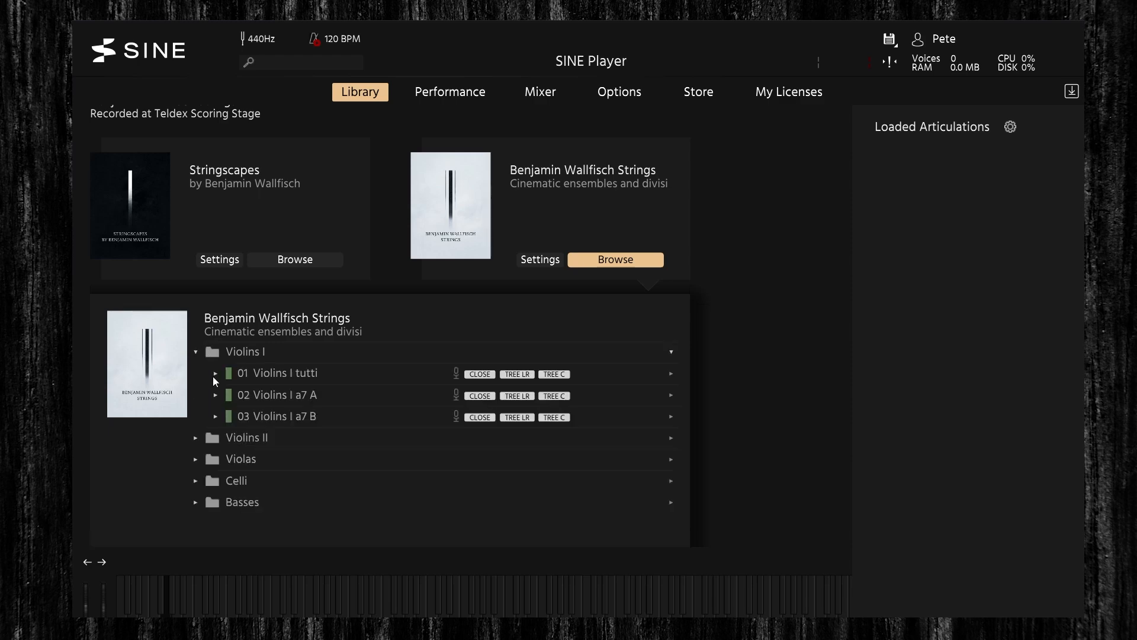
pyautogui.moveTo(250, 401)
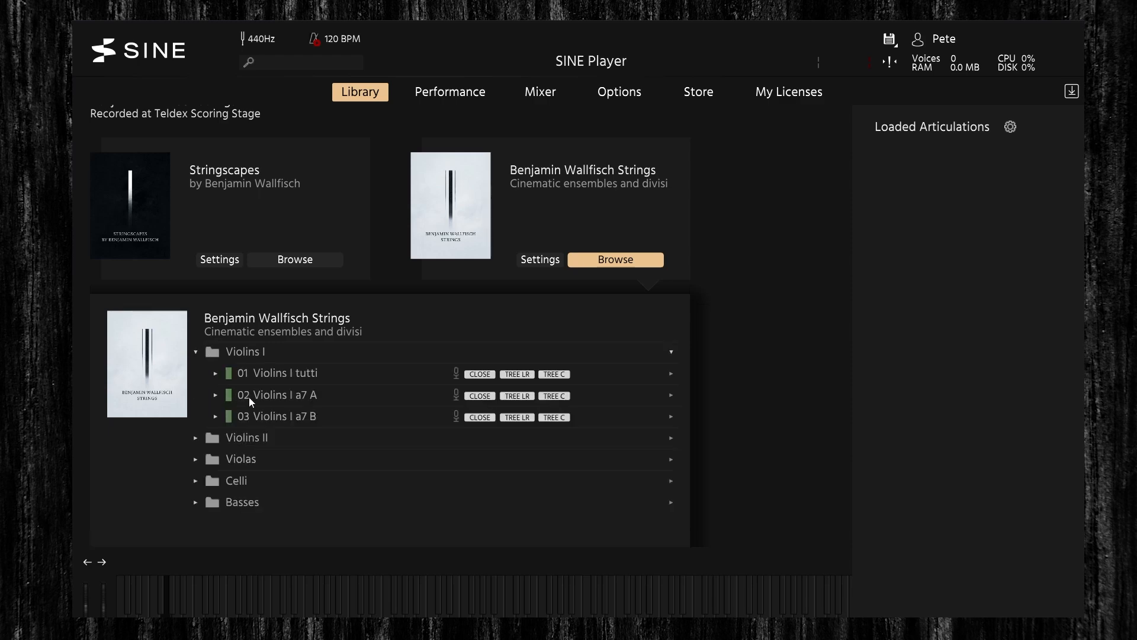
pyautogui.moveTo(261, 427)
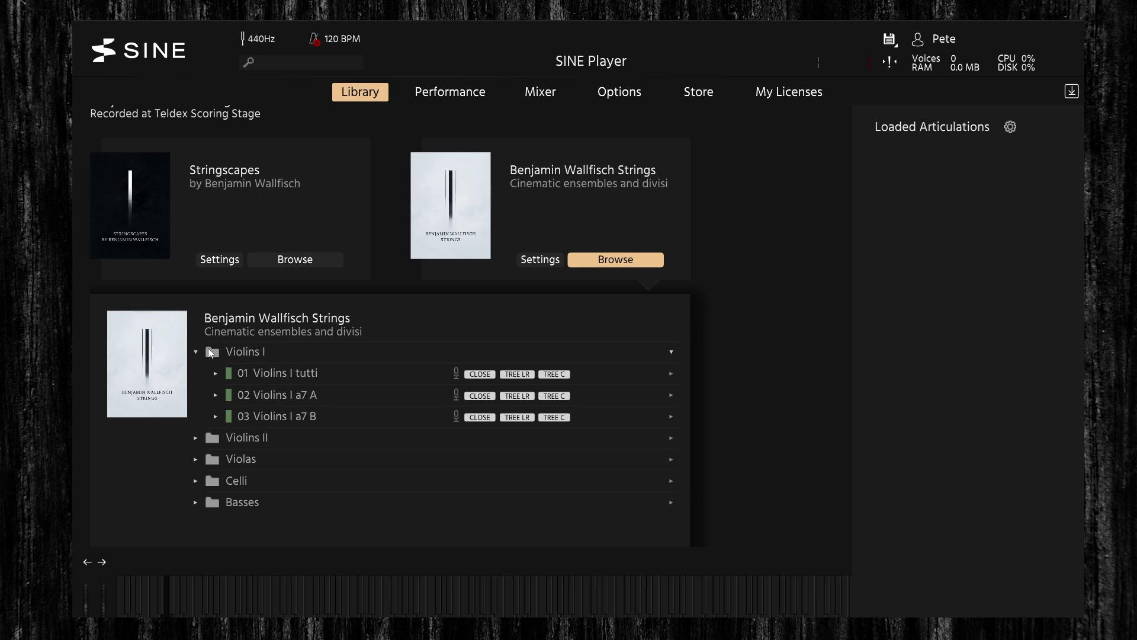
pyautogui.click(215, 373)
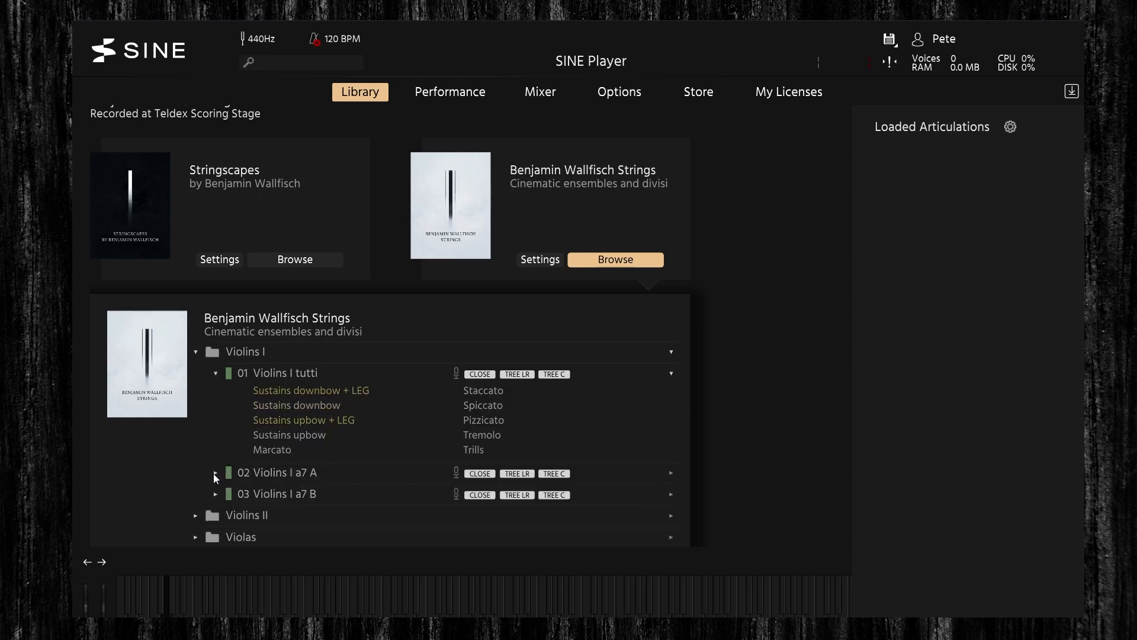
pyautogui.click(216, 472)
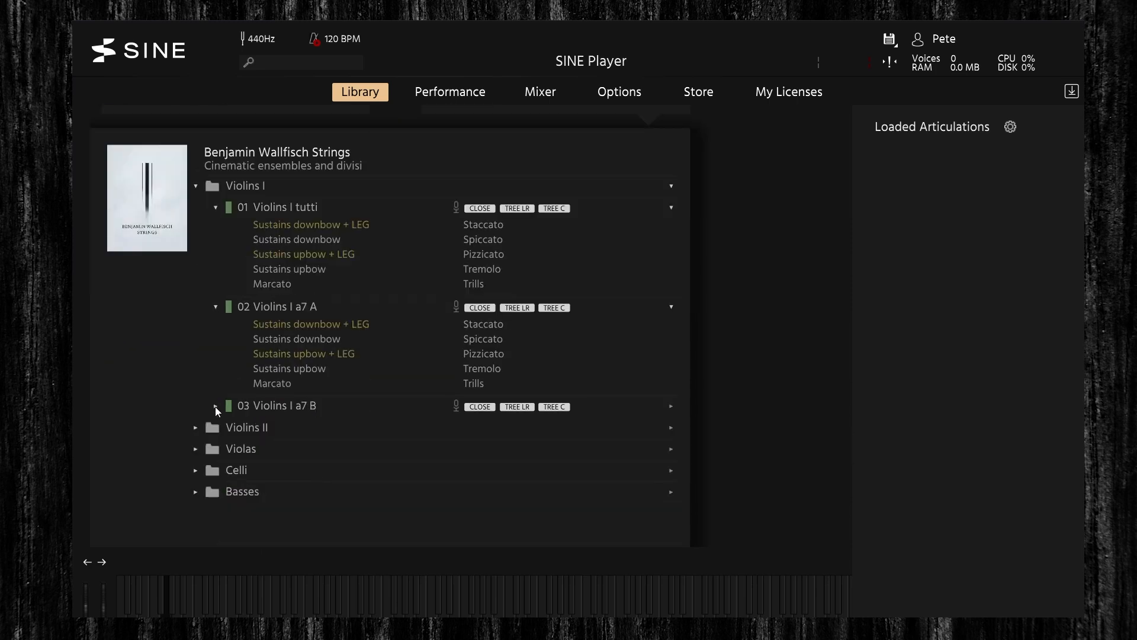
pyautogui.click(216, 405)
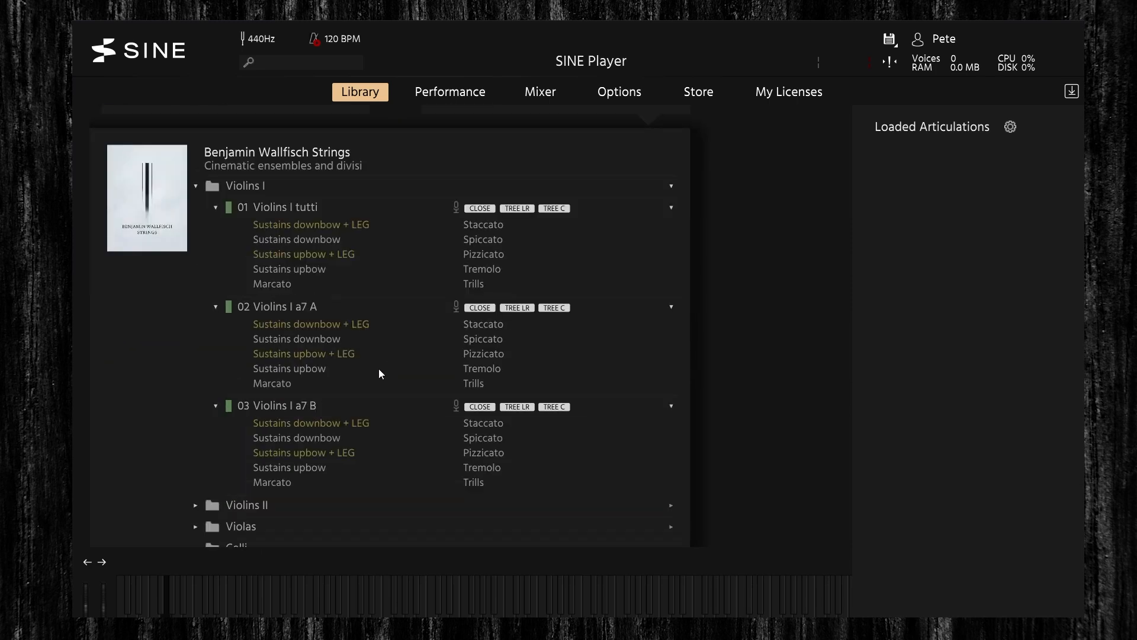
pyautogui.moveTo(239, 309)
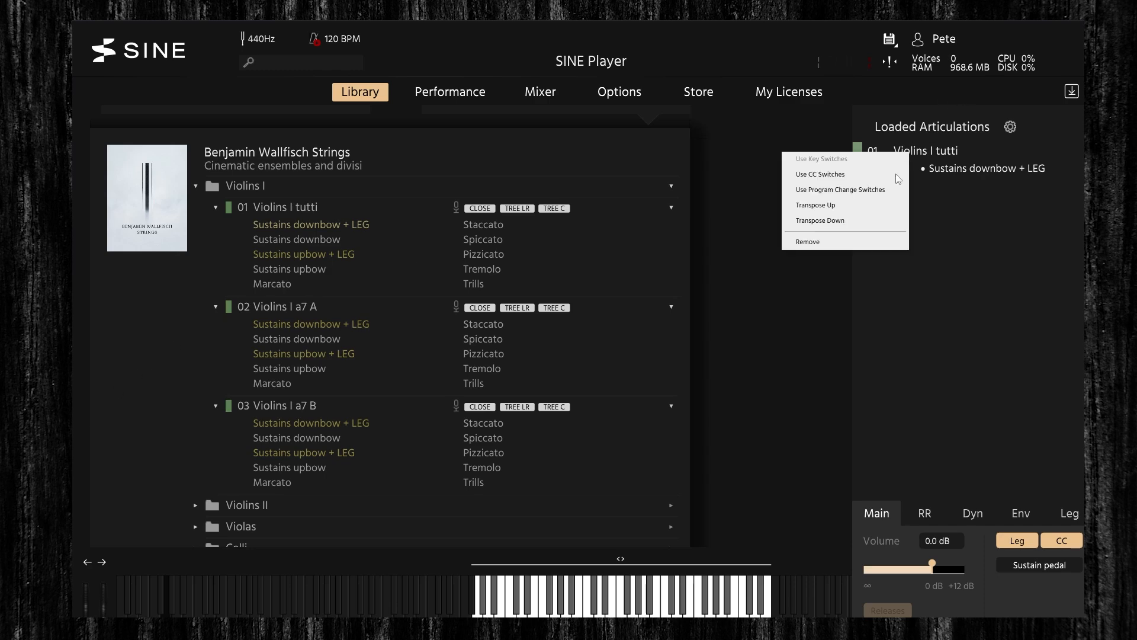
# Unload the Violins I tutti legato sustain and load Spiccato in its place
pyautogui.click(807, 242)
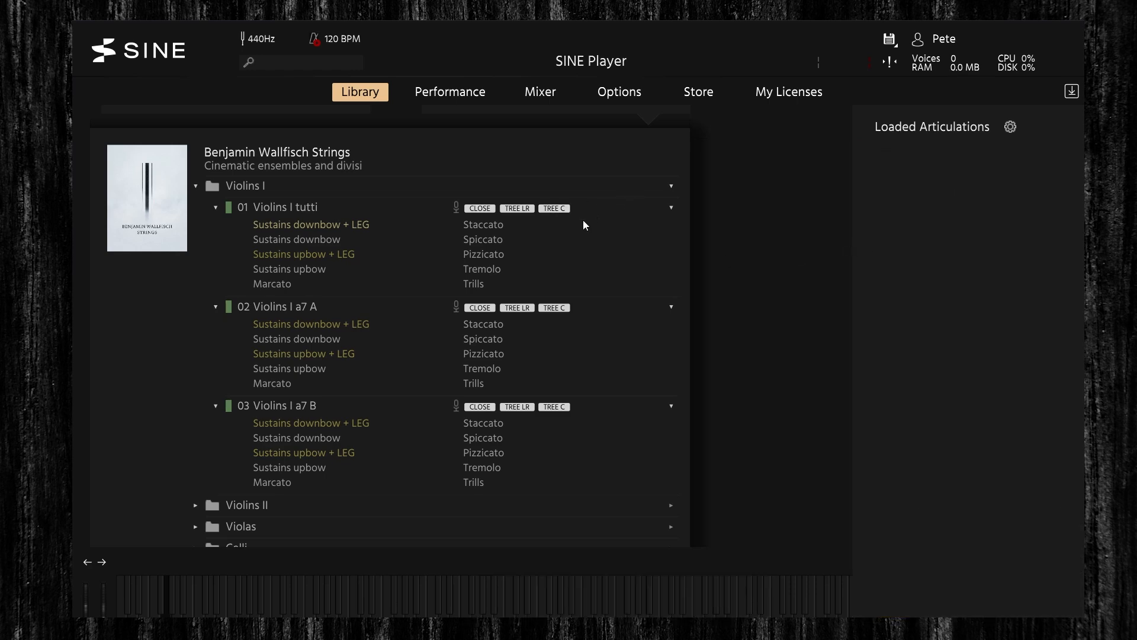
pyautogui.moveTo(443, 280)
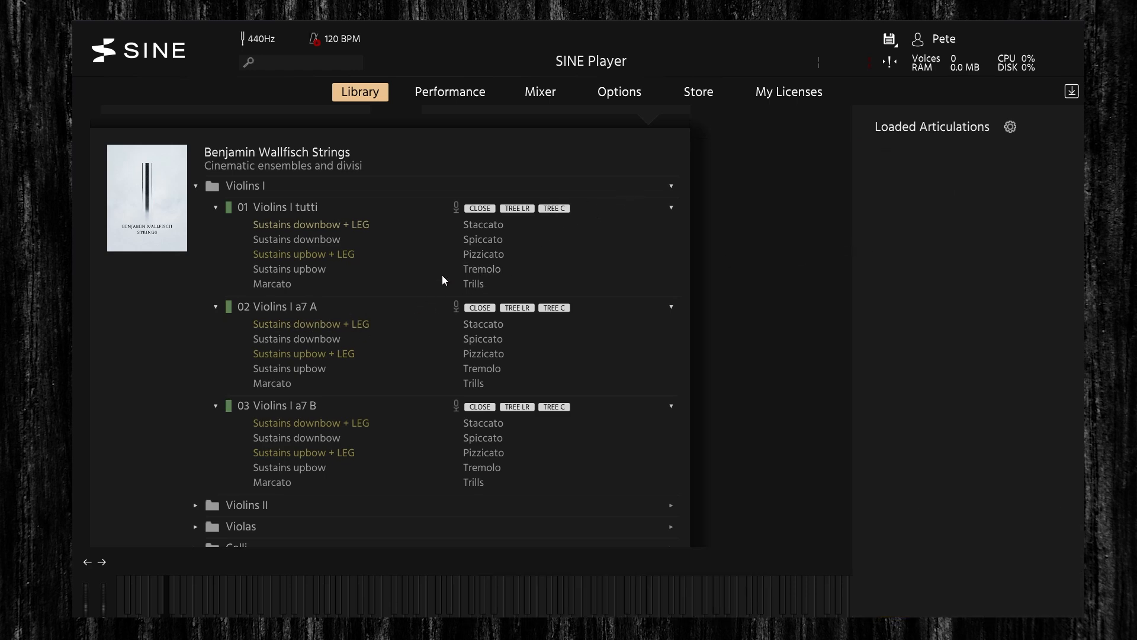
pyautogui.moveTo(483, 224)
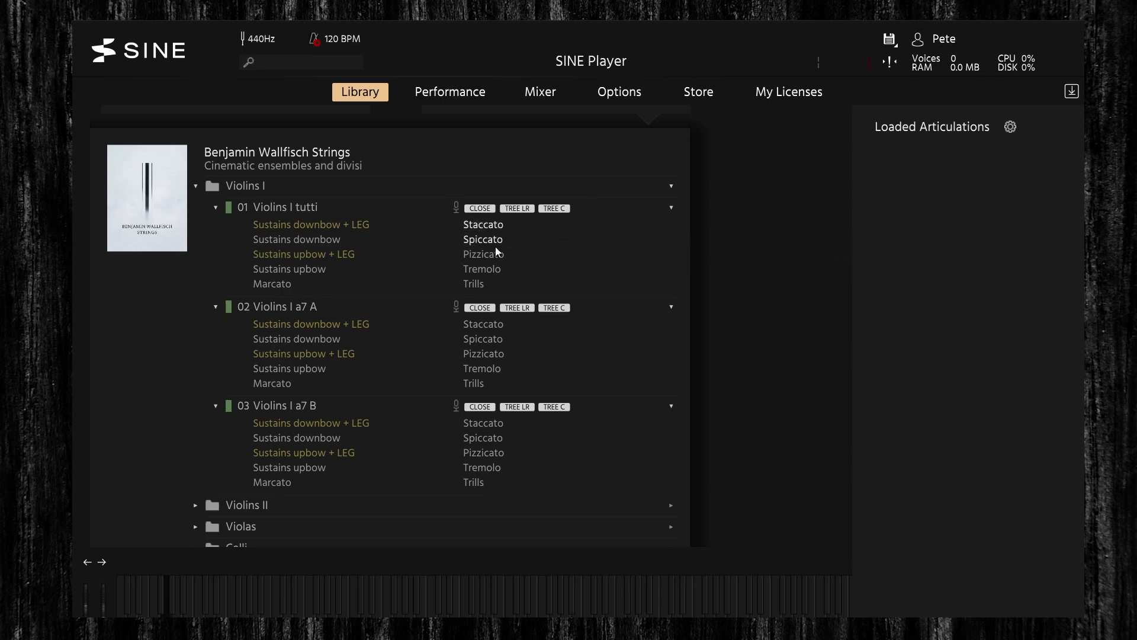
pyautogui.click(484, 239)
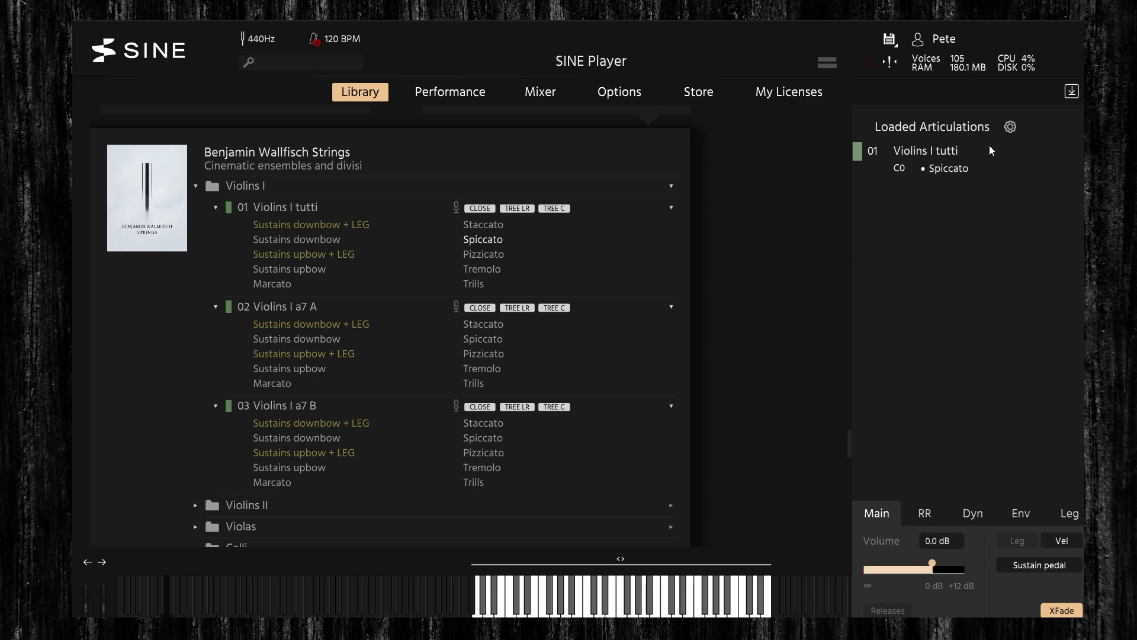
pyautogui.rightClick(931, 151)
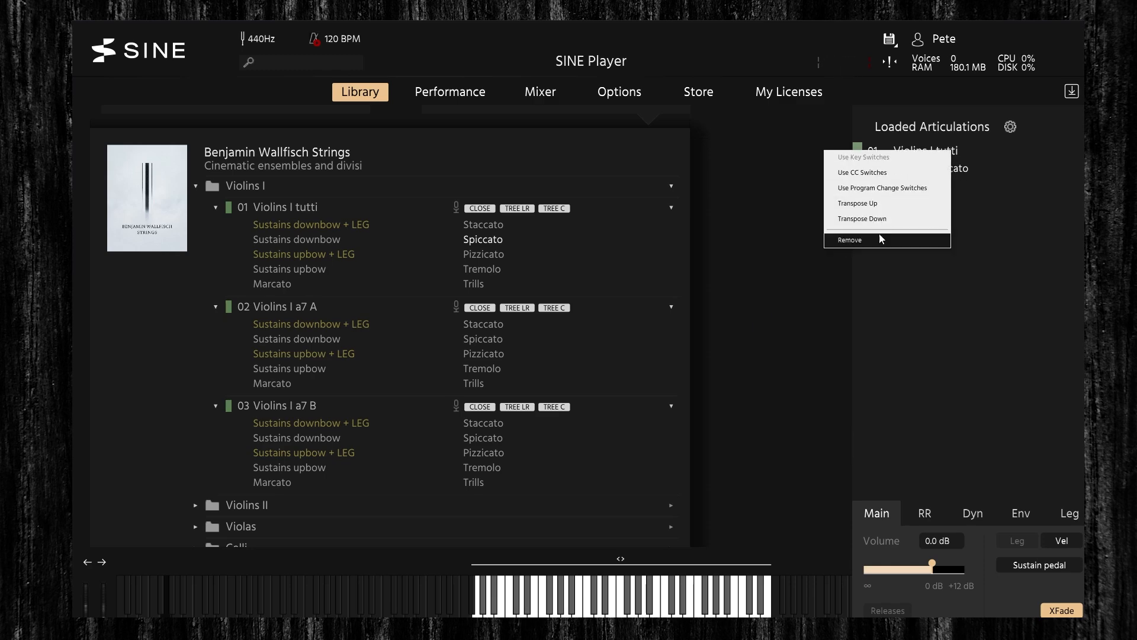
# Remove the Violins I tutti Spiccato and then the auditioned Violins I a7 A Spiccato
pyautogui.click(848, 240)
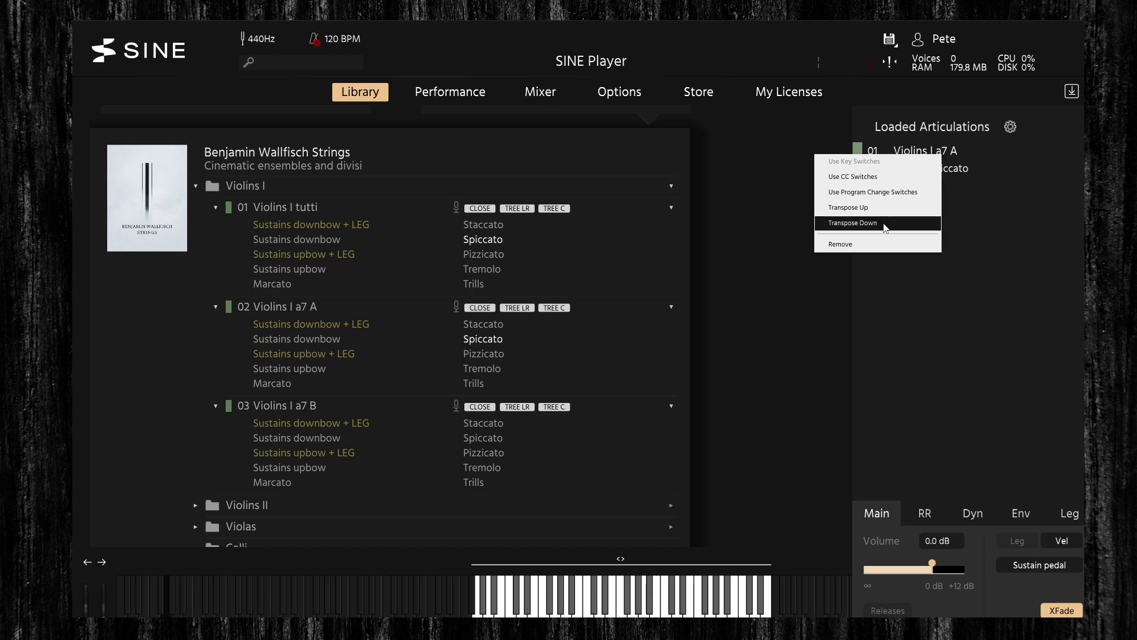
pyautogui.click(841, 246)
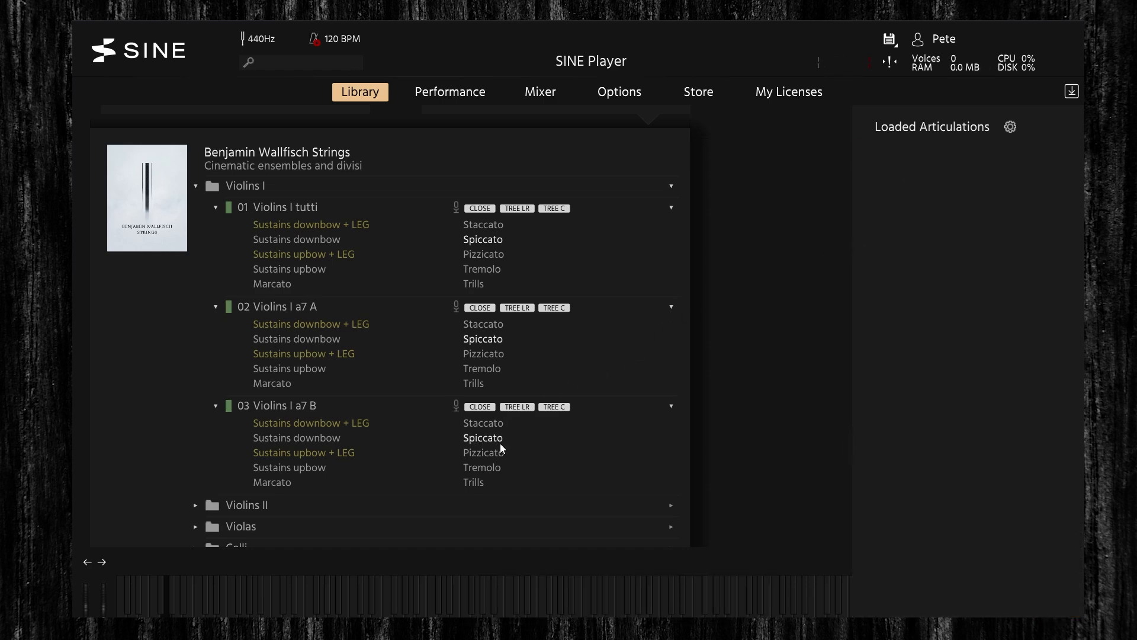
# Load Spiccato for Violins I a7 B, play it, then remove it from Loaded Articulations
pyautogui.click(483, 437)
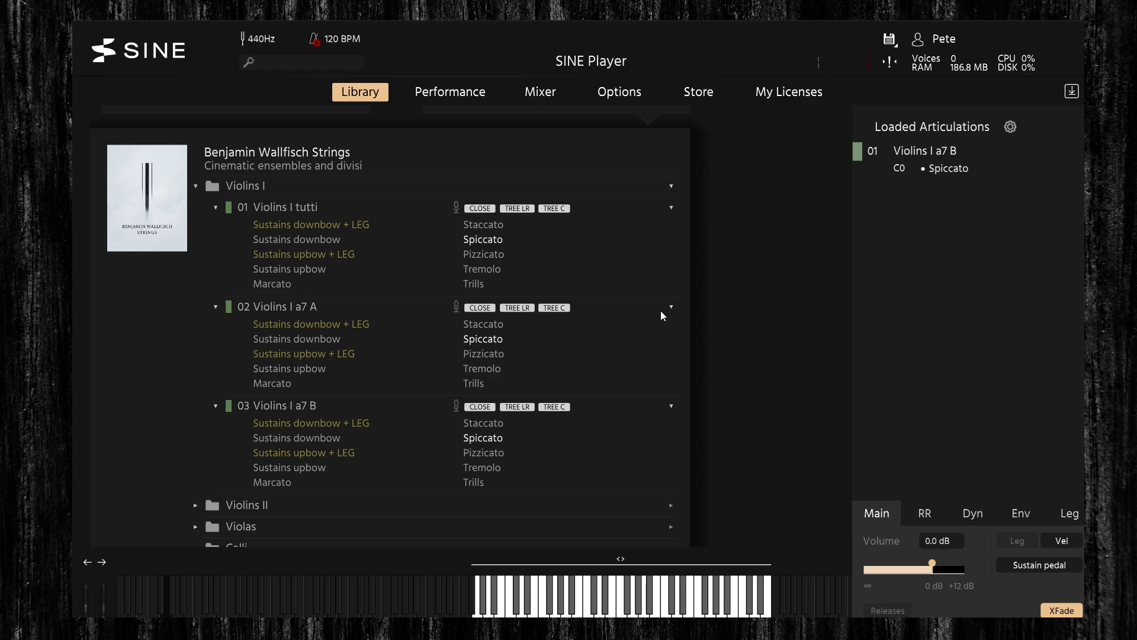
pyautogui.moveTo(914, 185)
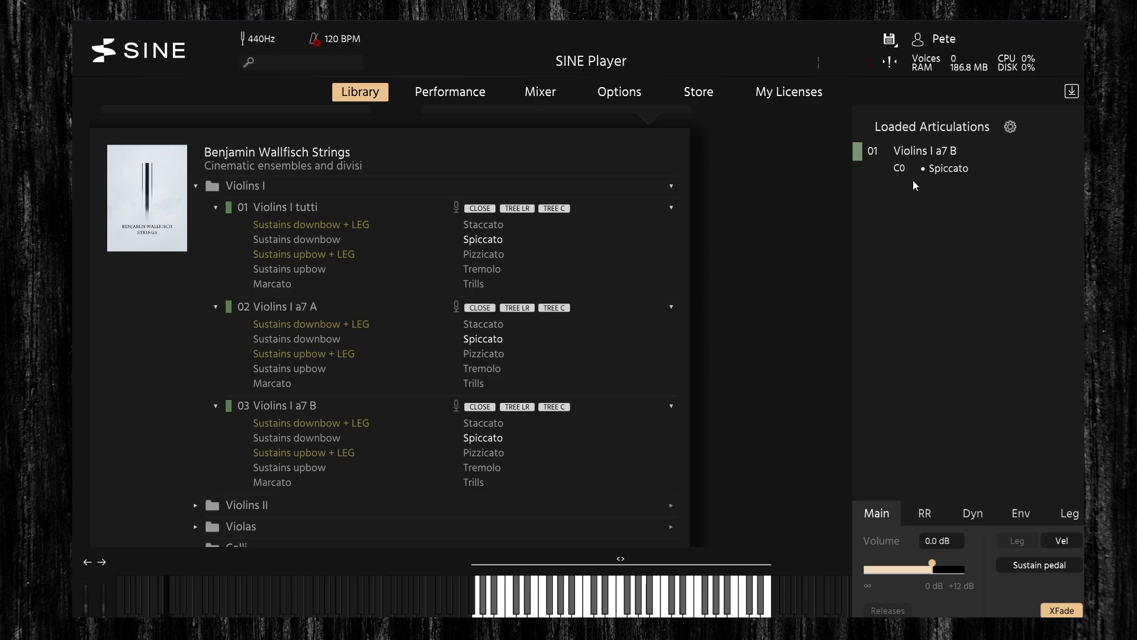
pyautogui.rightClick(925, 150)
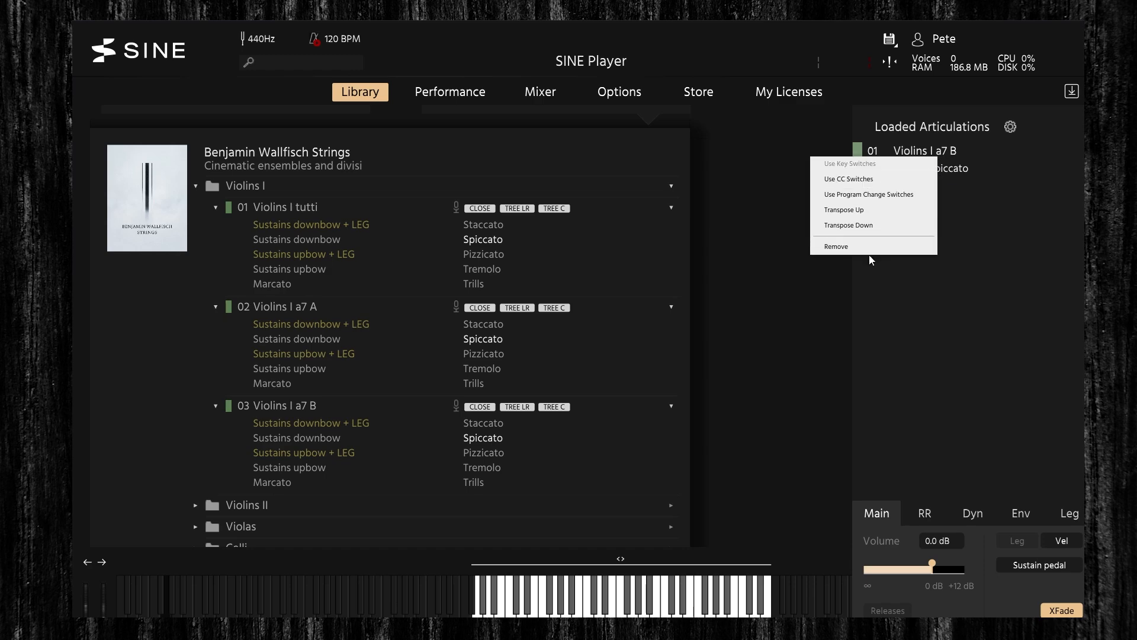
pyautogui.click(835, 247)
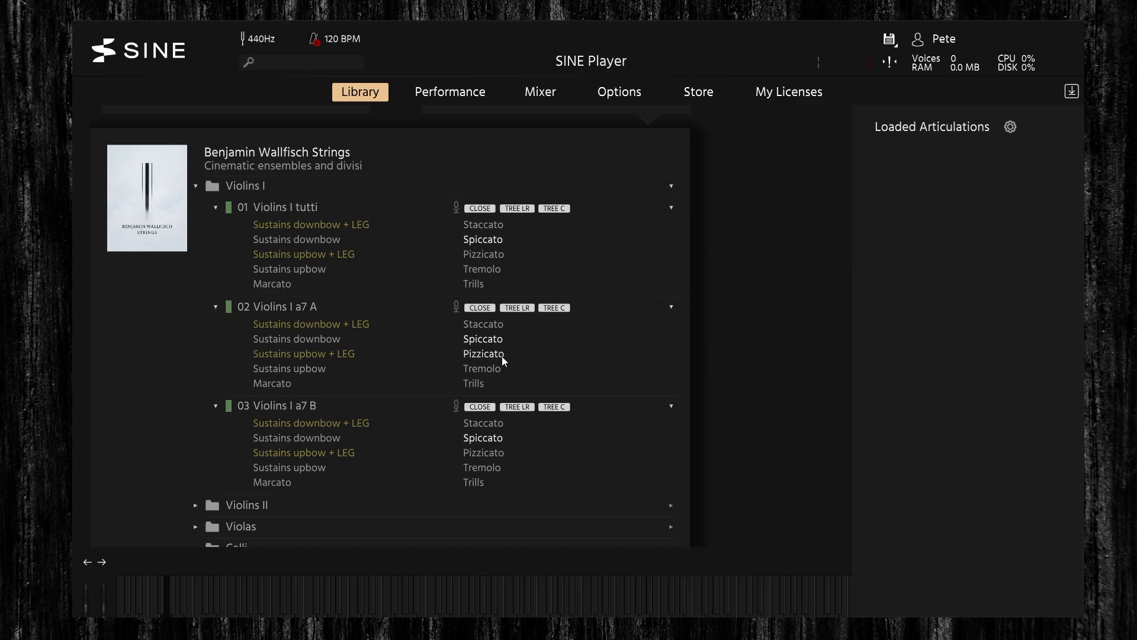
# Load the Pizzicato articulation for Violins I a7 A to audition it
pyautogui.click(483, 354)
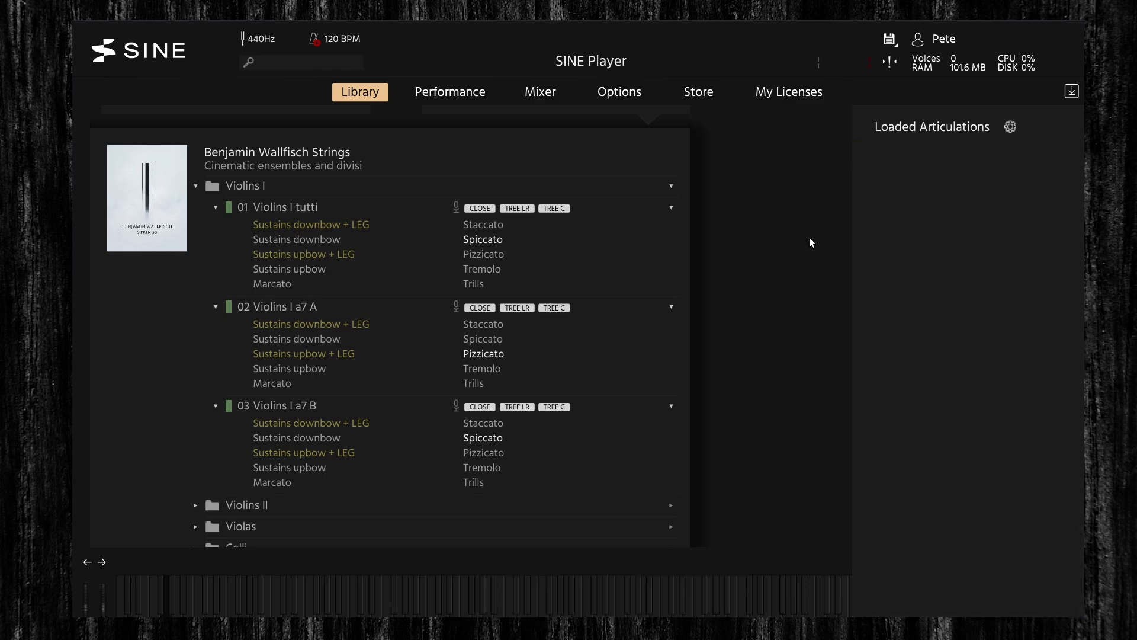
# Load Pizzicato for Violins I tutti, play it, then remove it again
pyautogui.click(484, 255)
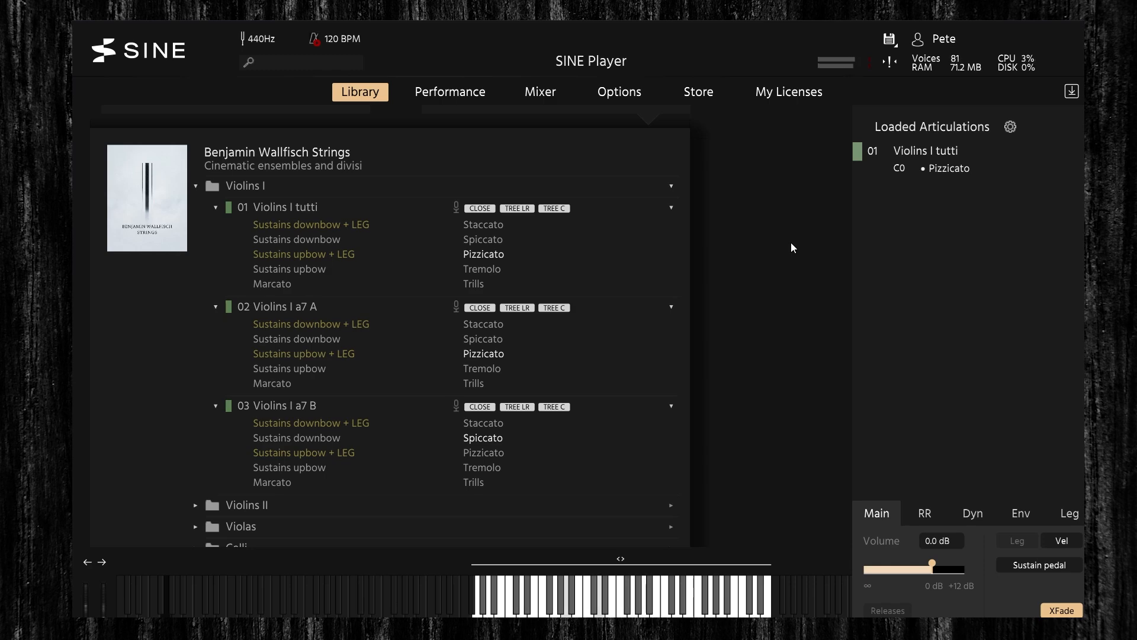
pyautogui.rightClick(926, 151)
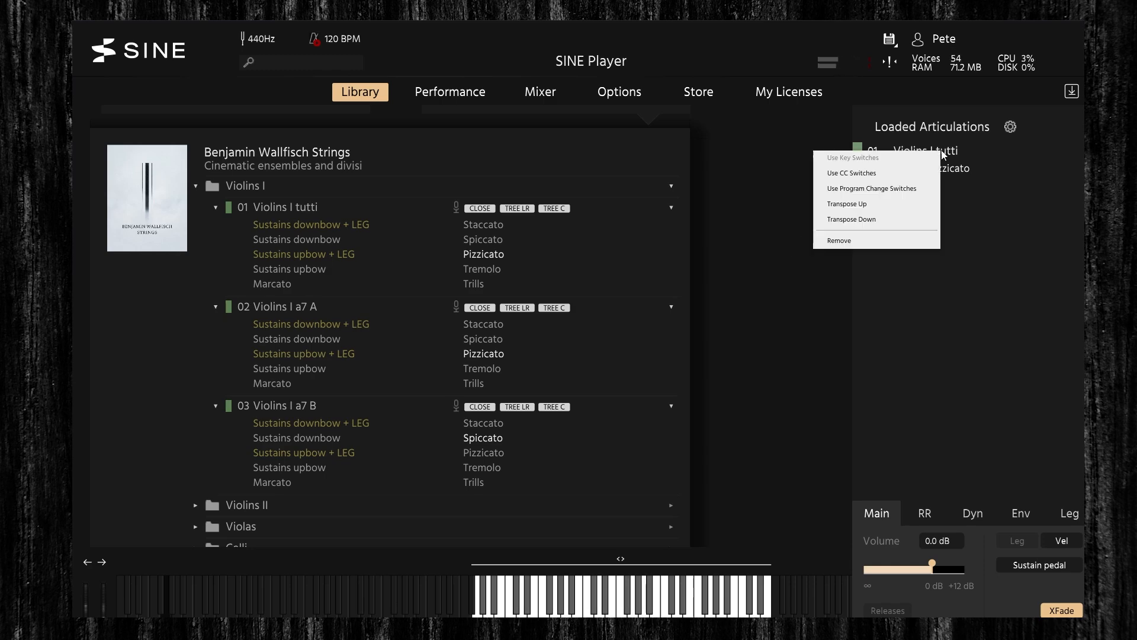
pyautogui.click(839, 242)
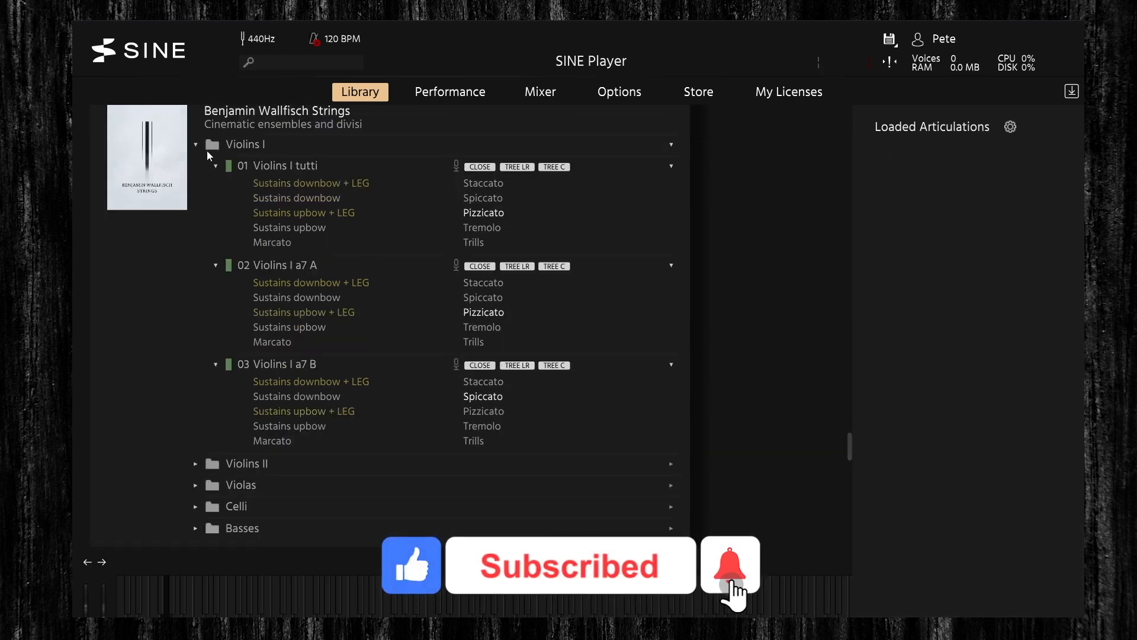
# Expand Violins II tutti, load its Trills, play them and remove the articulation
pyautogui.click(196, 143)
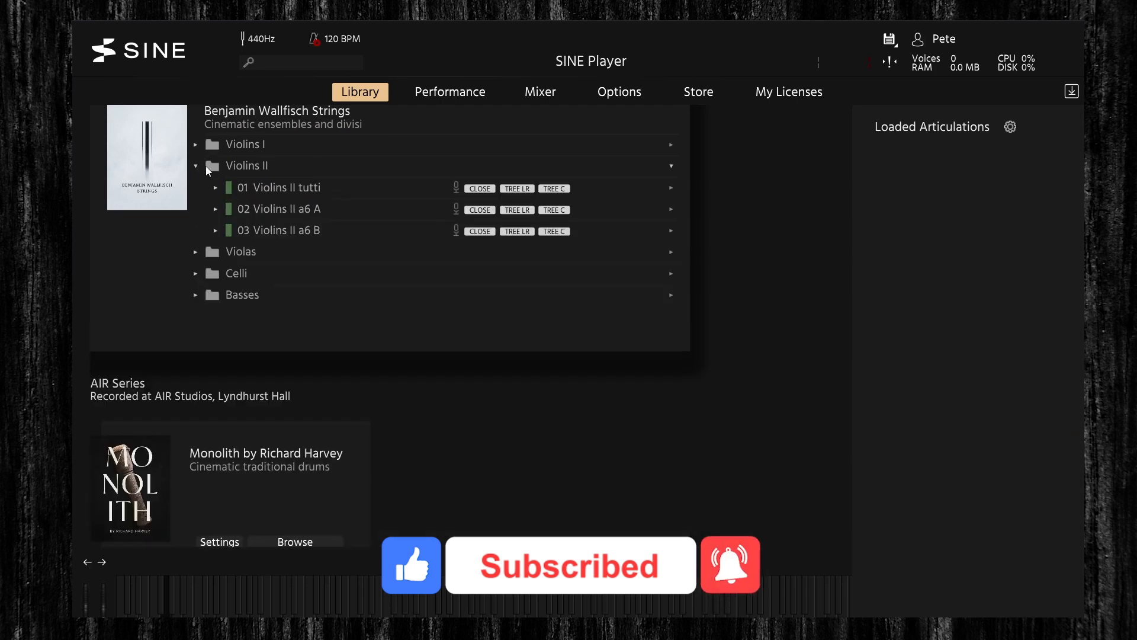
pyautogui.click(216, 187)
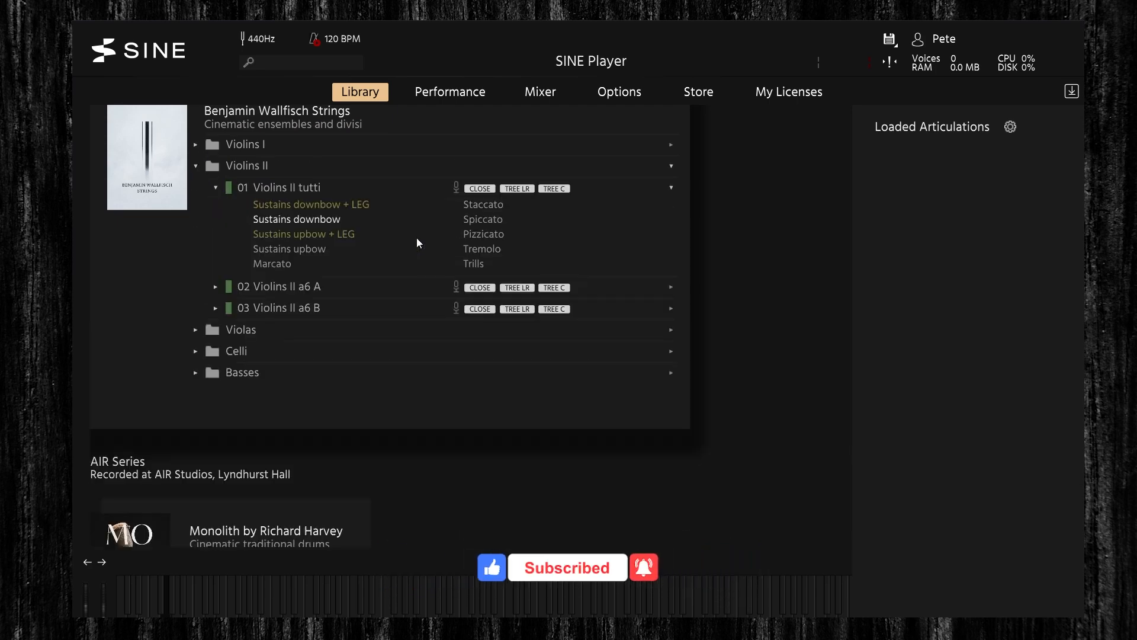
pyautogui.click(472, 263)
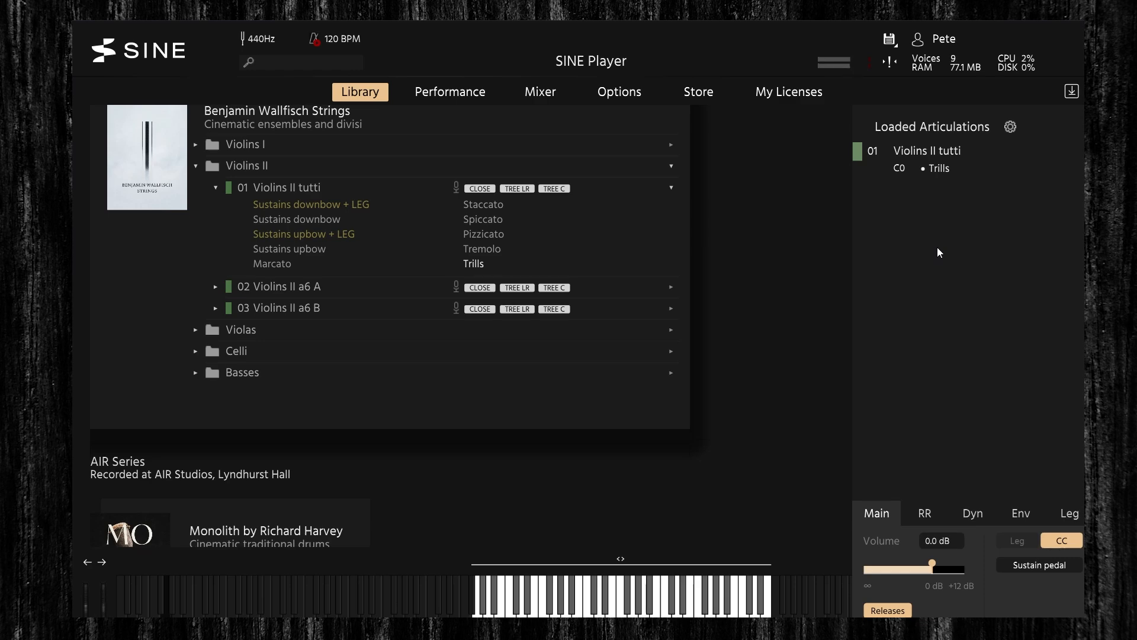
pyautogui.rightClick(927, 151)
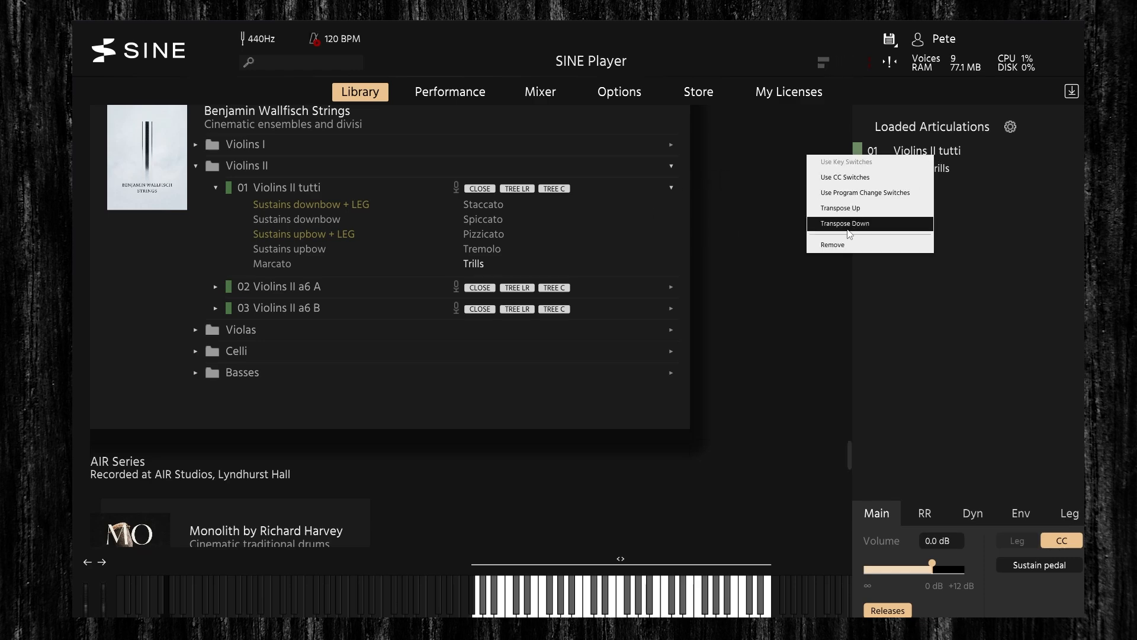
pyautogui.click(832, 244)
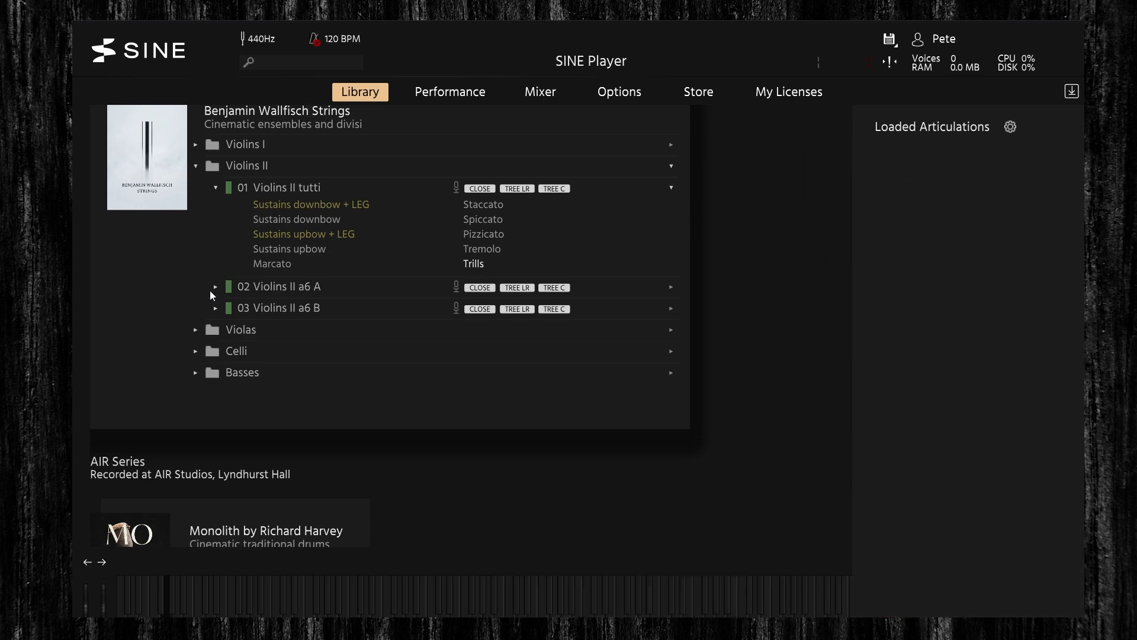
# Expand Violins II a6 A, audition its Trills and remove the loaded articulation
pyautogui.click(215, 285)
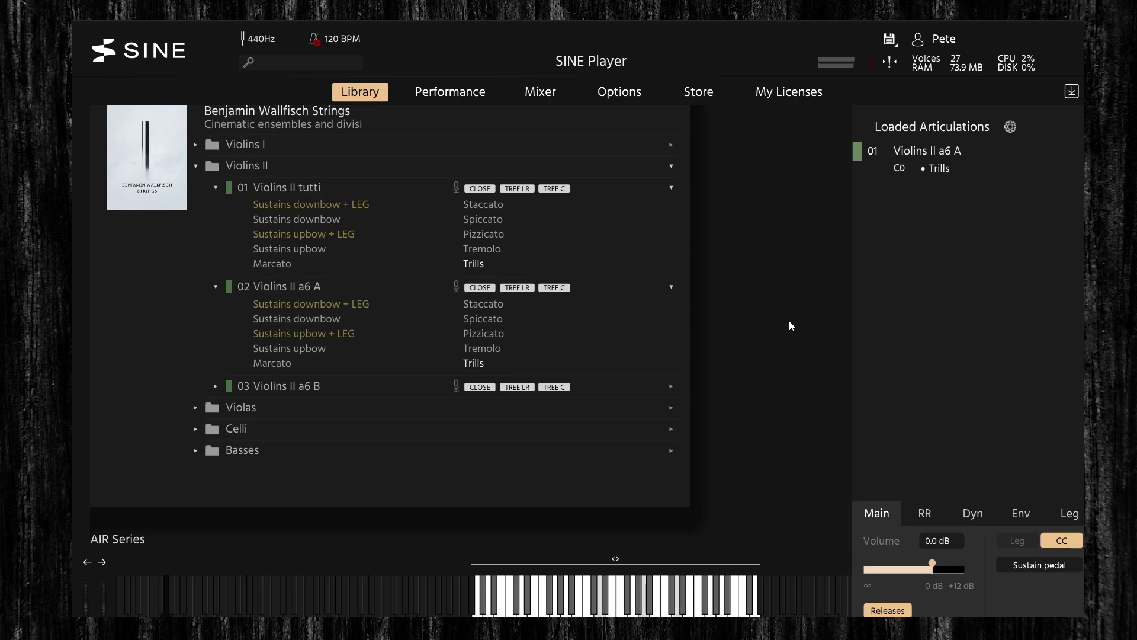
pyautogui.rightClick(926, 151)
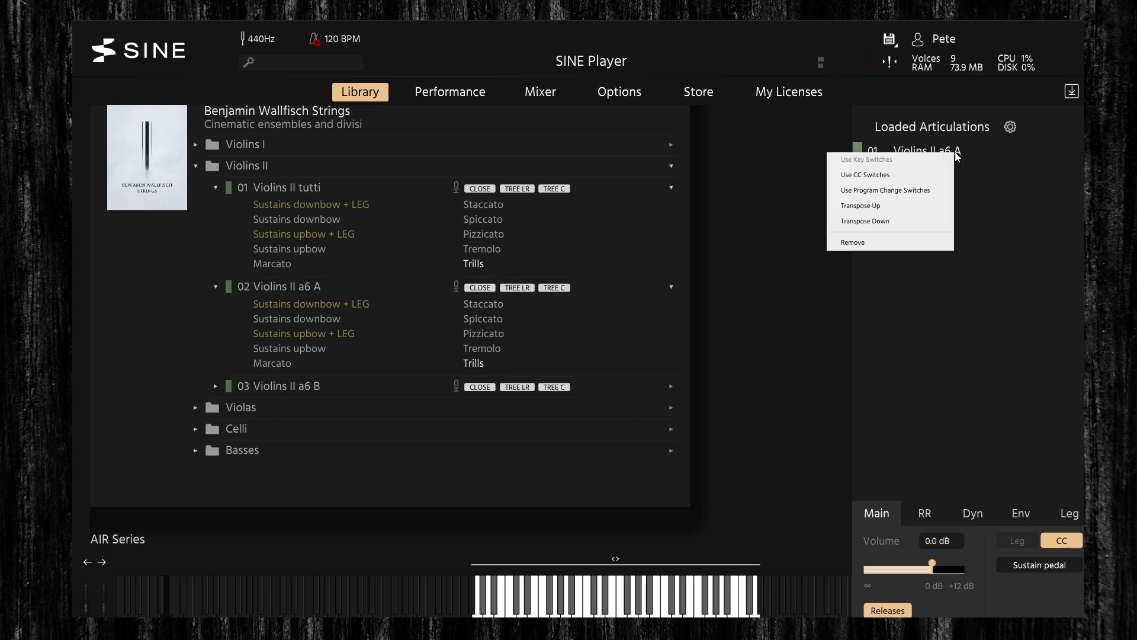
pyautogui.click(852, 242)
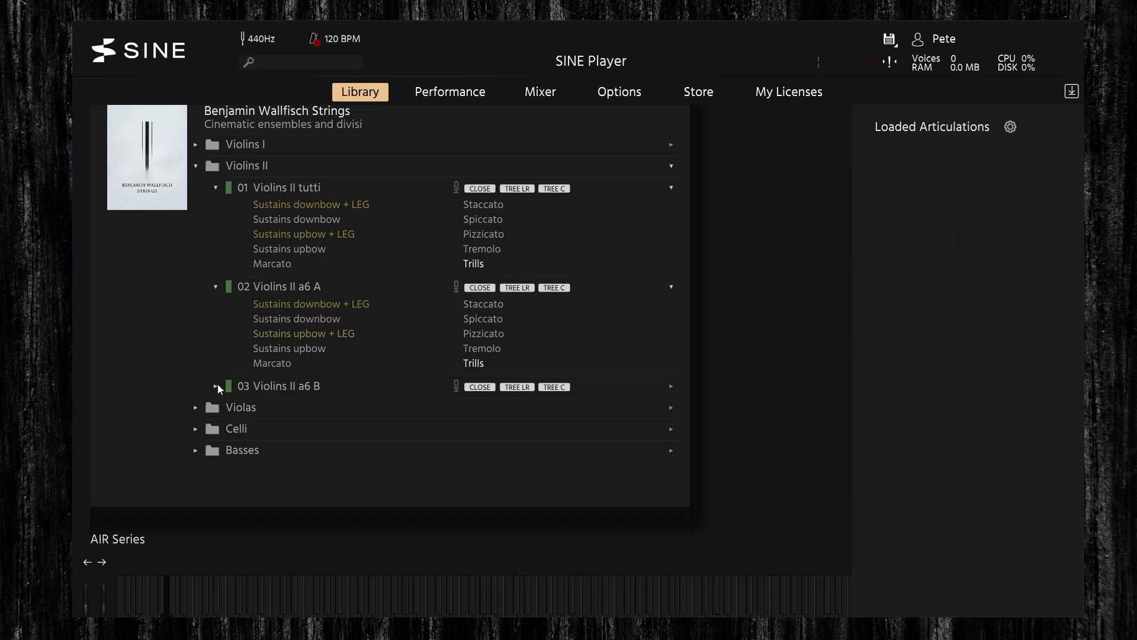
# Load Trills for Violins II a6 B, then collapse Violins II to move on to Violas
pyautogui.click(215, 385)
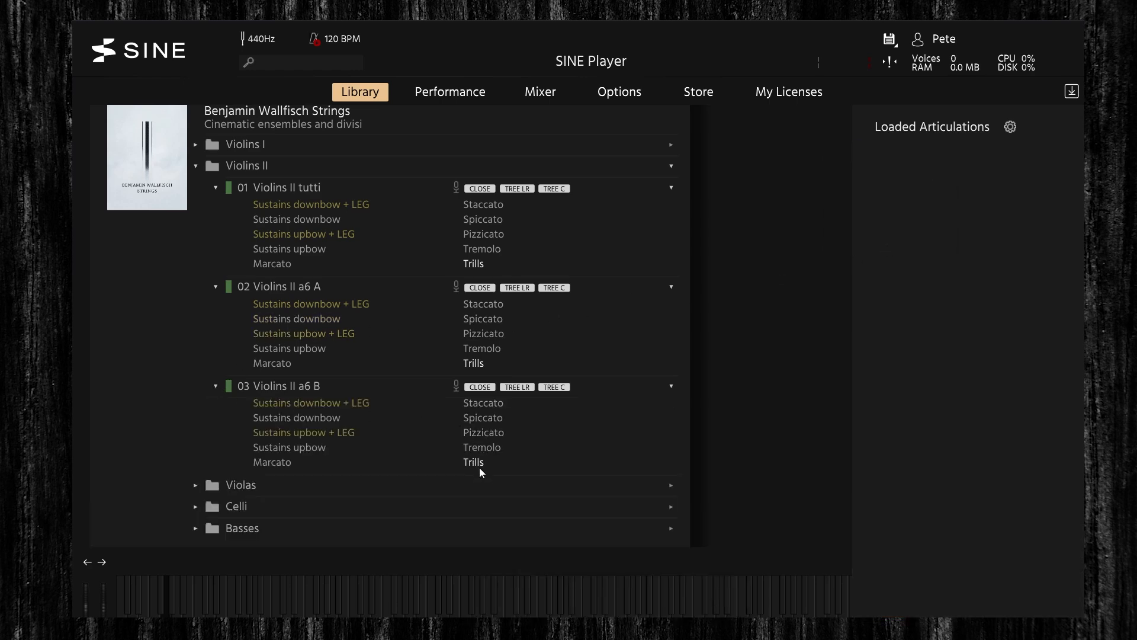
pyautogui.click(474, 462)
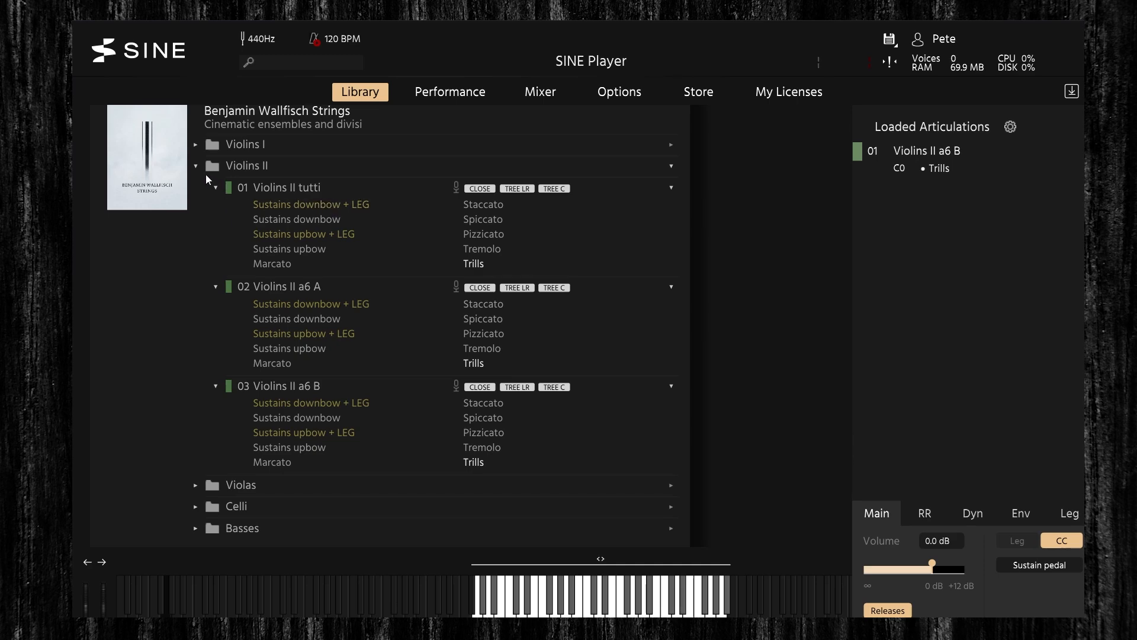
pyautogui.click(196, 166)
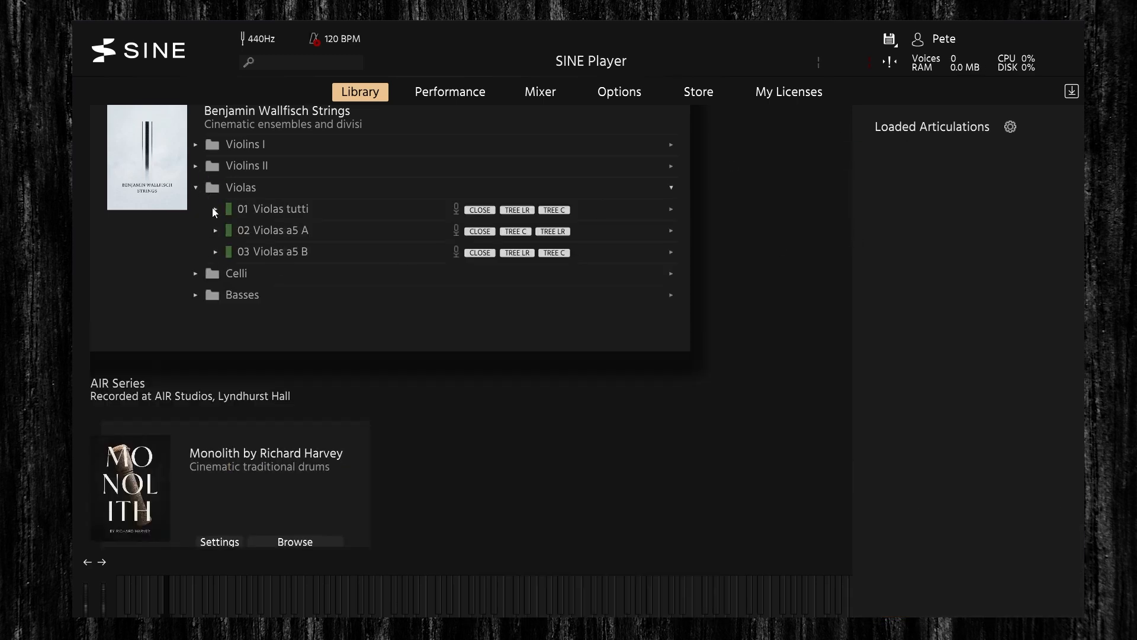
# Expand Violas tutti and load its Staccato articulation for auditioning
pyautogui.click(215, 208)
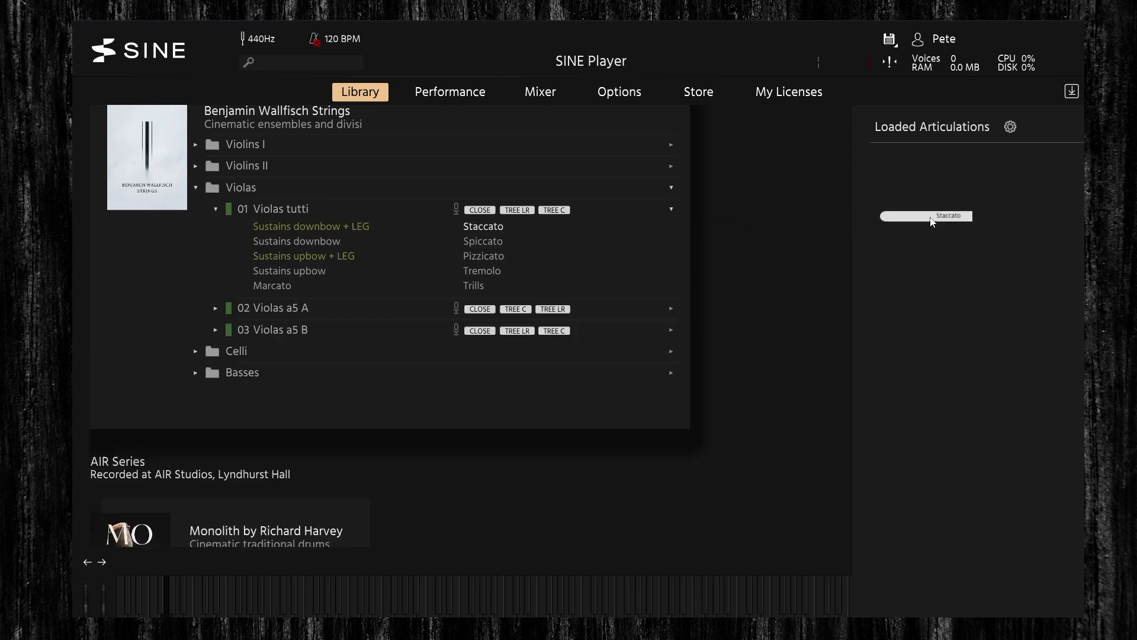
pyautogui.click(482, 226)
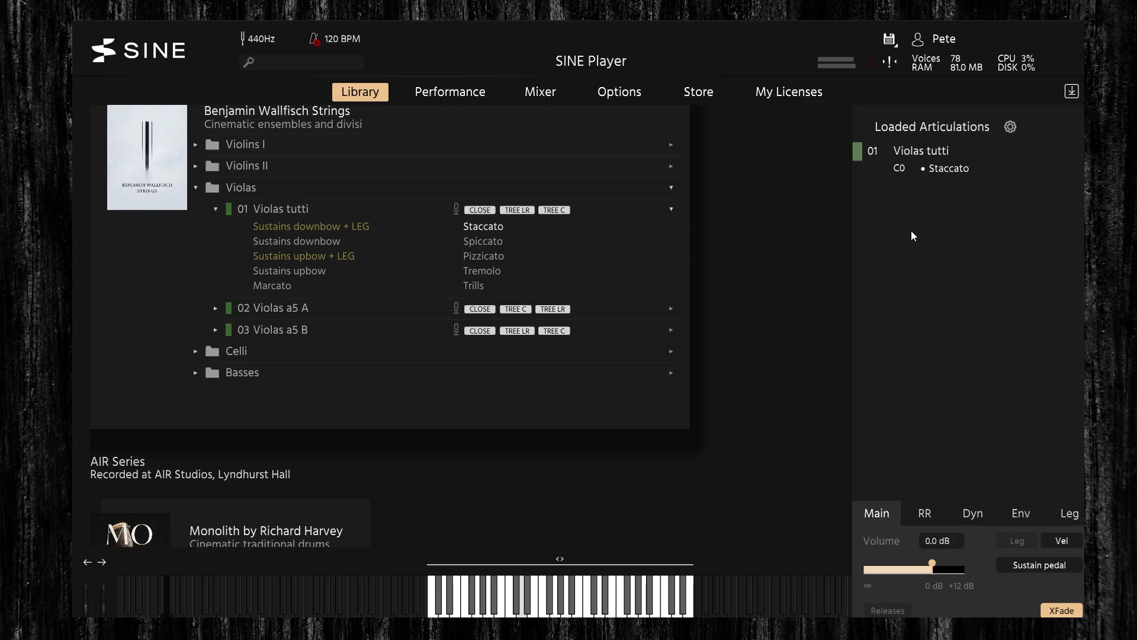
pyautogui.moveTo(874, 232)
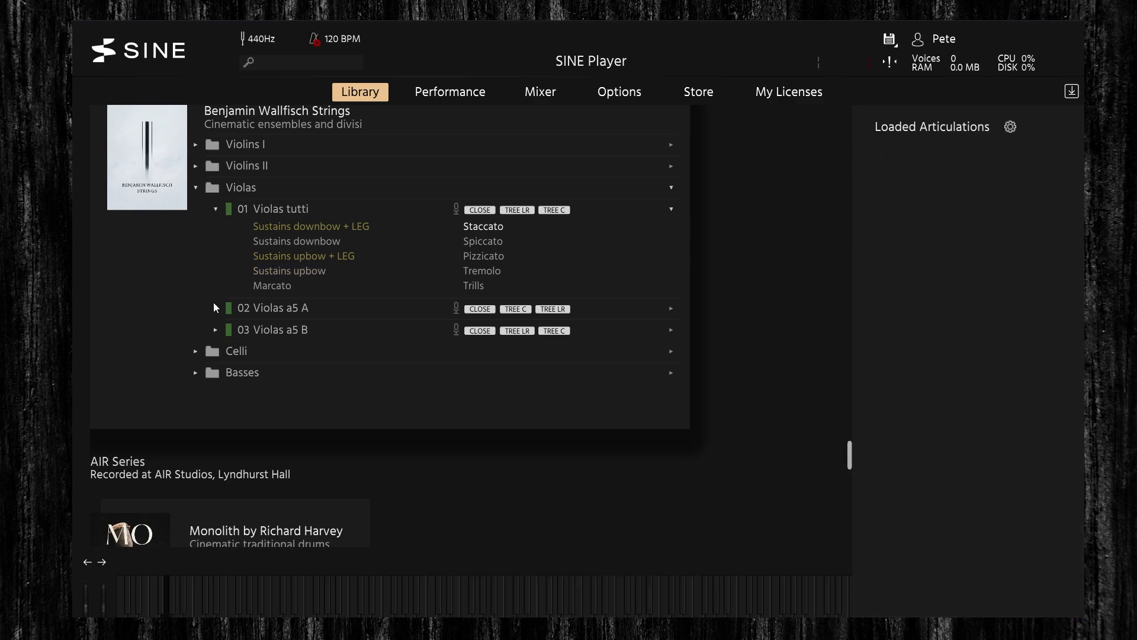
# Expand Violas a5 A, audition its Staccato, then remove it from Loaded Articulations
pyautogui.click(215, 308)
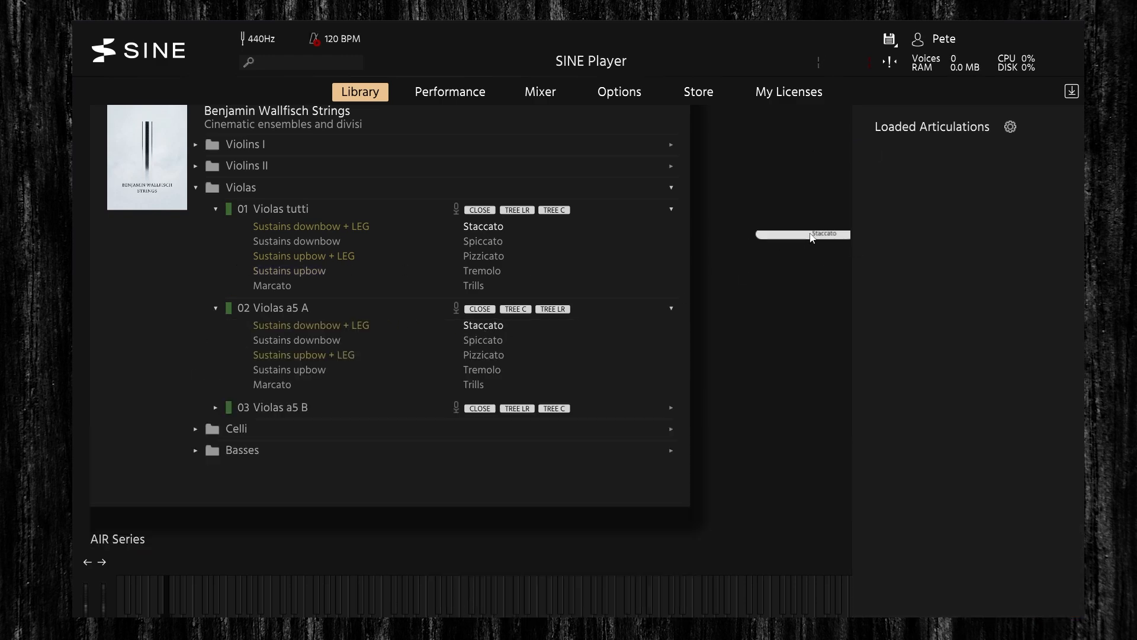
pyautogui.click(483, 324)
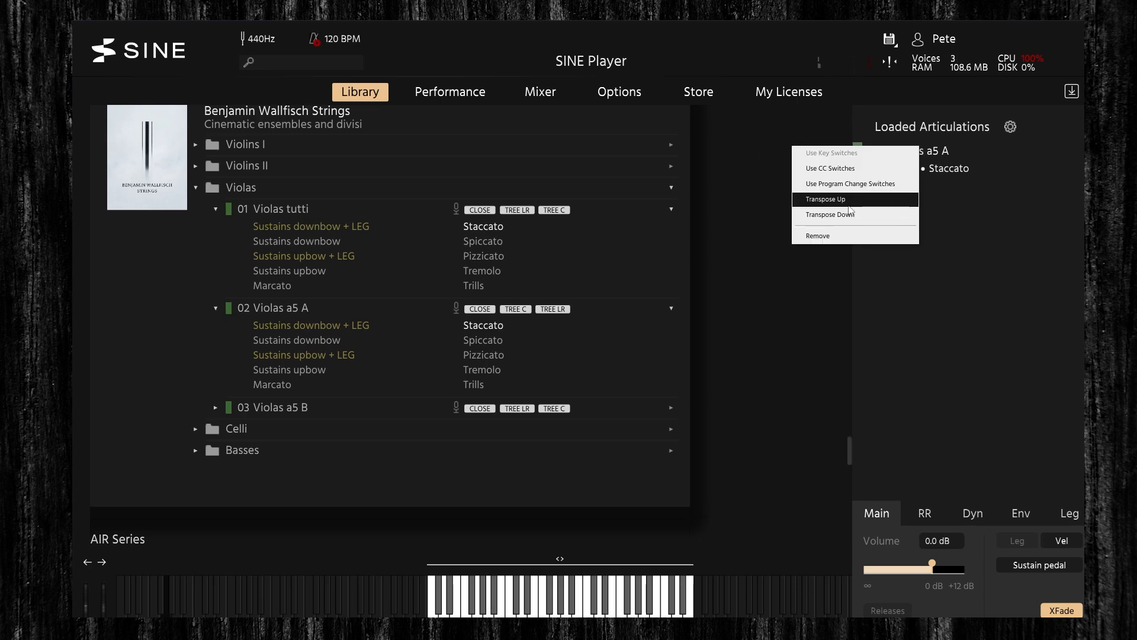
pyautogui.click(818, 236)
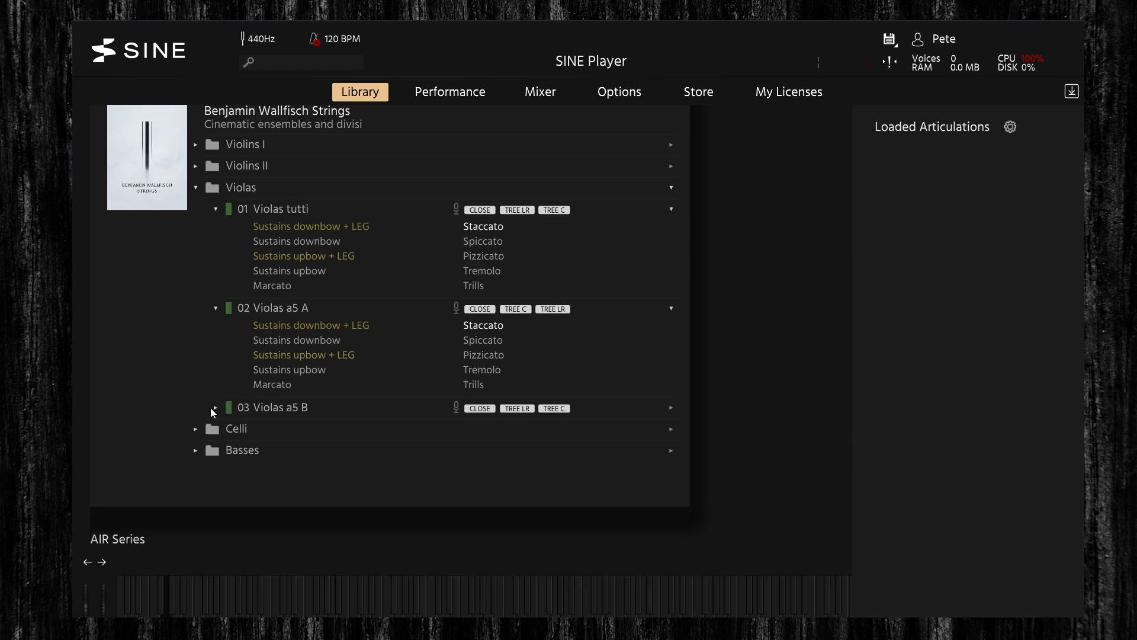
# Expand Violas a5 B, audition its Staccato, then remove it via the context menu
pyautogui.click(215, 407)
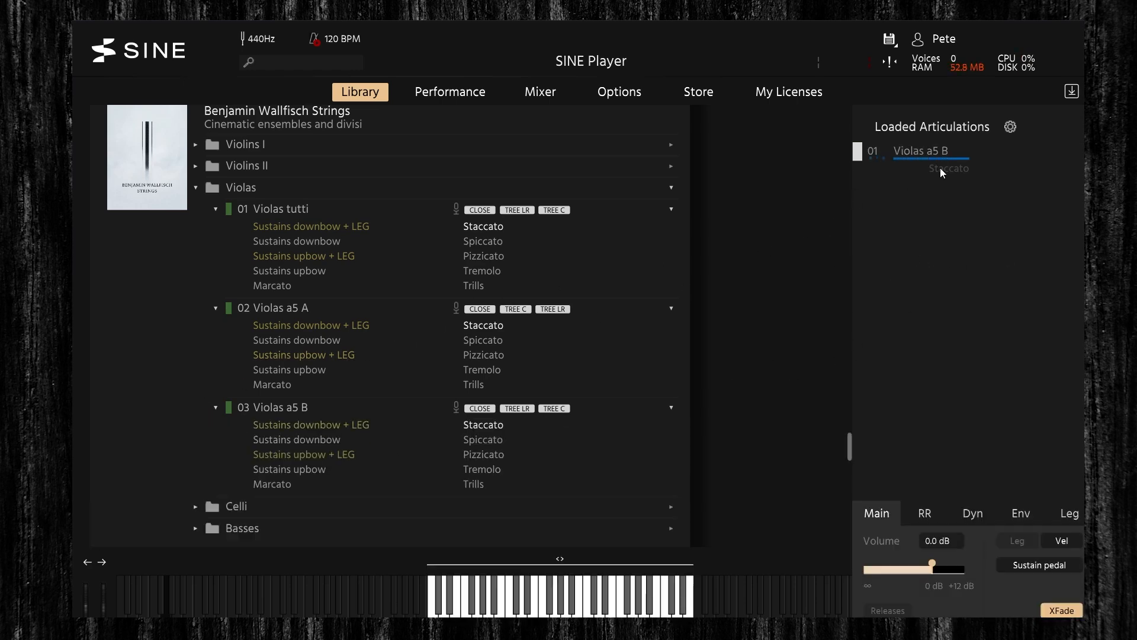
pyautogui.click(483, 424)
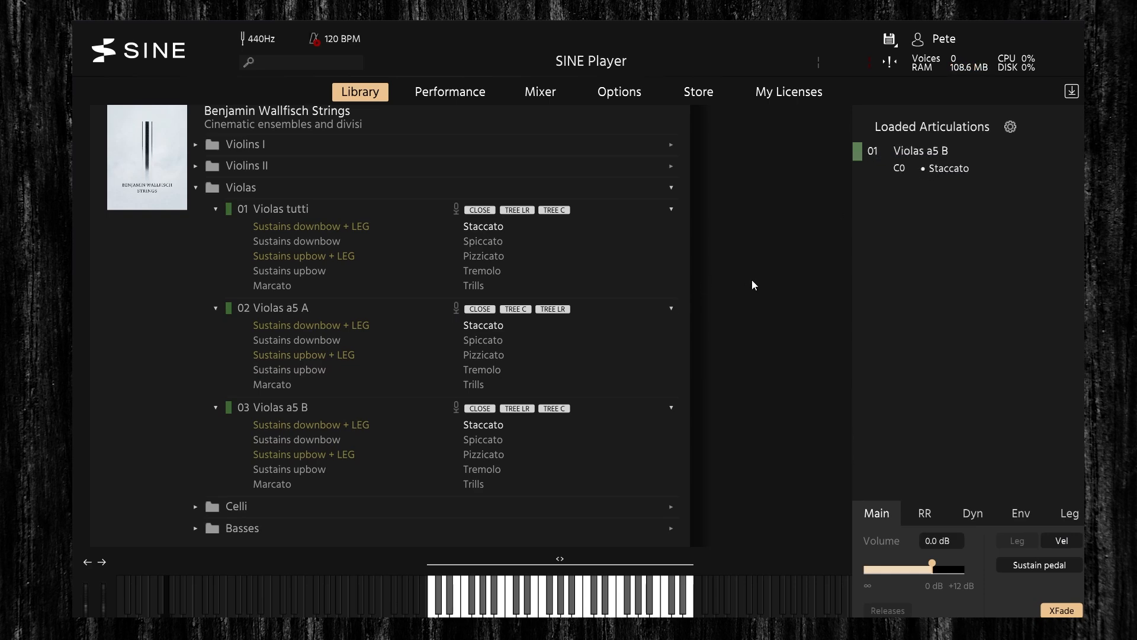
pyautogui.moveTo(782, 283)
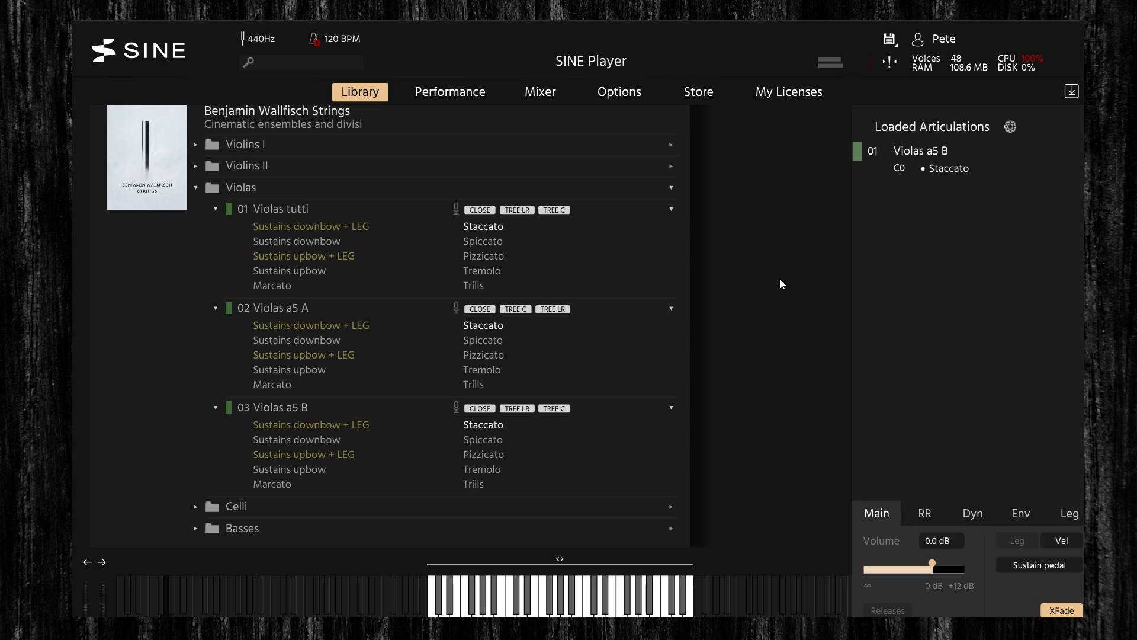
pyautogui.rightClick(922, 151)
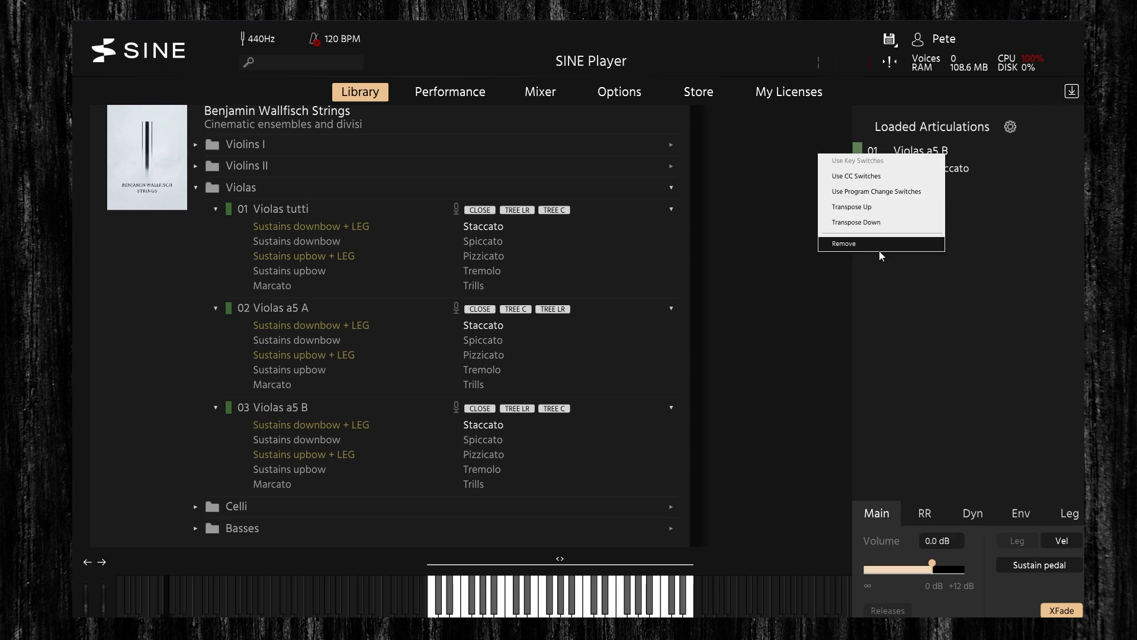
pyautogui.click(843, 243)
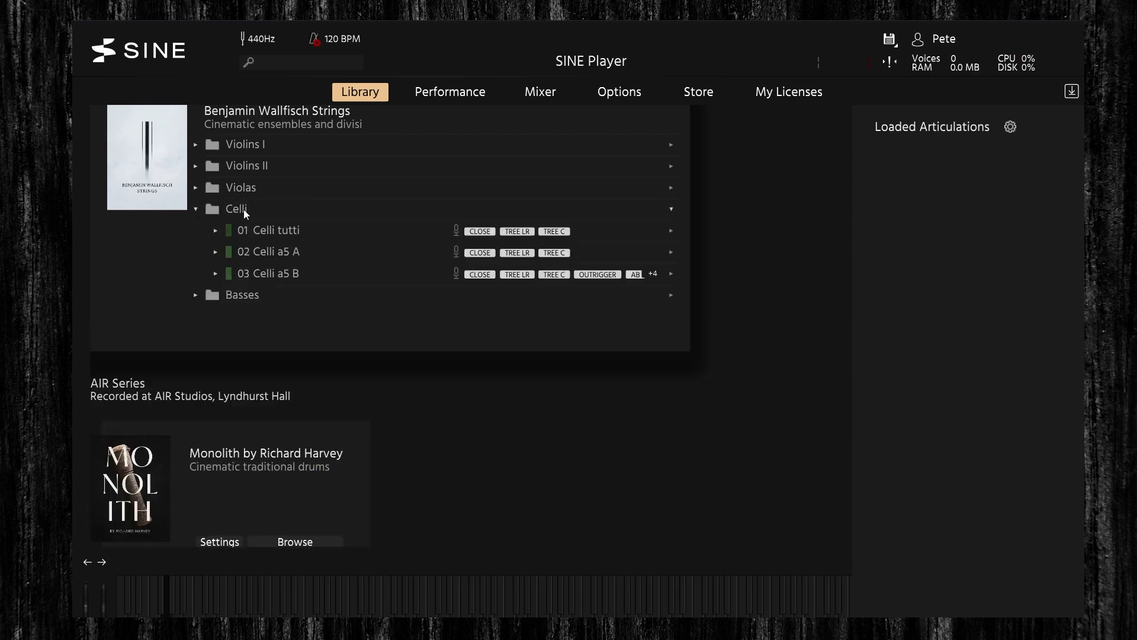
# Expand Celli tutti and audition its Tremolo articulation
pyautogui.click(215, 230)
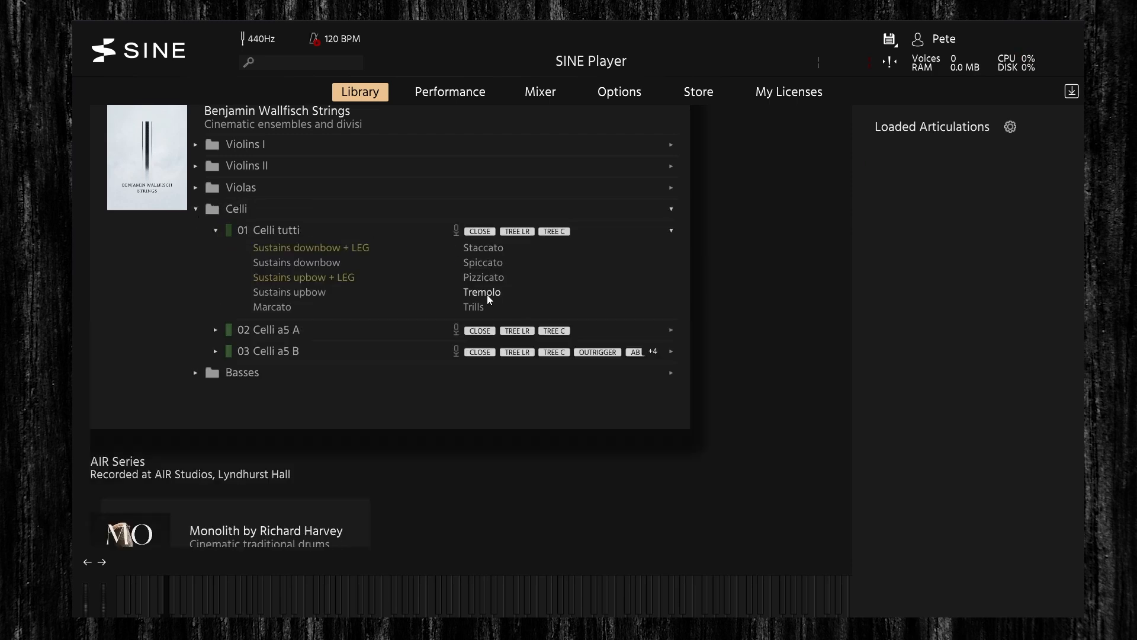
pyautogui.click(482, 291)
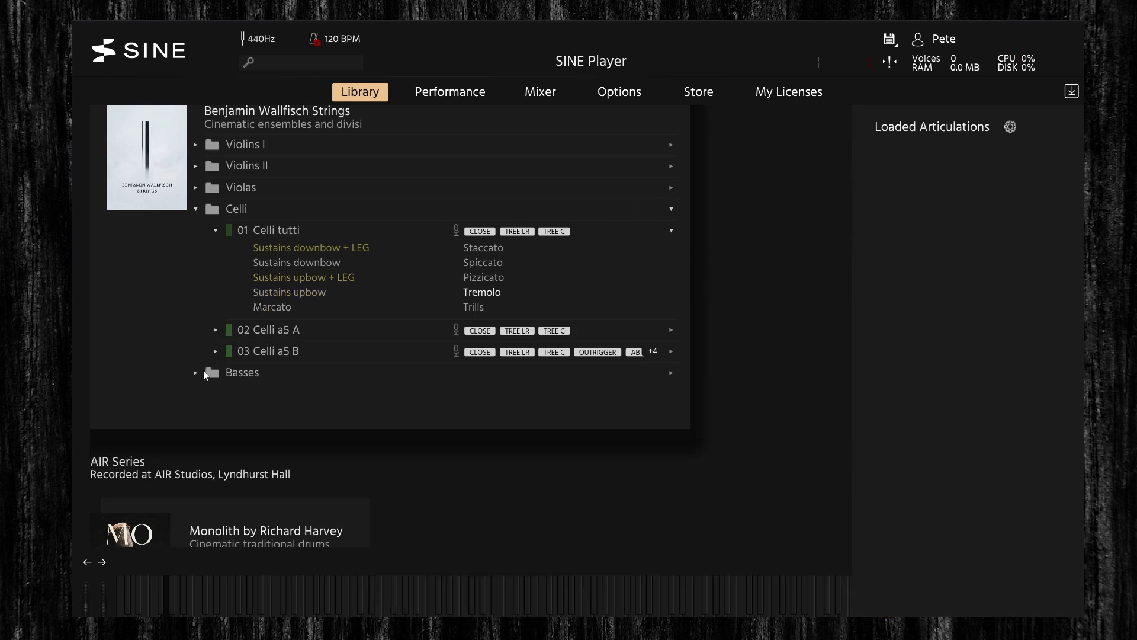
pyautogui.moveTo(213, 337)
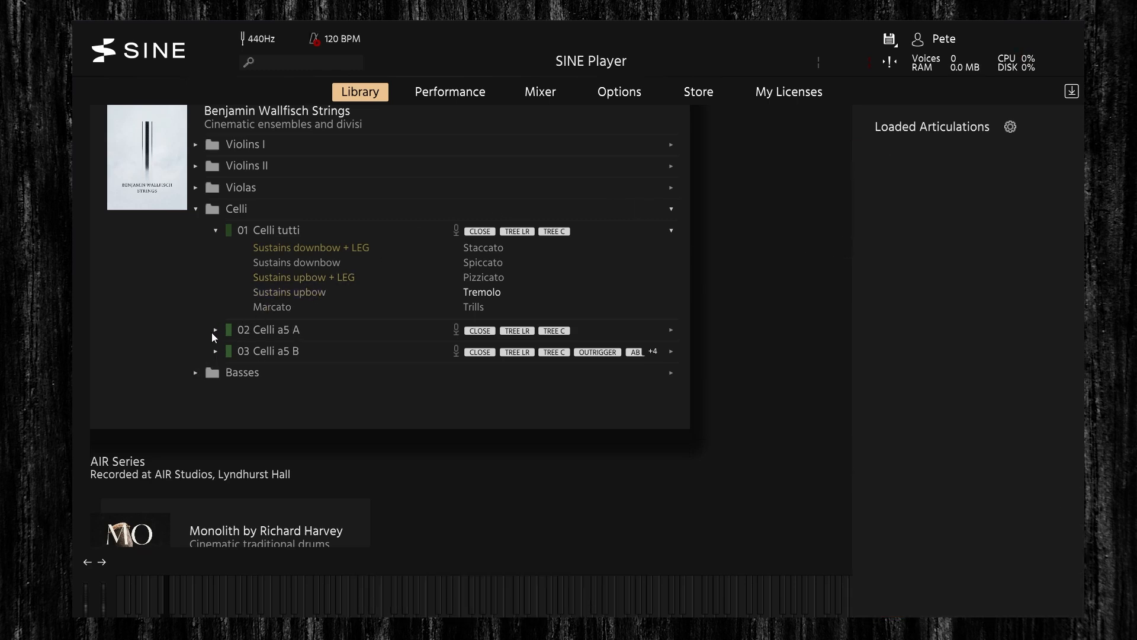
# Expand Celli a5 A, audition its Tremolo, then unload it so nothing remains loaded
pyautogui.click(215, 329)
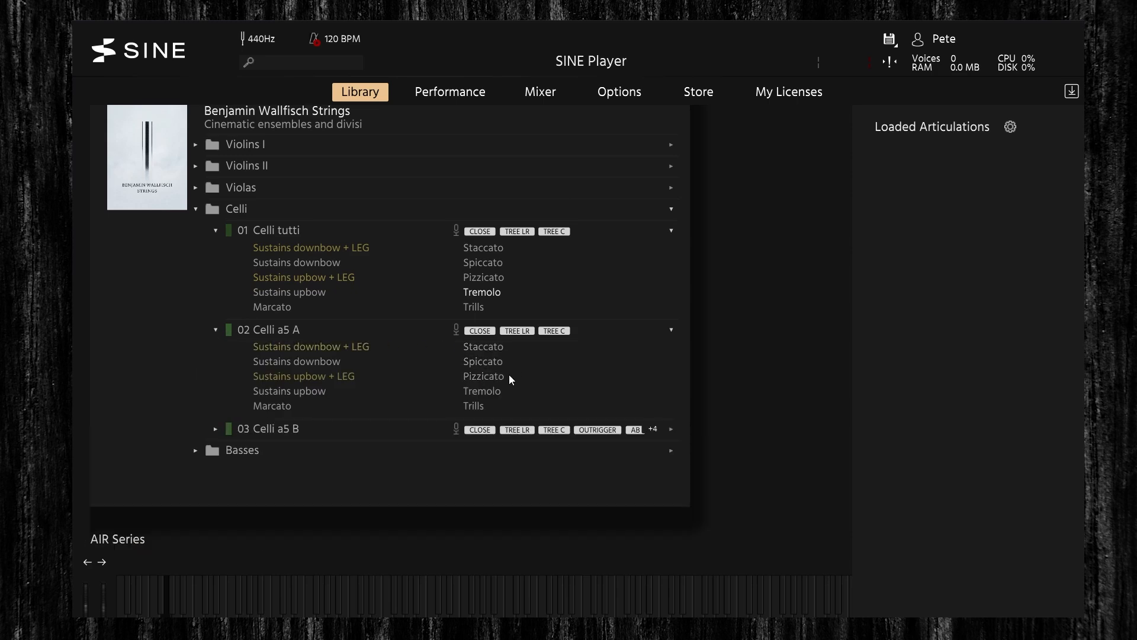
pyautogui.click(482, 391)
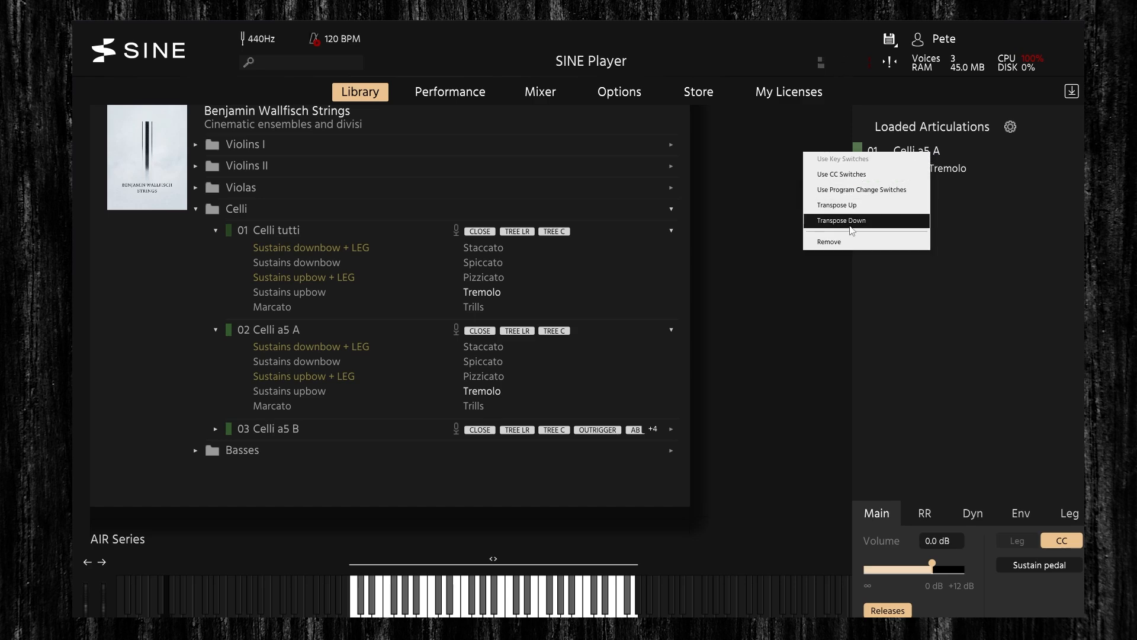
pyautogui.click(829, 242)
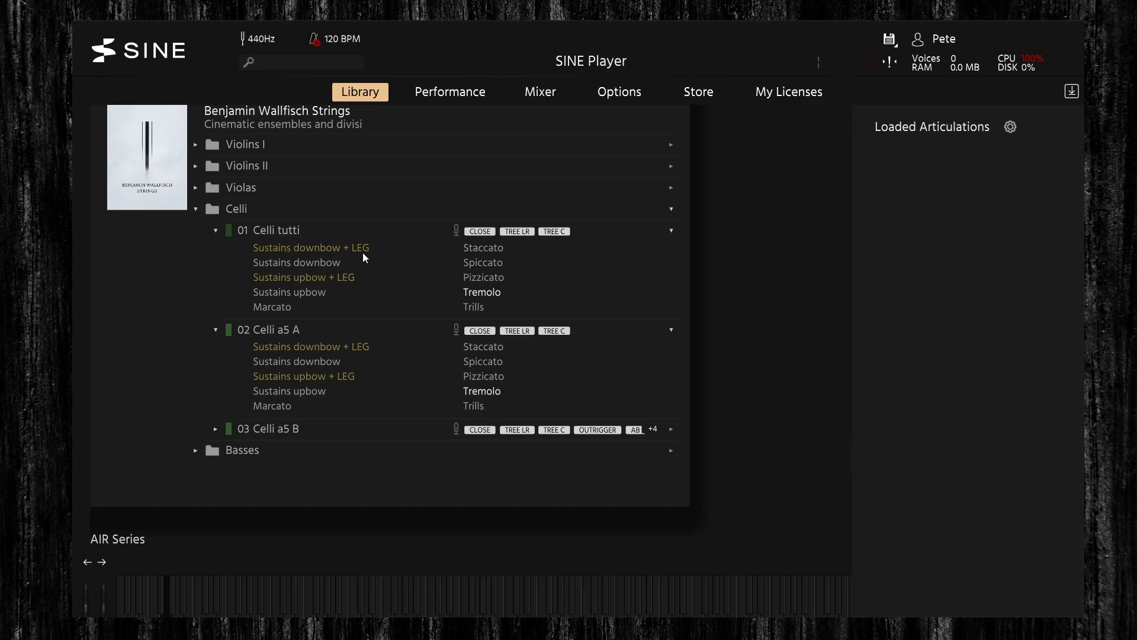
pyautogui.moveTo(373, 287)
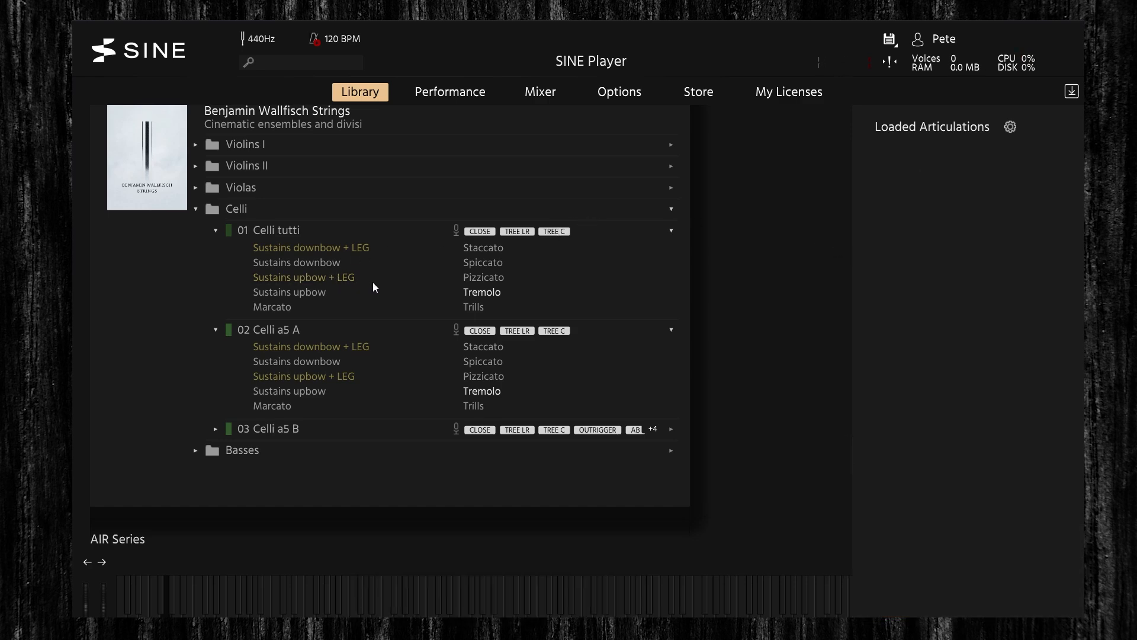
pyautogui.moveTo(304, 414)
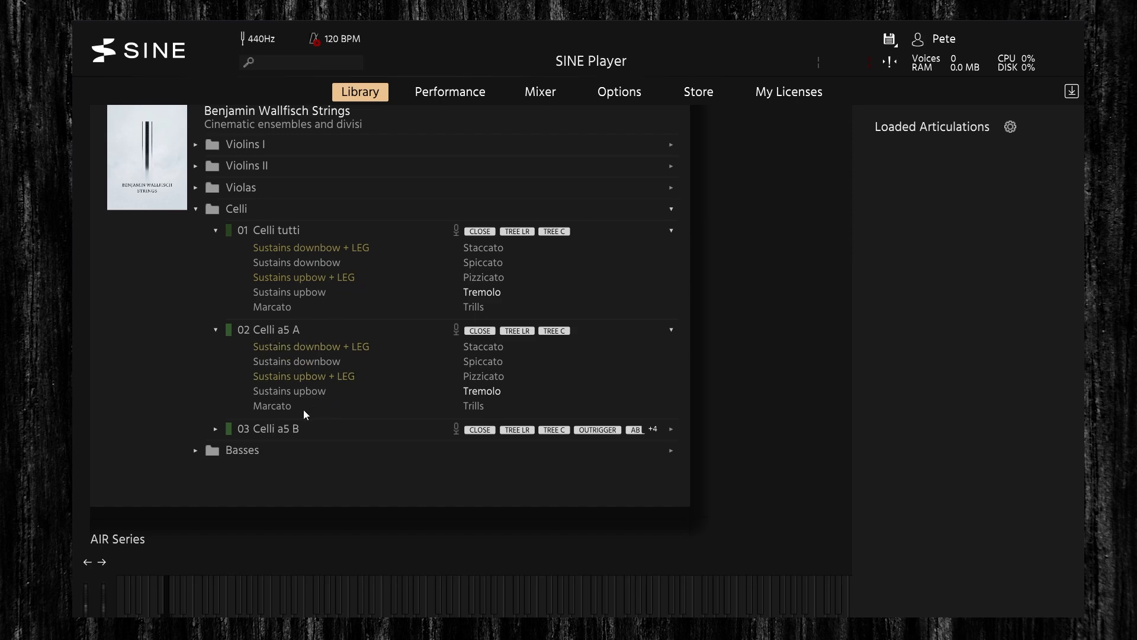
pyautogui.moveTo(463, 419)
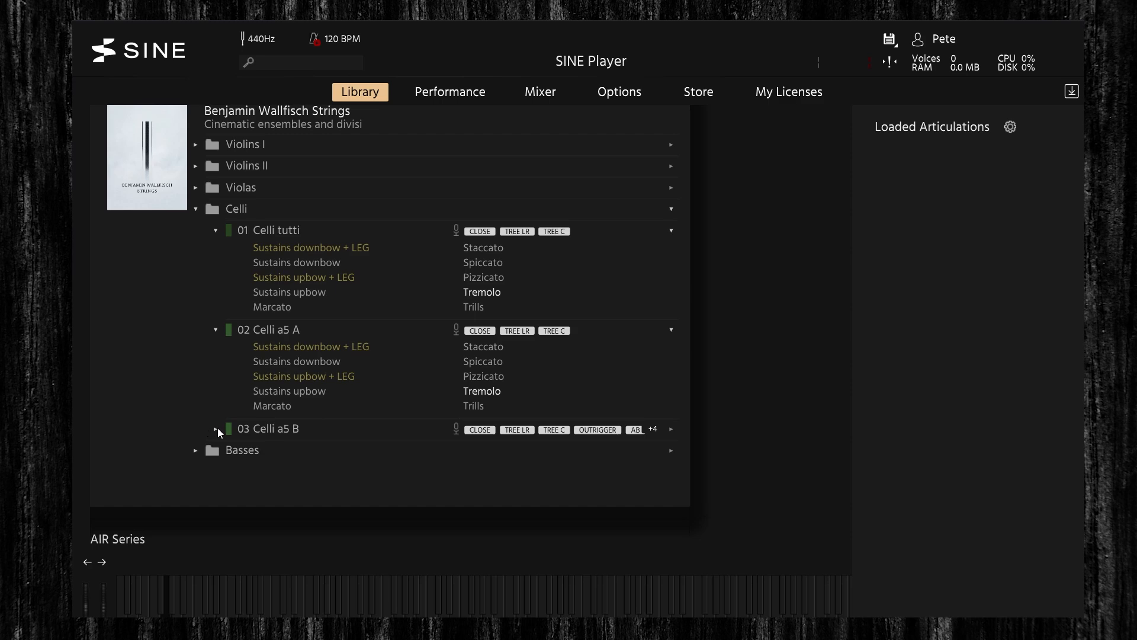
pyautogui.moveTo(220, 435)
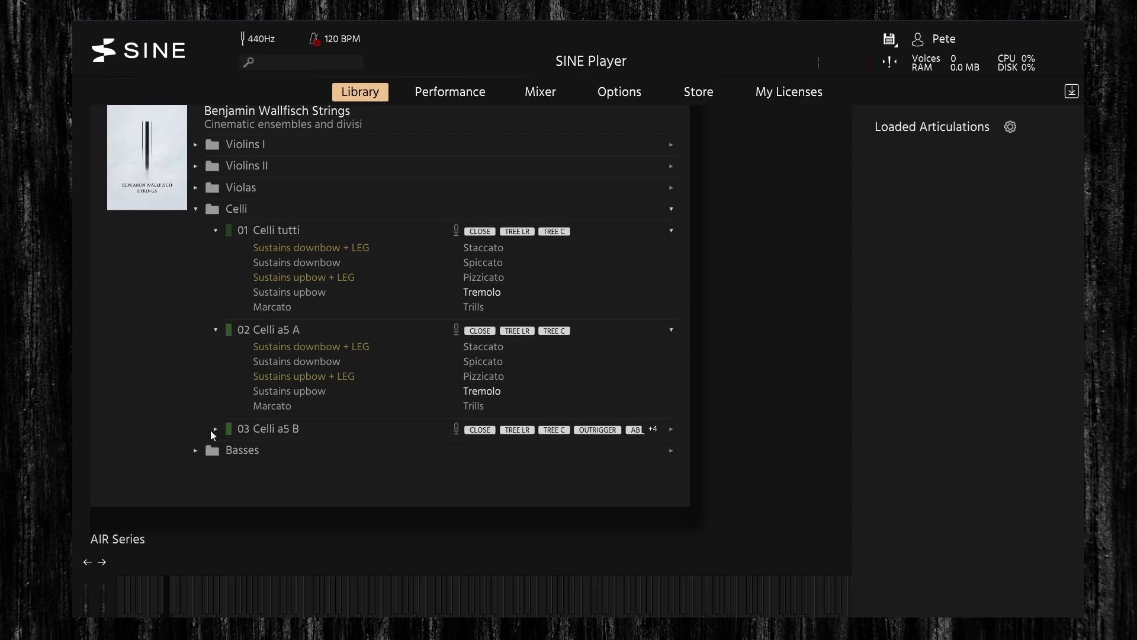
# Expand Celli a5 B, load its Tremolo, and scroll down toward the Basses folder
pyautogui.click(216, 429)
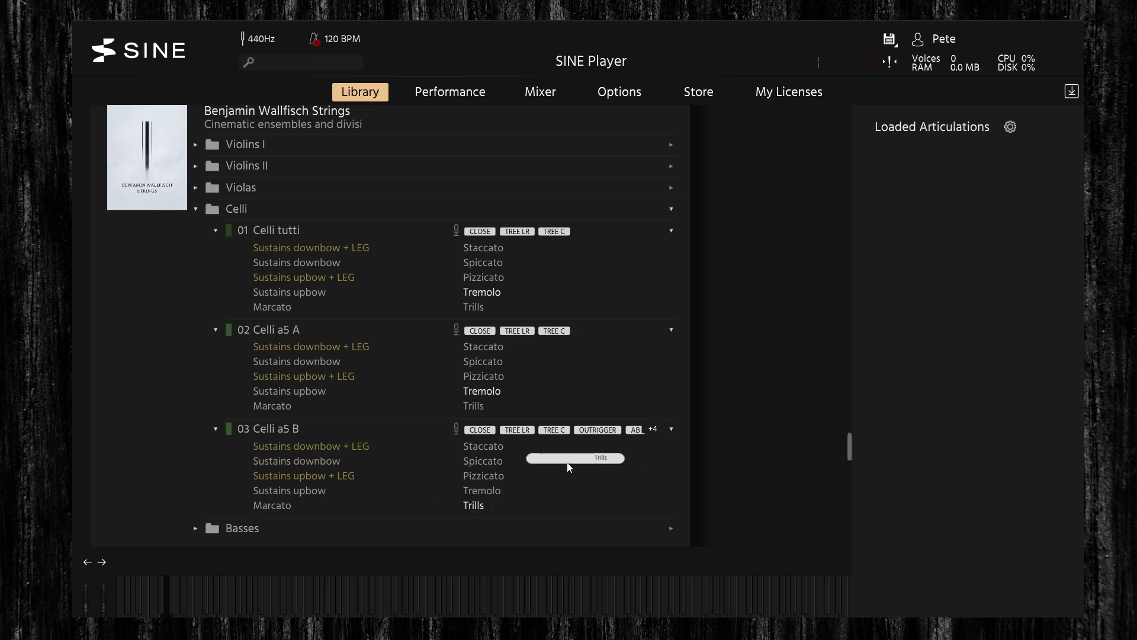
pyautogui.click(482, 491)
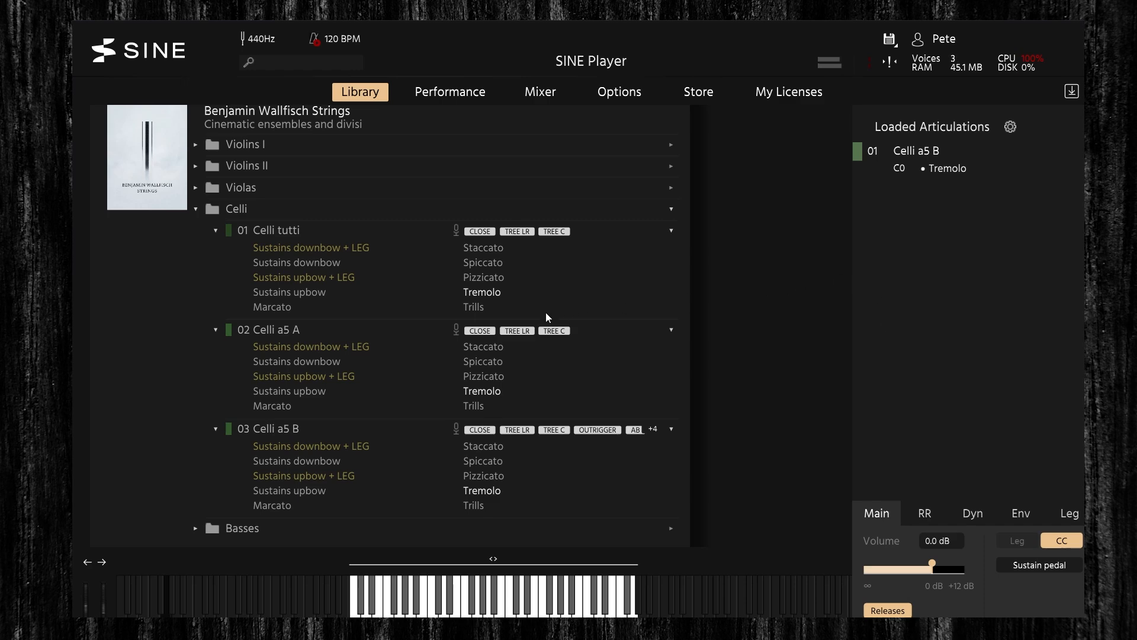
pyautogui.scroll(-3)
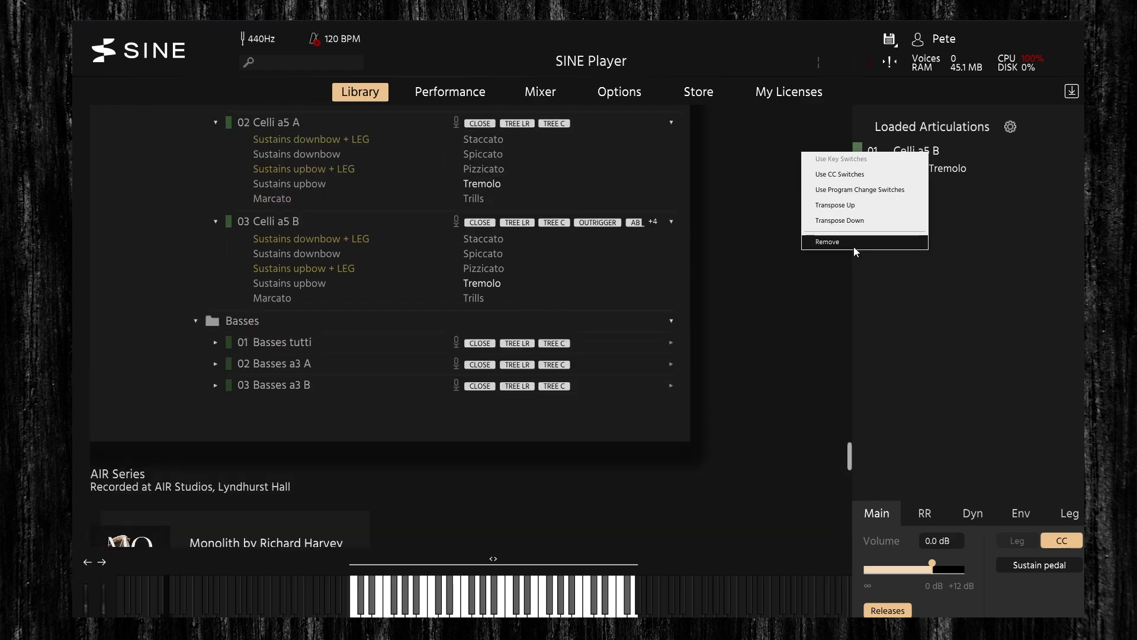
pyautogui.click(827, 241)
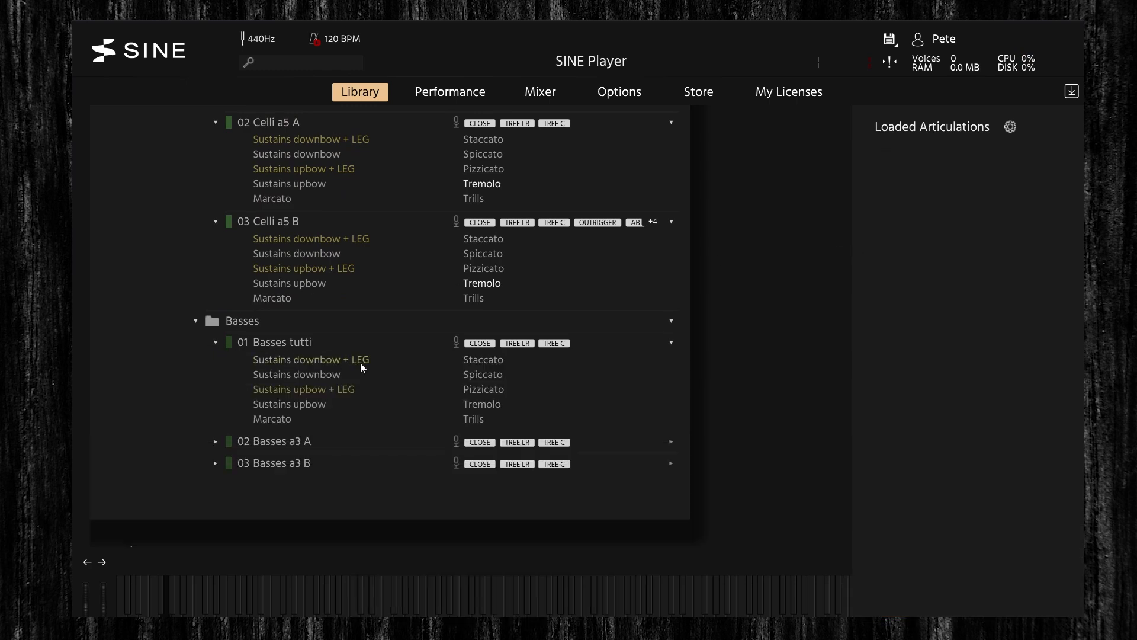
pyautogui.moveTo(509, 367)
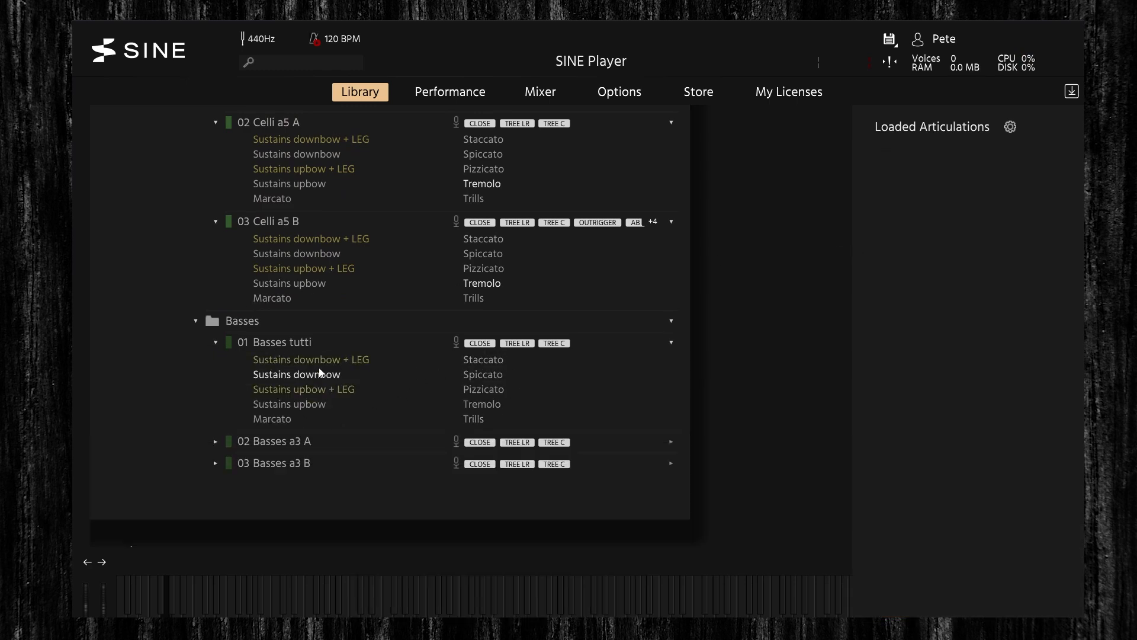
pyautogui.moveTo(321, 385)
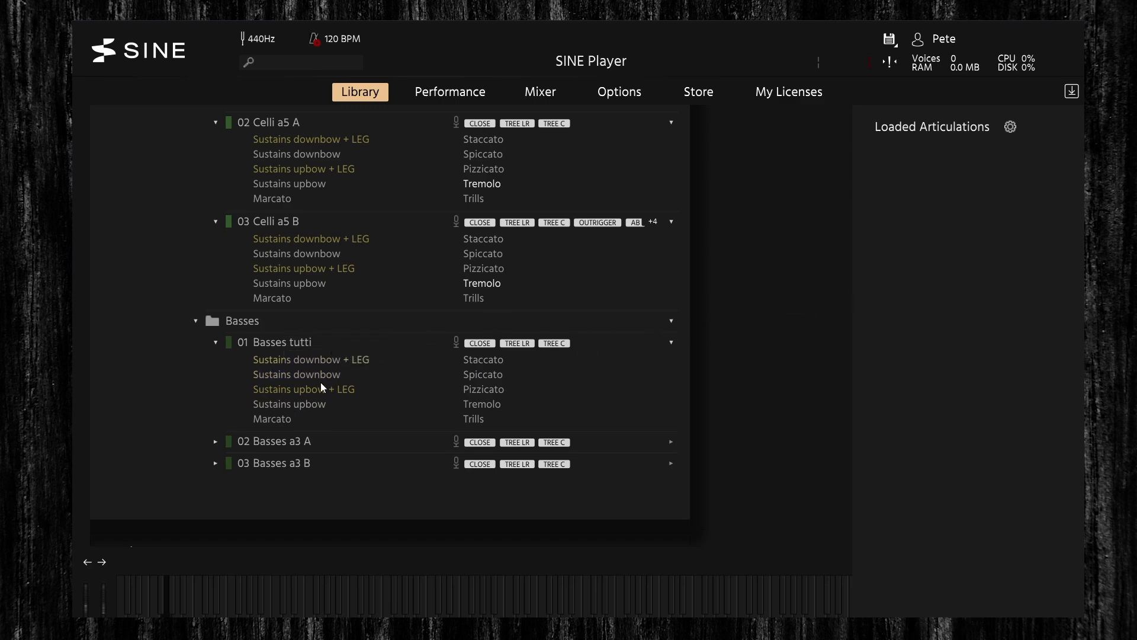
pyautogui.click(304, 388)
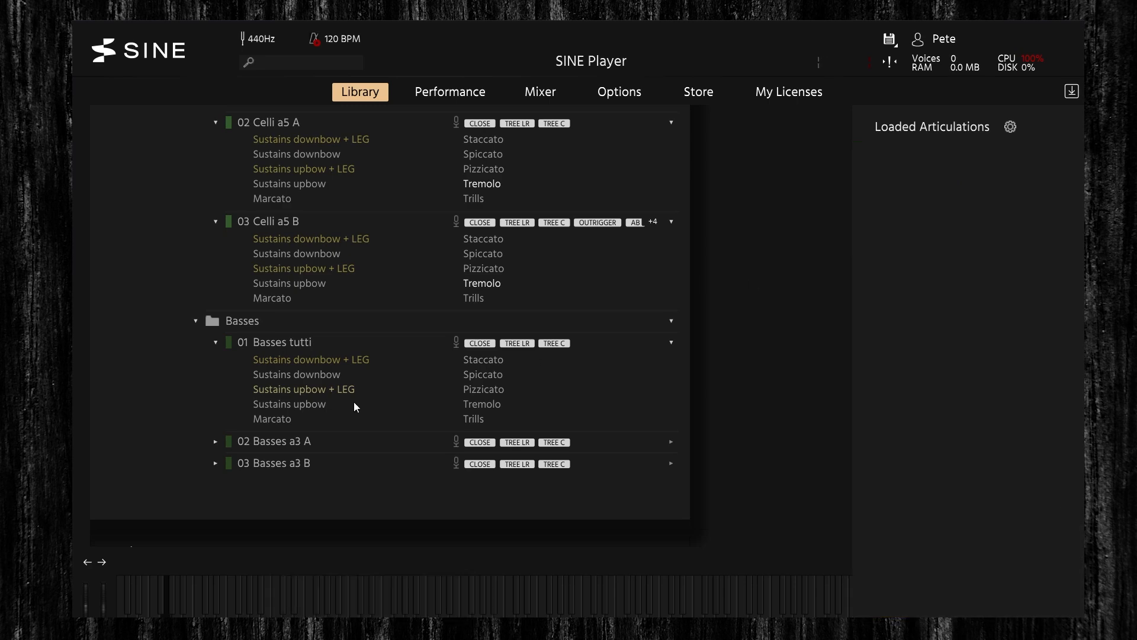
# Expand Basses a3 A to reveal its articulation list
pyautogui.click(216, 441)
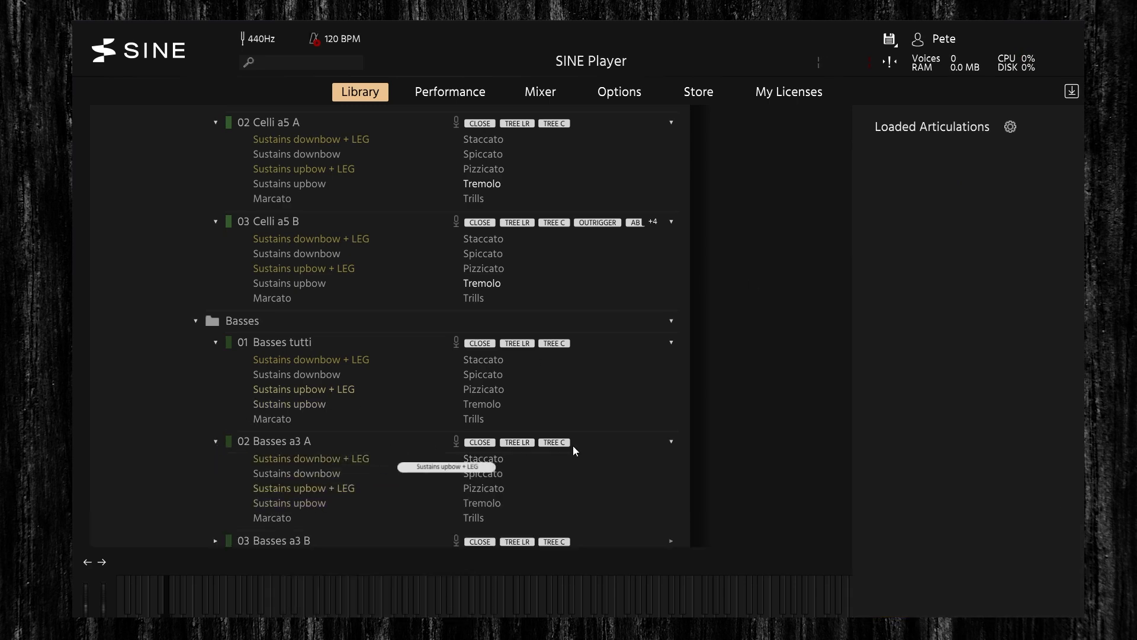
pyautogui.click(304, 487)
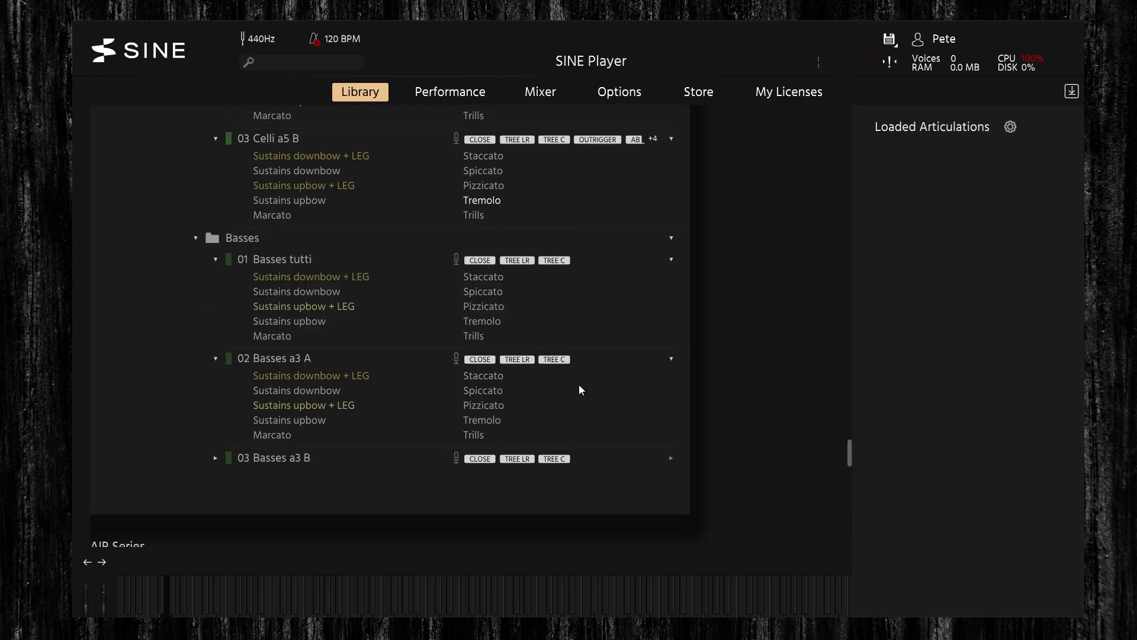
# Scroll to Basses a3 B and load its Spiccato articulation (about 145 MB)
pyautogui.scroll(-3)
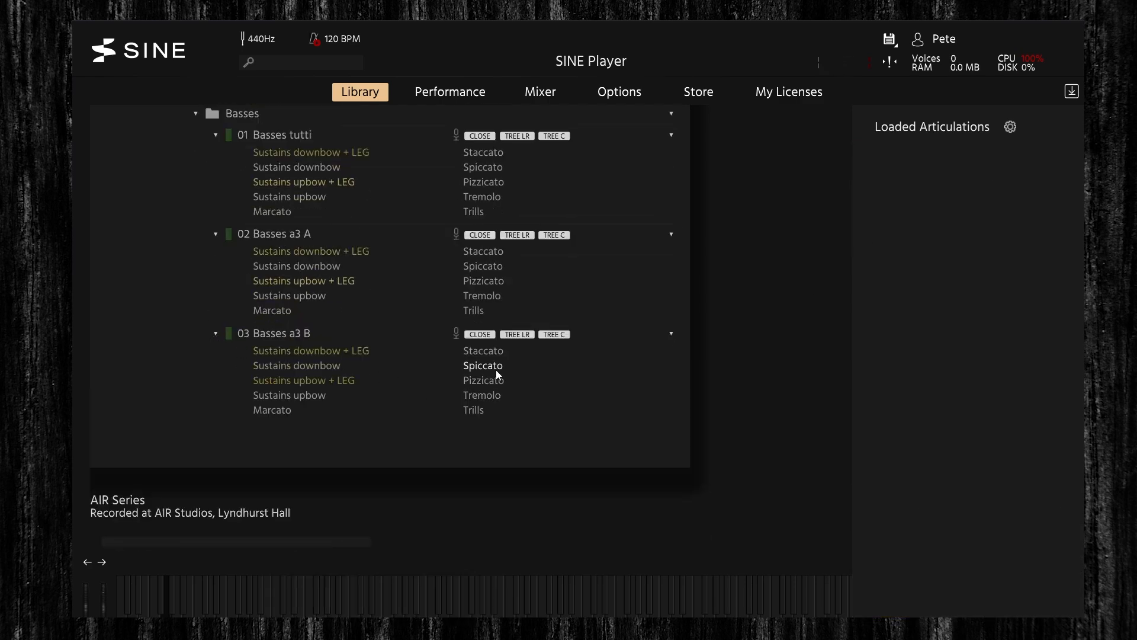
pyautogui.click(484, 365)
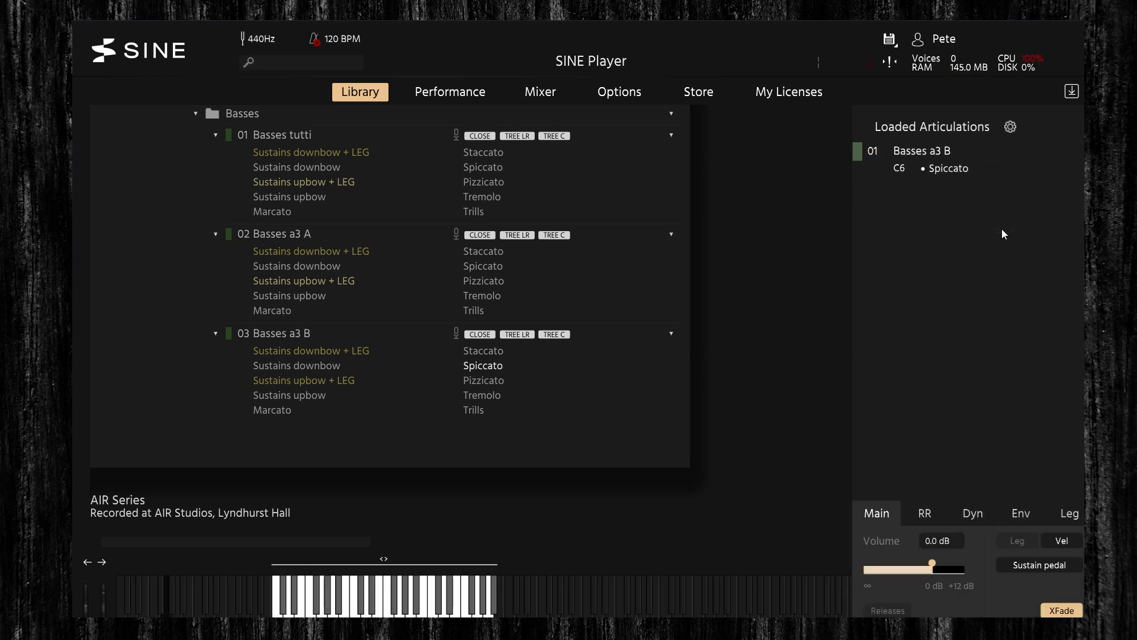
pyautogui.moveTo(556, 421)
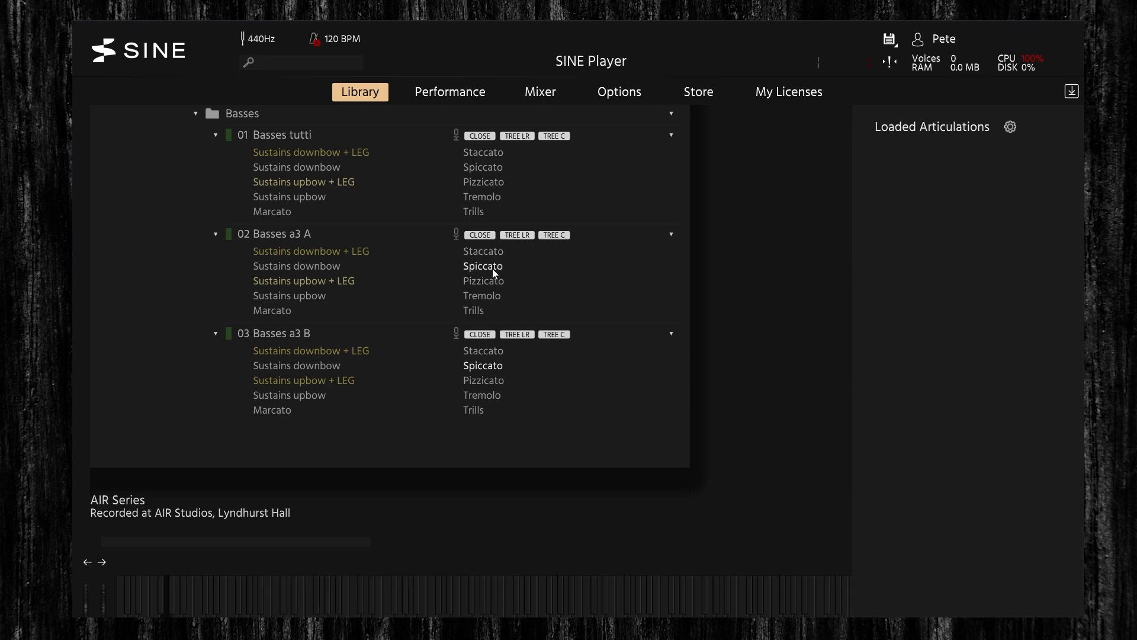
# Load the Spiccato articulation of Basses a3 A (about 136 MB)
pyautogui.click(483, 265)
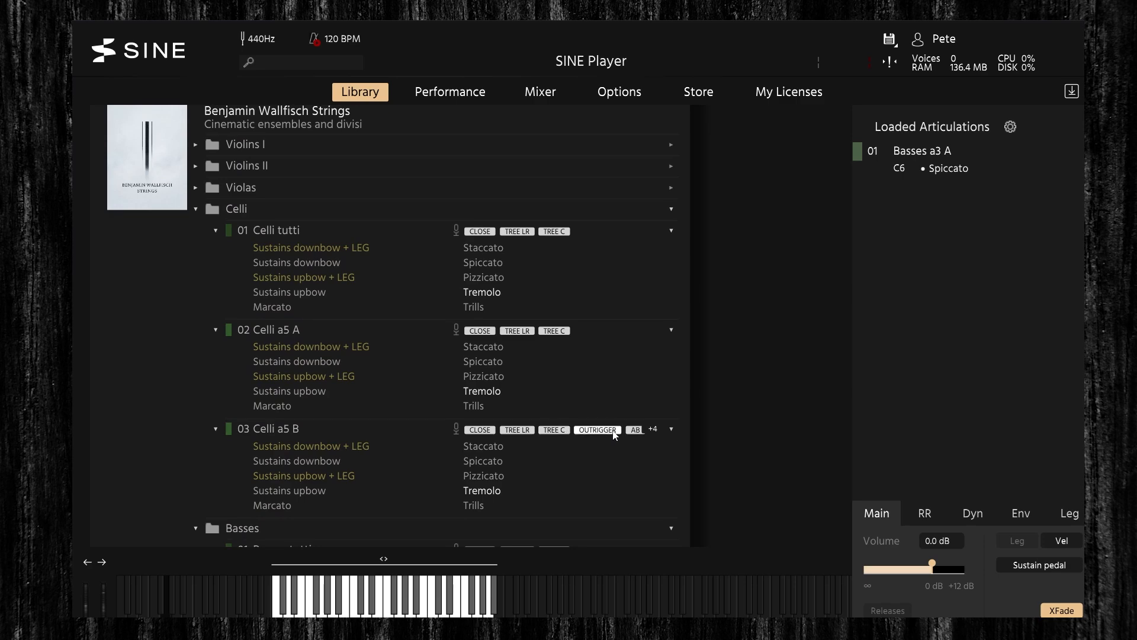
# Load Celli a5 B with Sustains downbow + LEG, replacing Basses a3 A Spiccato
pyautogui.scroll(-3)
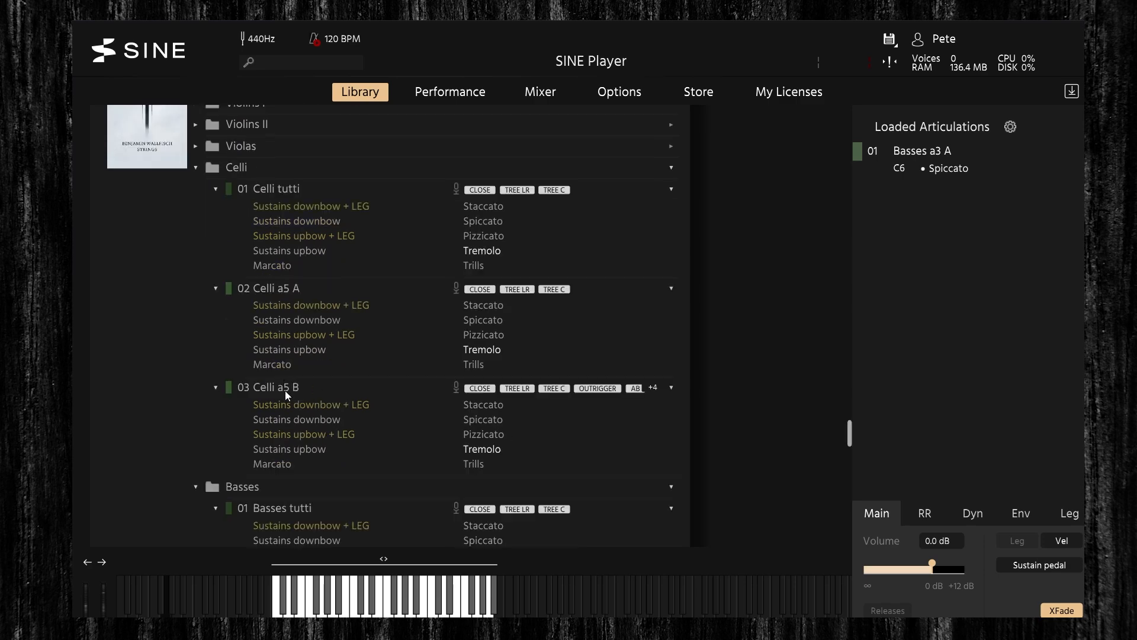
pyautogui.moveTo(1036, 153)
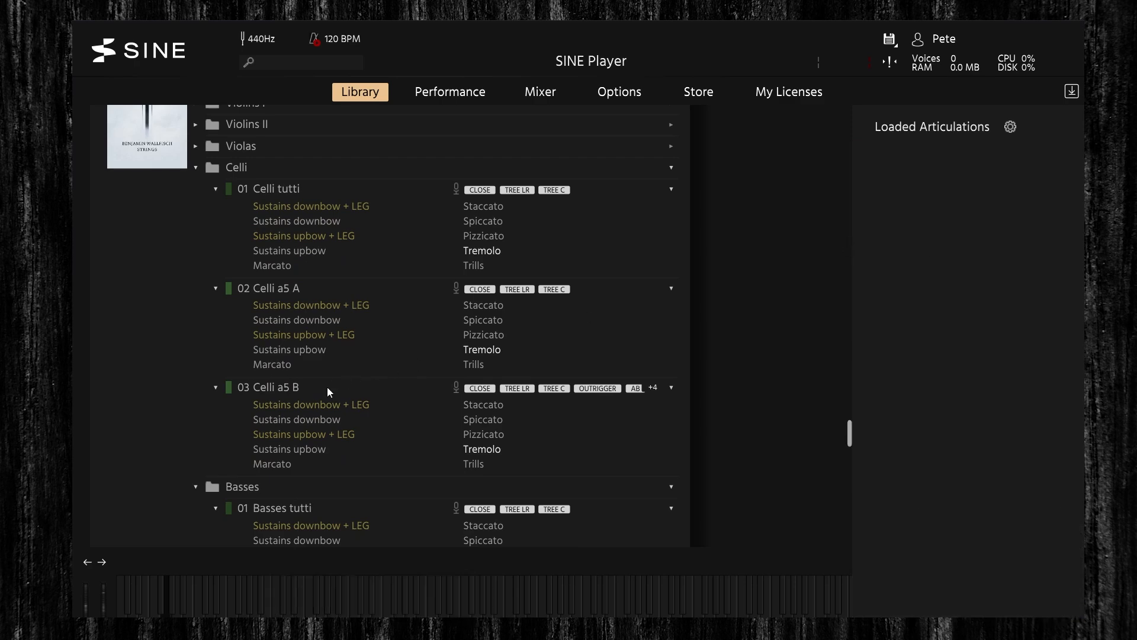
pyautogui.click(311, 403)
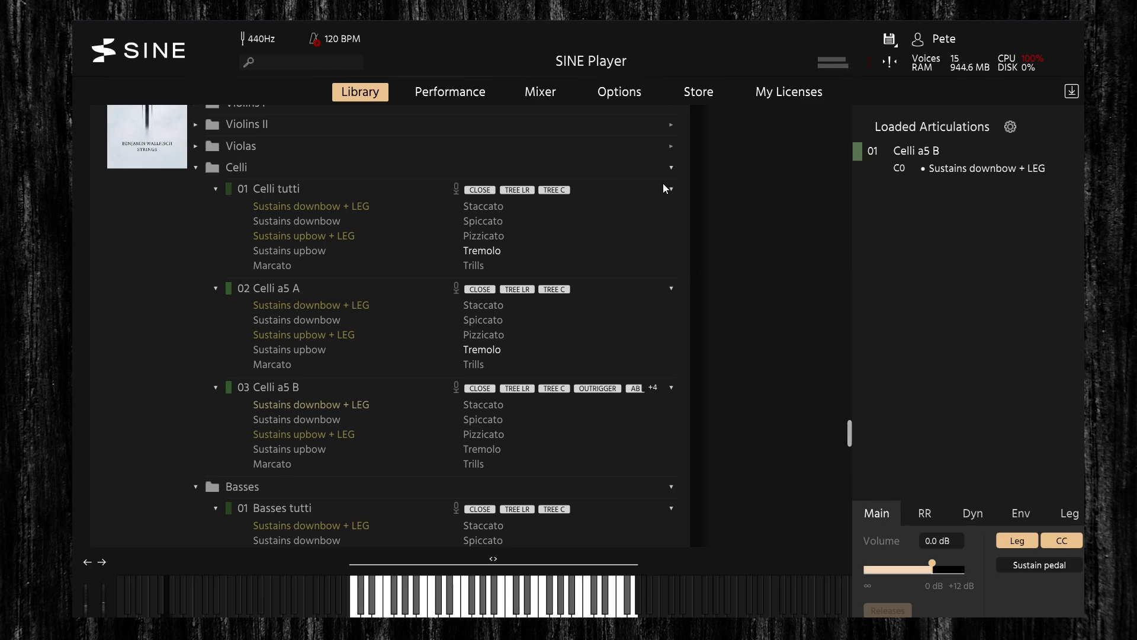
# Show the Mixer for Celli a5 B and switch on the WIDE microphone beside OUTRIGGER
pyautogui.click(540, 91)
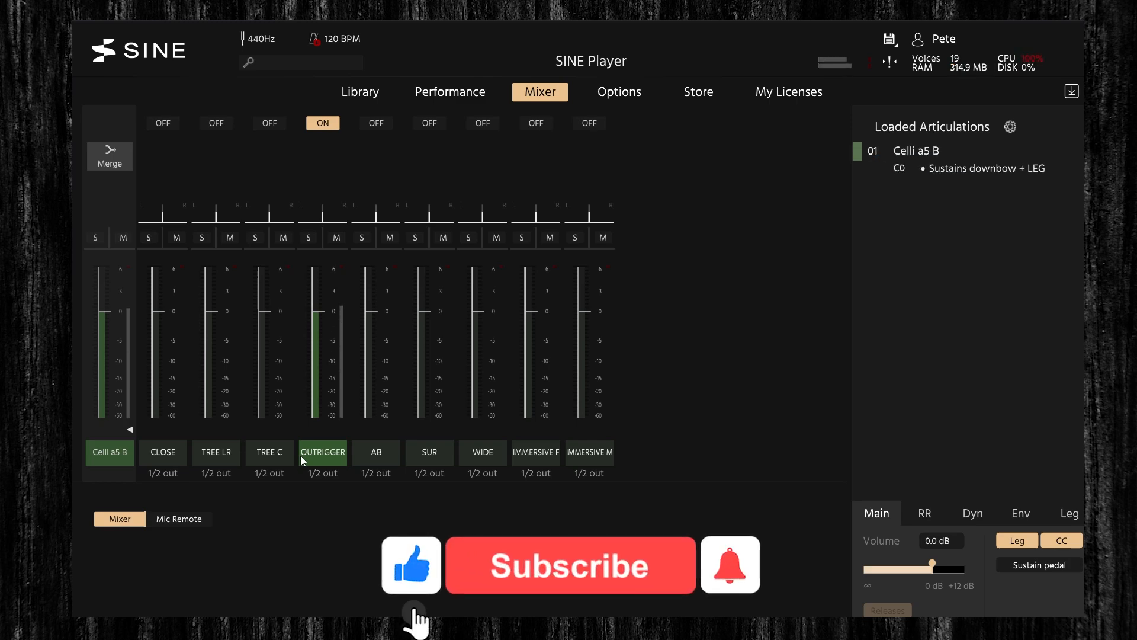
pyautogui.click(570, 565)
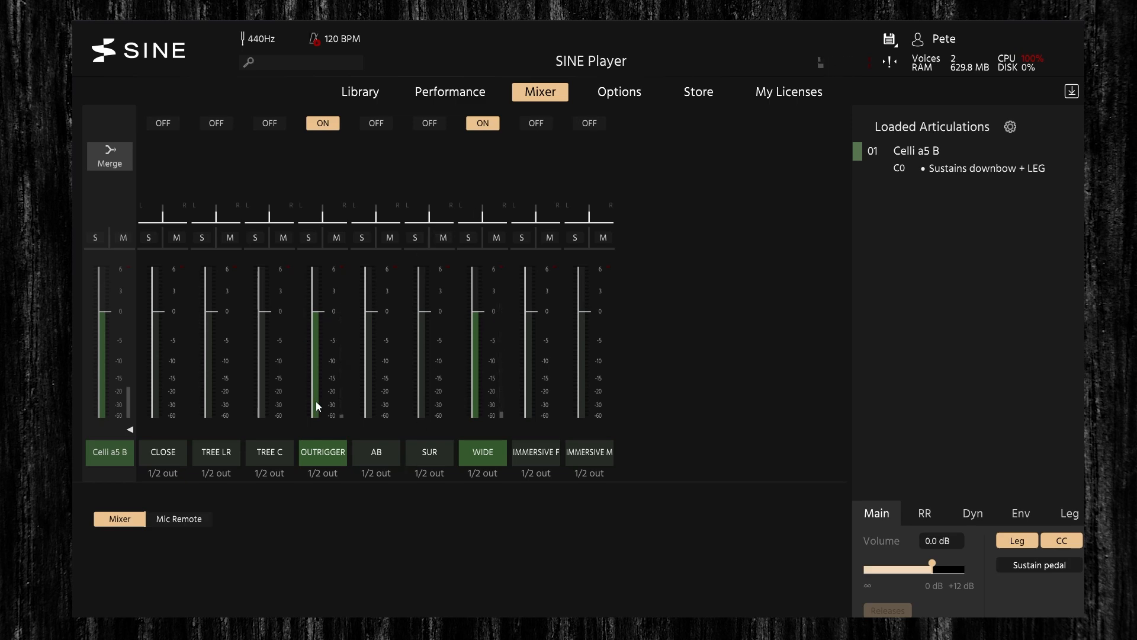
# Load Celli tutti with its full articulation set and show it in the Performance view
pyautogui.click(359, 91)
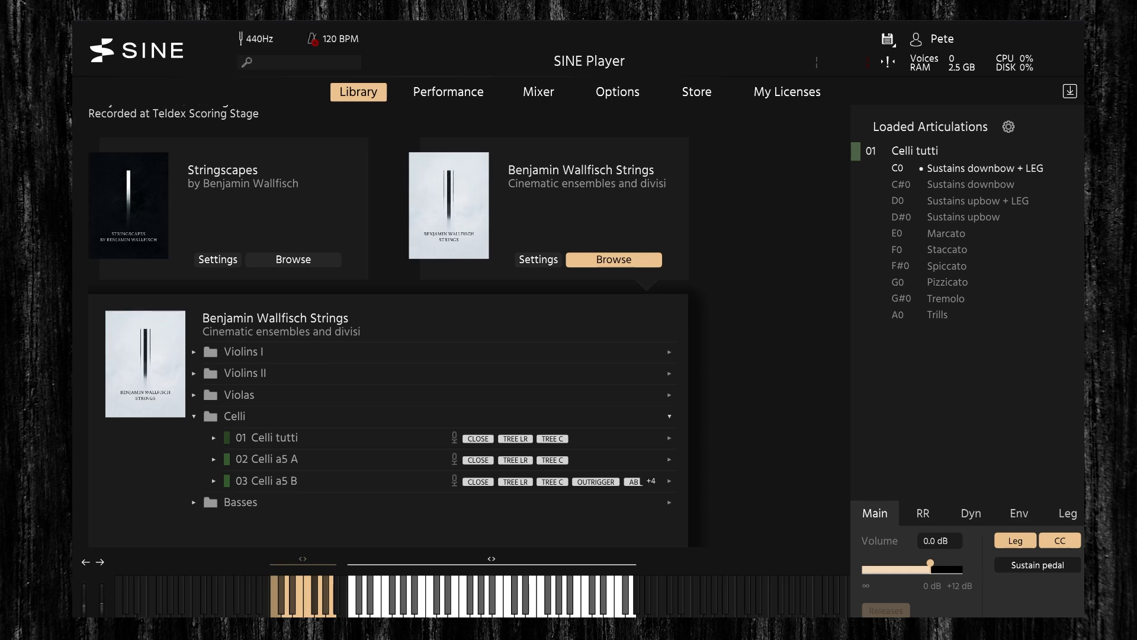
pyautogui.click(945, 233)
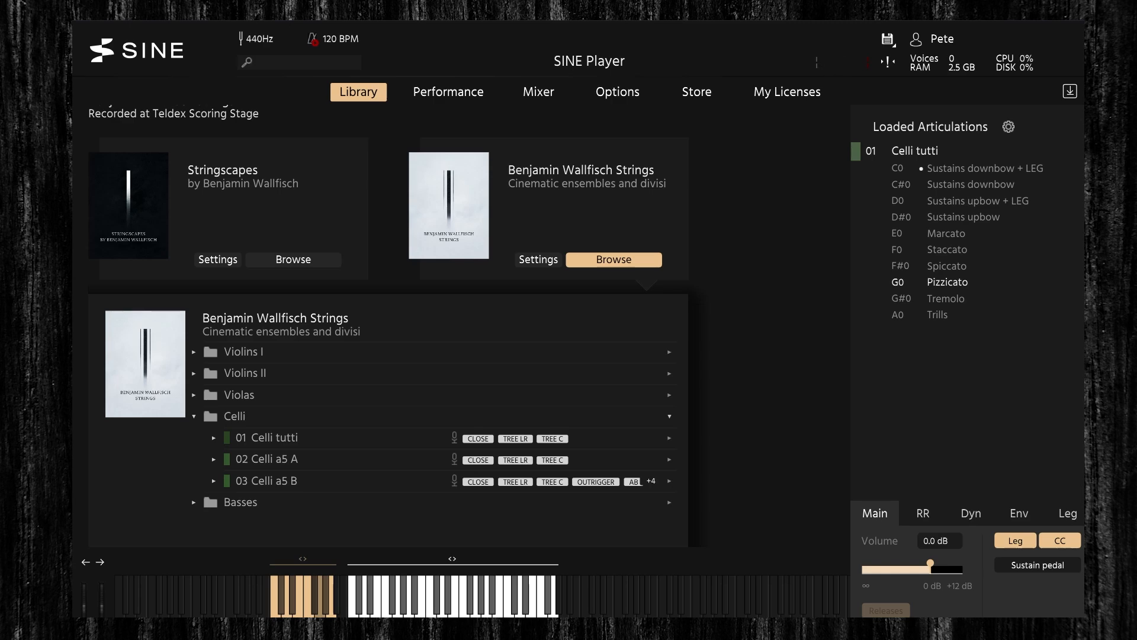
pyautogui.click(448, 91)
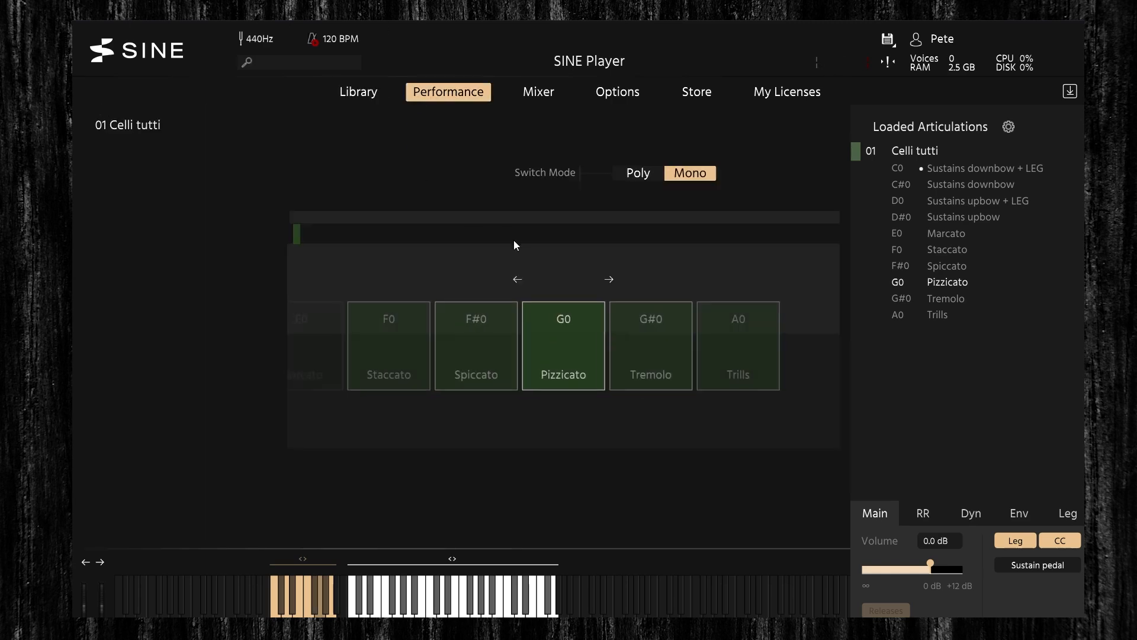
# Switch the cellos to Spiccato, then Sustains upbow + LEG, then back to the Spiccato tile
pyautogui.click(609, 280)
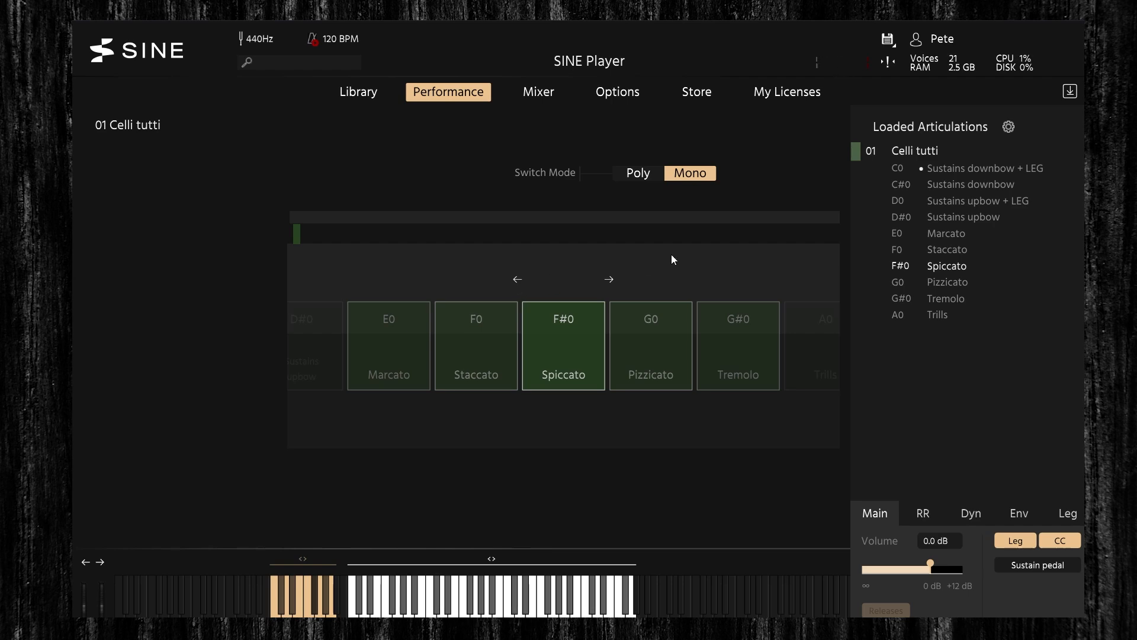
pyautogui.click(518, 280)
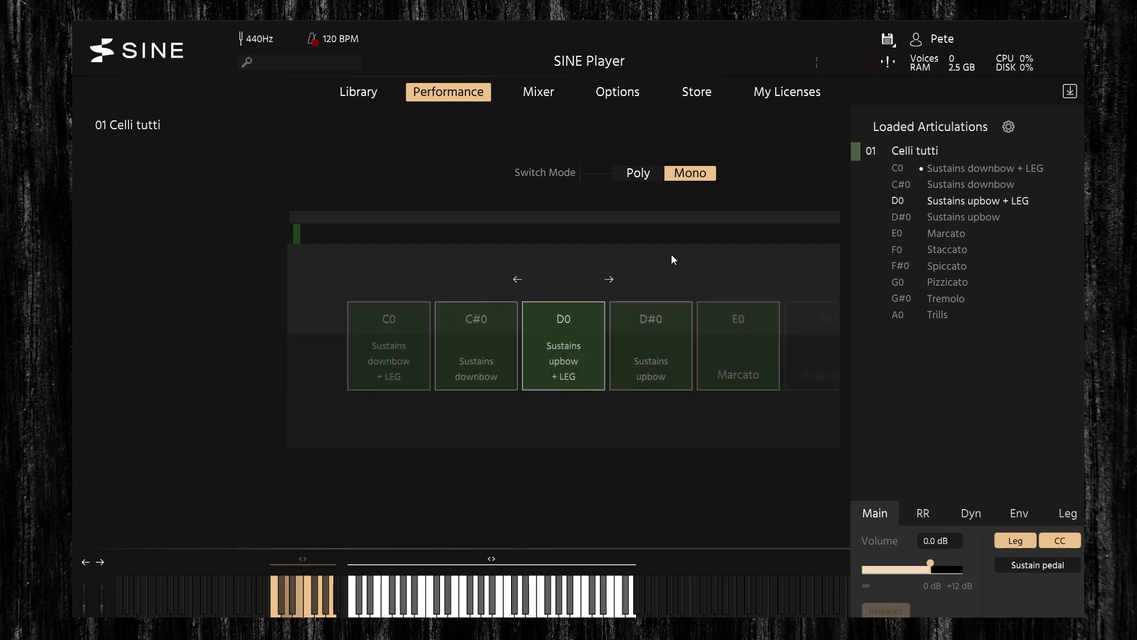
pyautogui.click(609, 279)
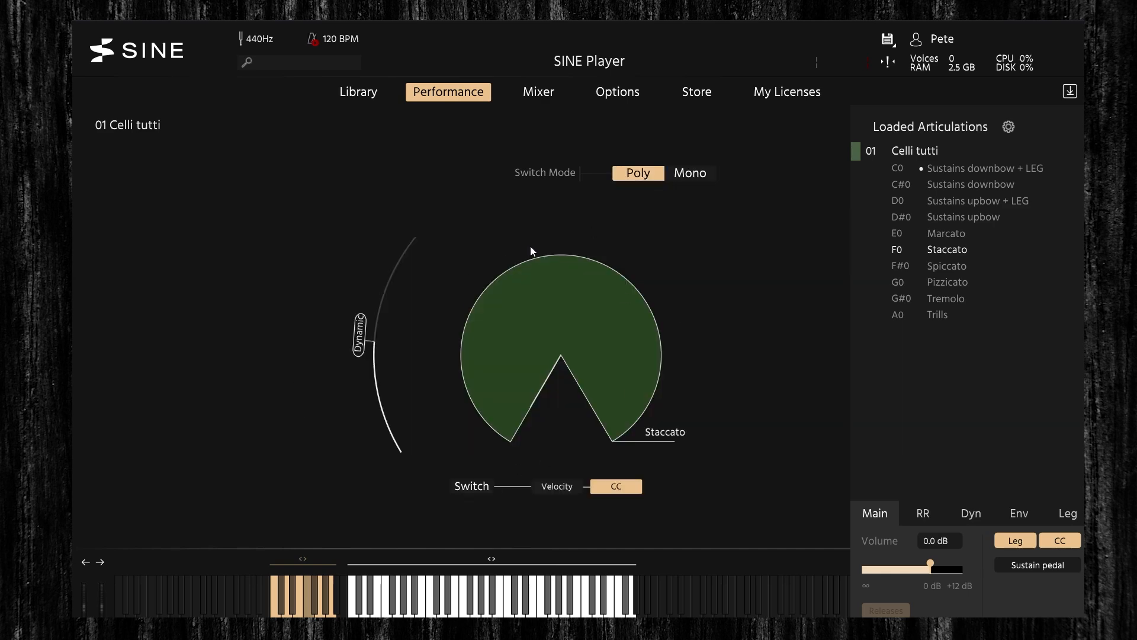
# Trigger the C0 keyswitch so Sustains downbow + LEG replaces Staccato in Poly mode
pyautogui.click(947, 281)
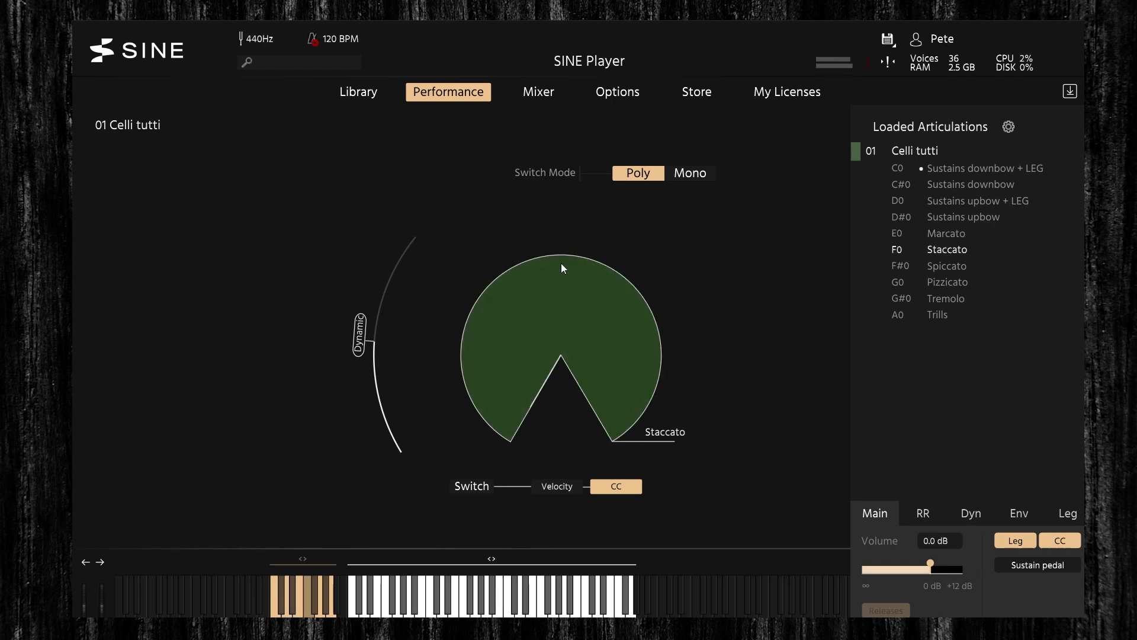
pyautogui.click(984, 167)
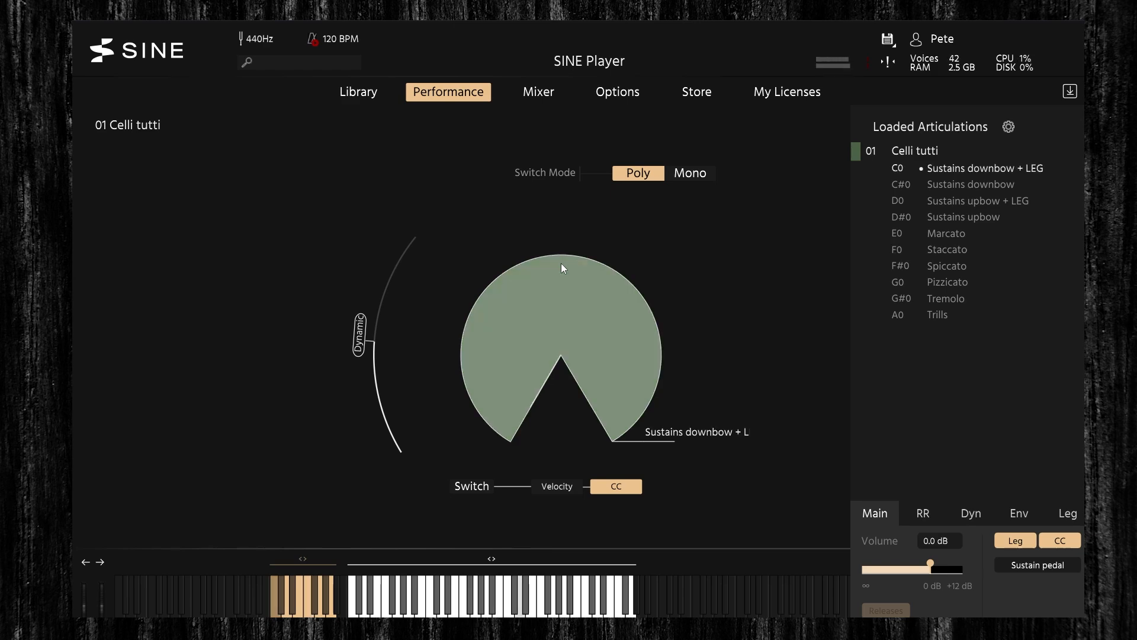
pyautogui.click(690, 173)
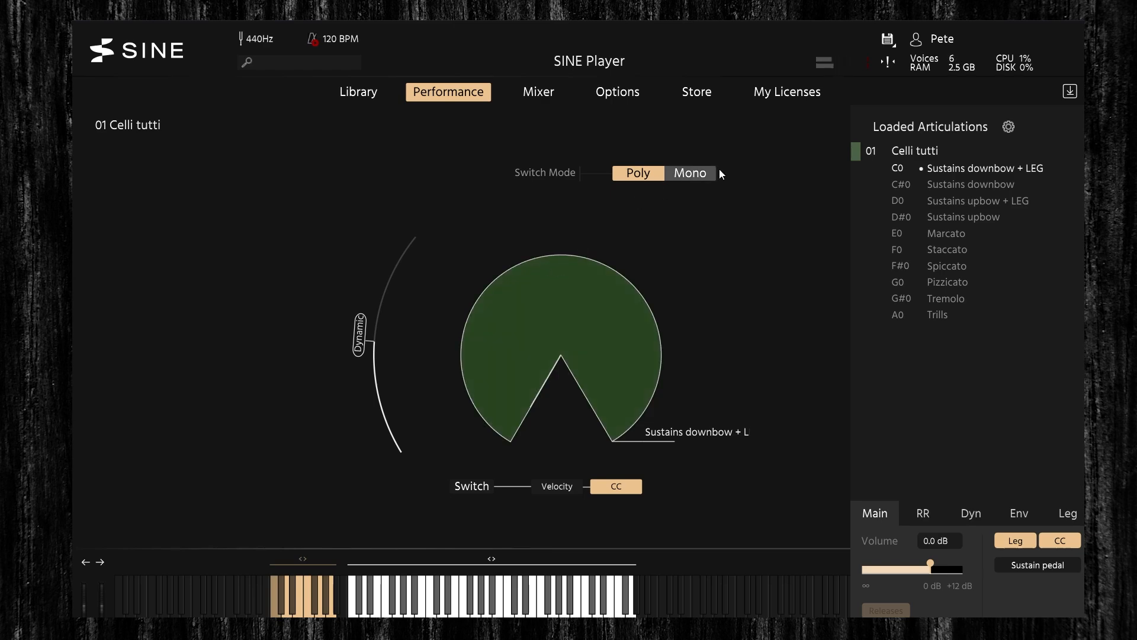
# Set Switch Mode to Mono so Celli tutti articulations switch one at a time
pyautogui.click(689, 172)
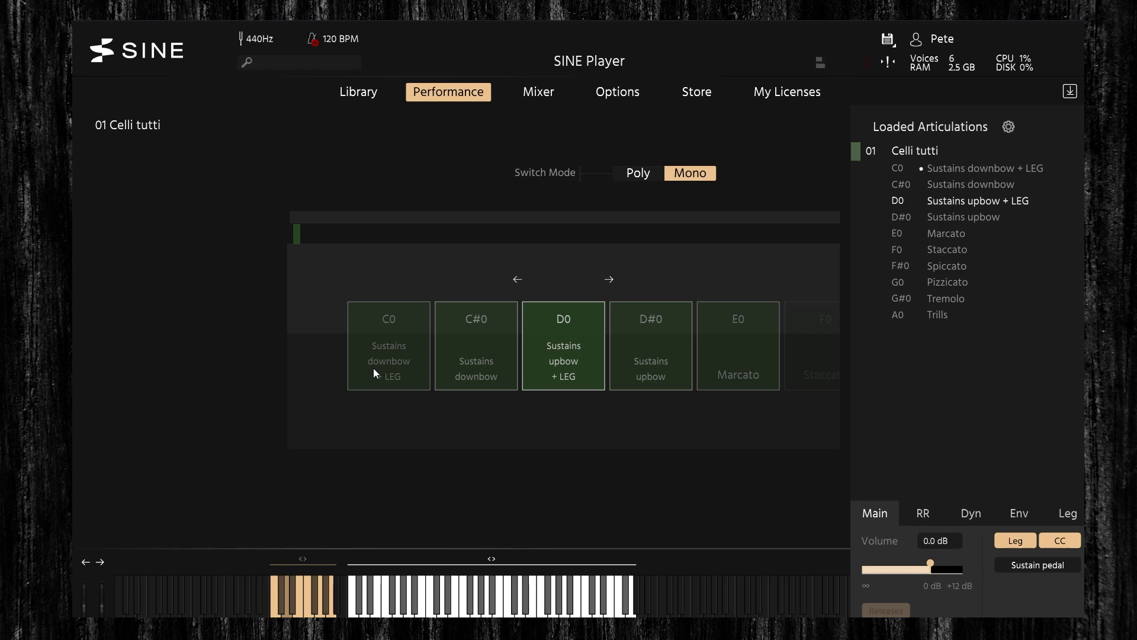
pyautogui.moveTo(396, 130)
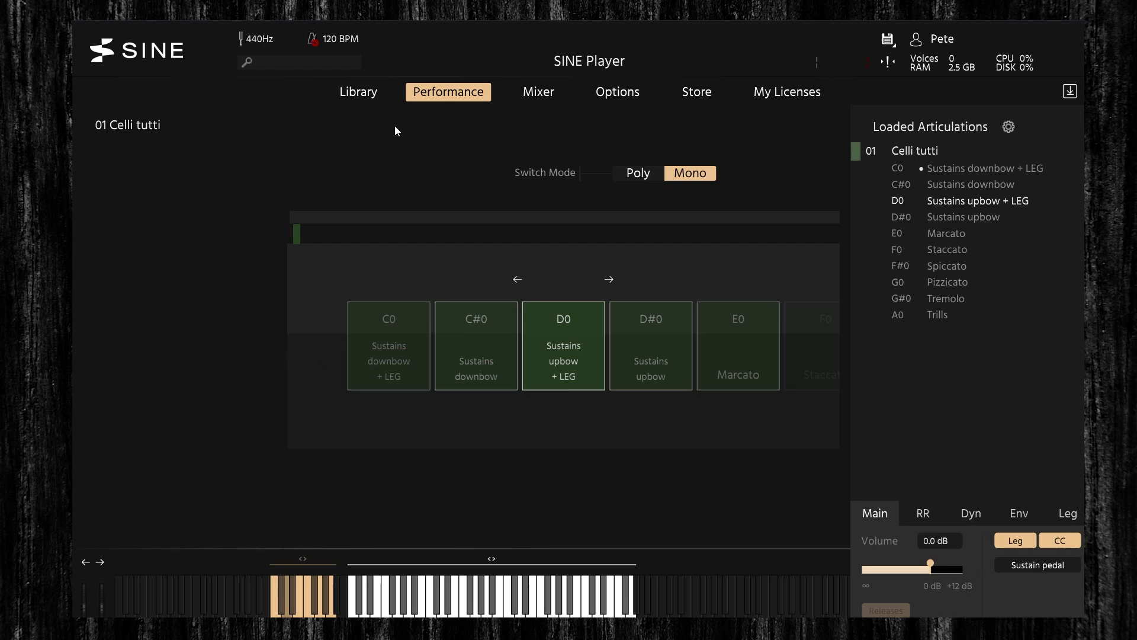
pyautogui.moveTo(256, 237)
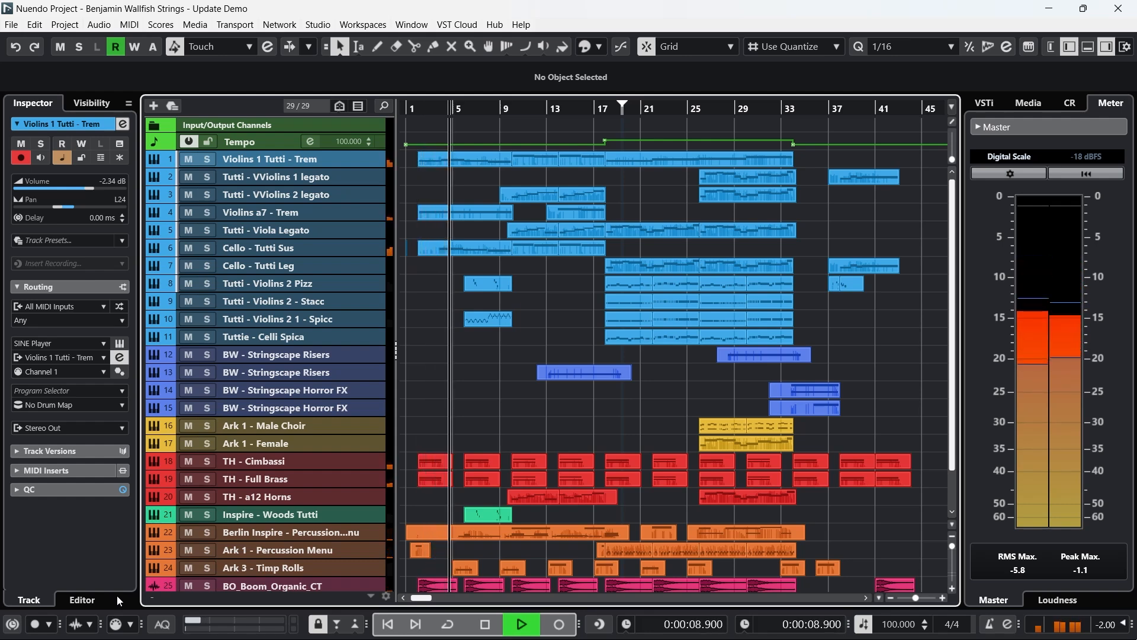
# Start and stop playback of the demo arrangement from the Nuendo Transport bar
pyautogui.click(521, 624)
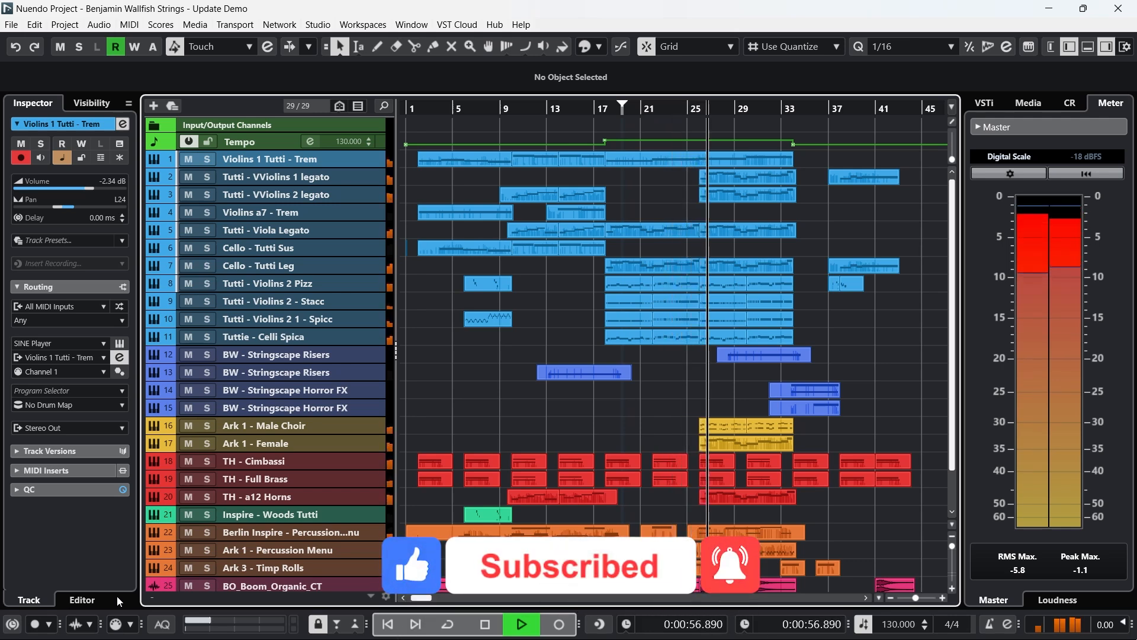
pyautogui.click(520, 624)
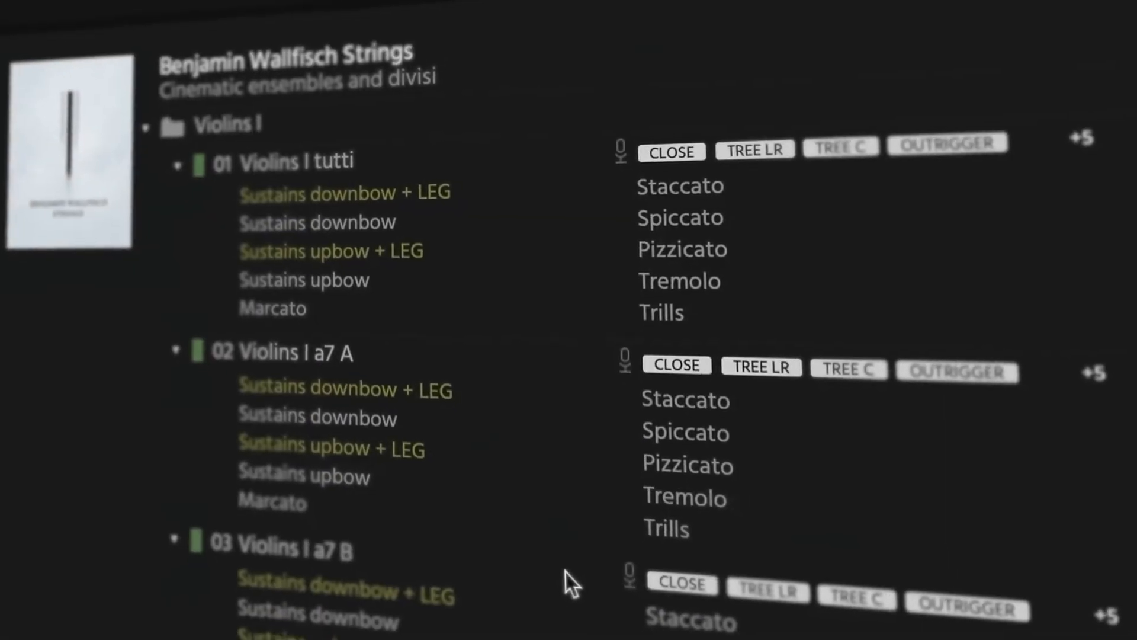
# Scroll the articulation lists from Violins I down to the Basses ensembles
pyautogui.scroll(-3)
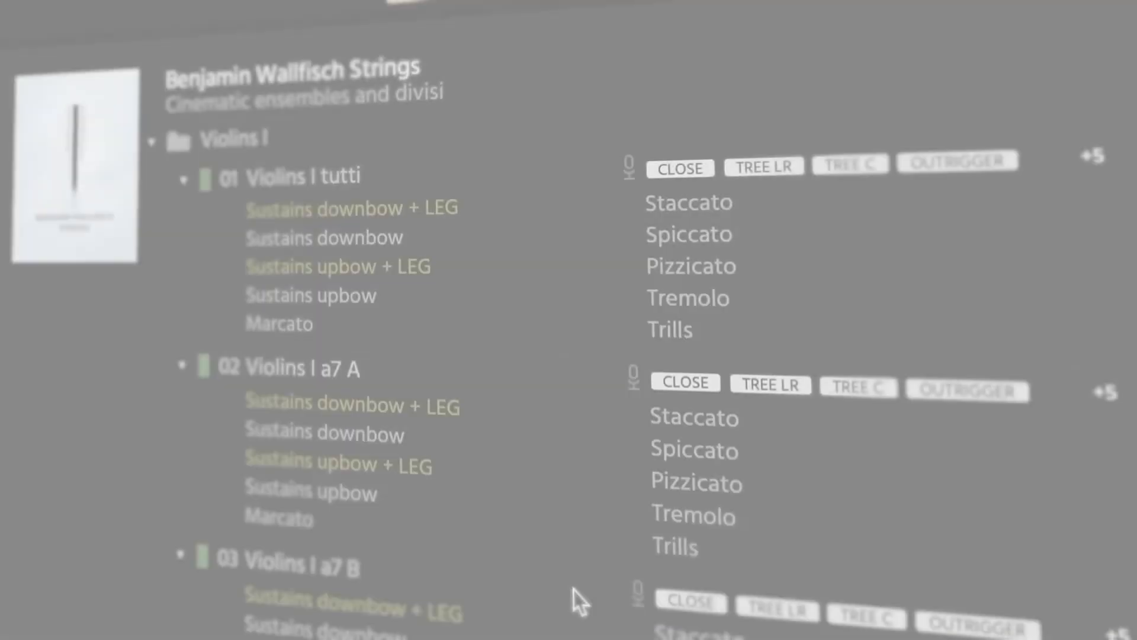
pyautogui.scroll(-3)
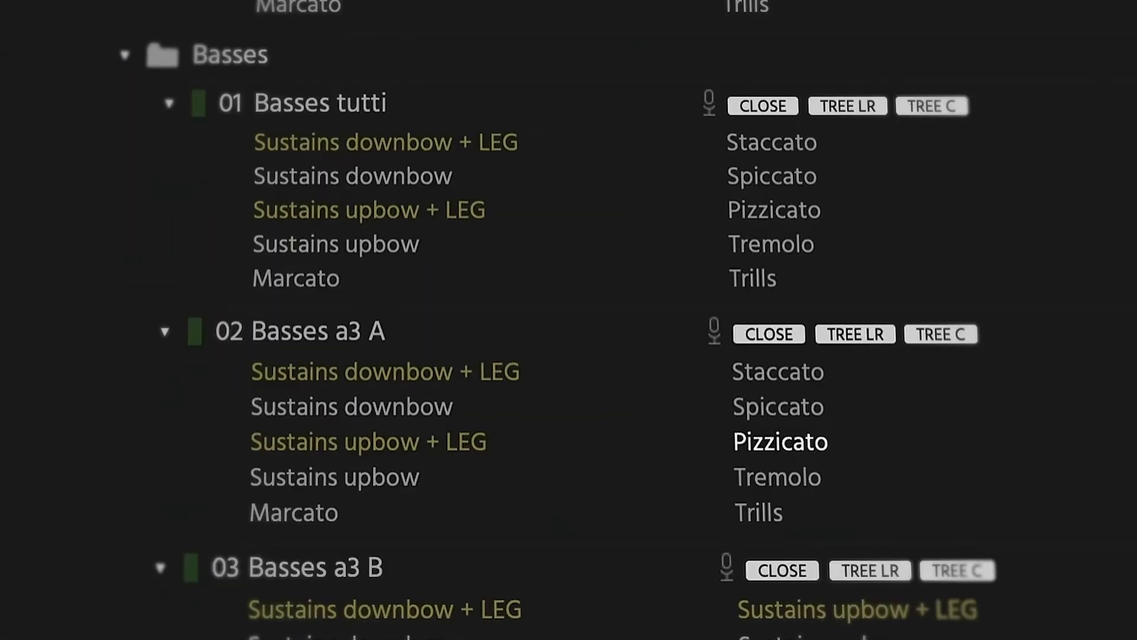
pyautogui.scroll(-3)
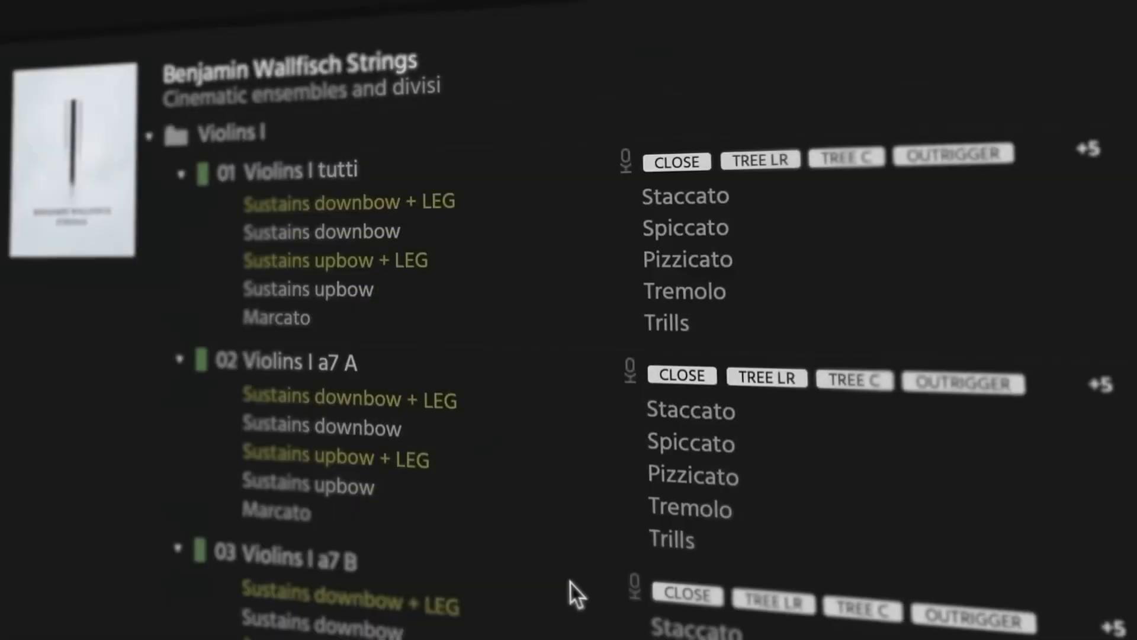
# Scroll through each ensemble's articulation list down to Violas a5 B and Celli tutti
pyautogui.scroll(-3)
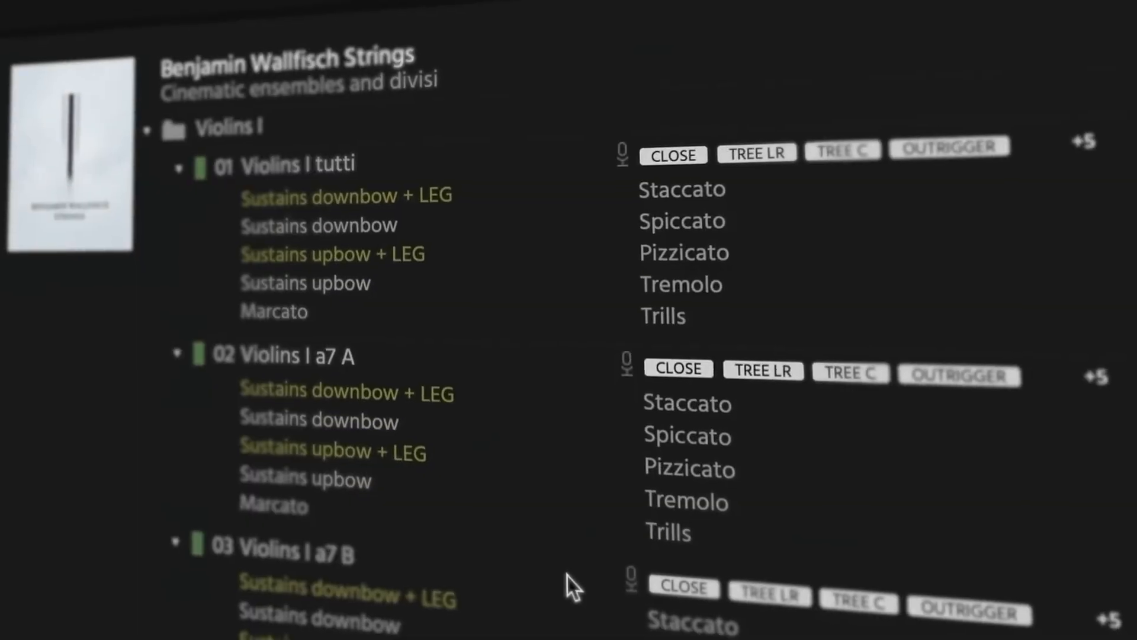
pyautogui.scroll(-3)
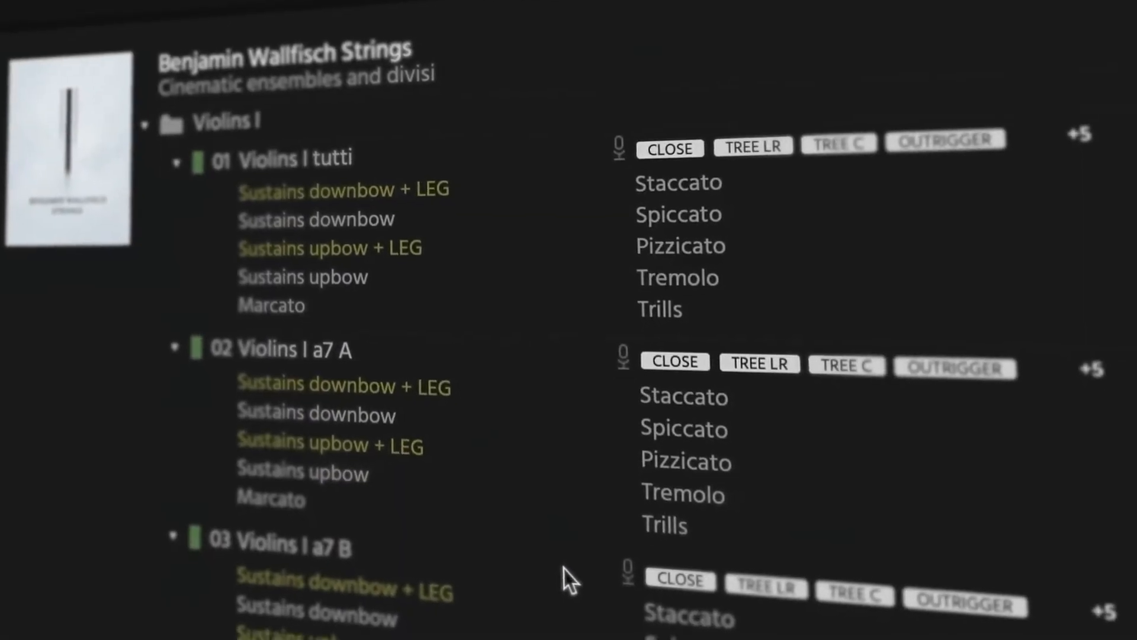
pyautogui.scroll(-3)
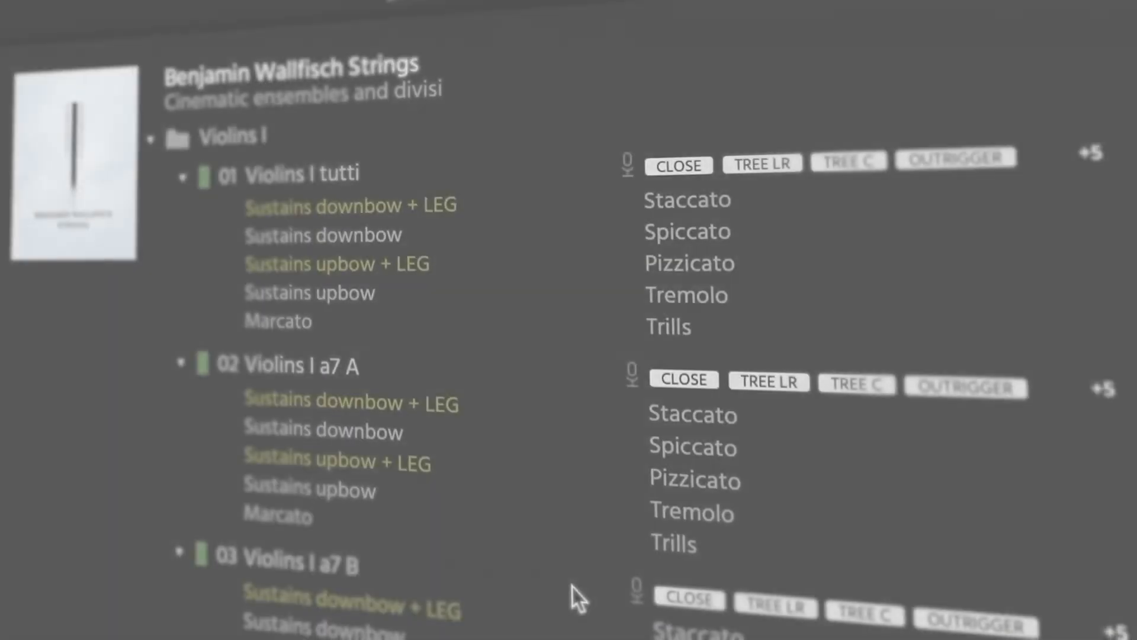
pyautogui.scroll(-3)
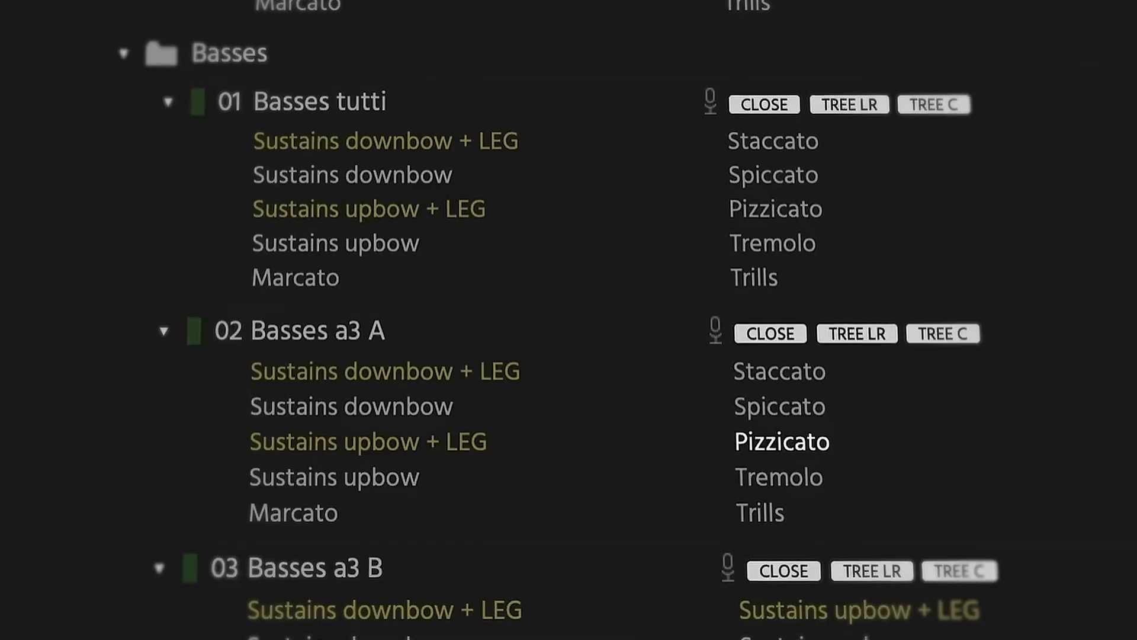
pyautogui.scroll(-3)
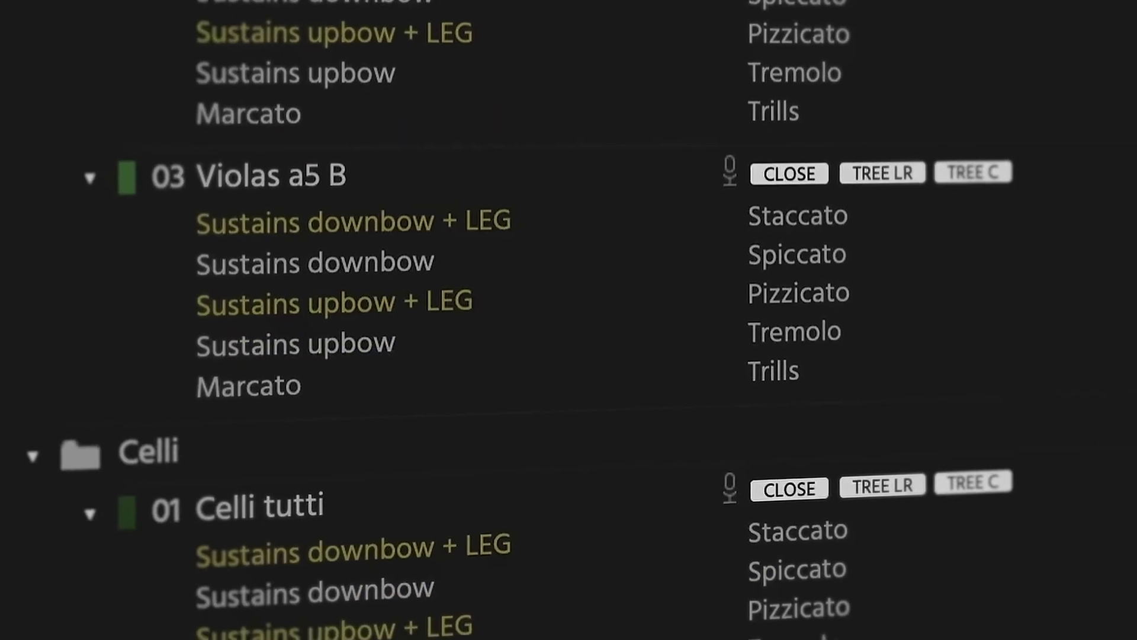